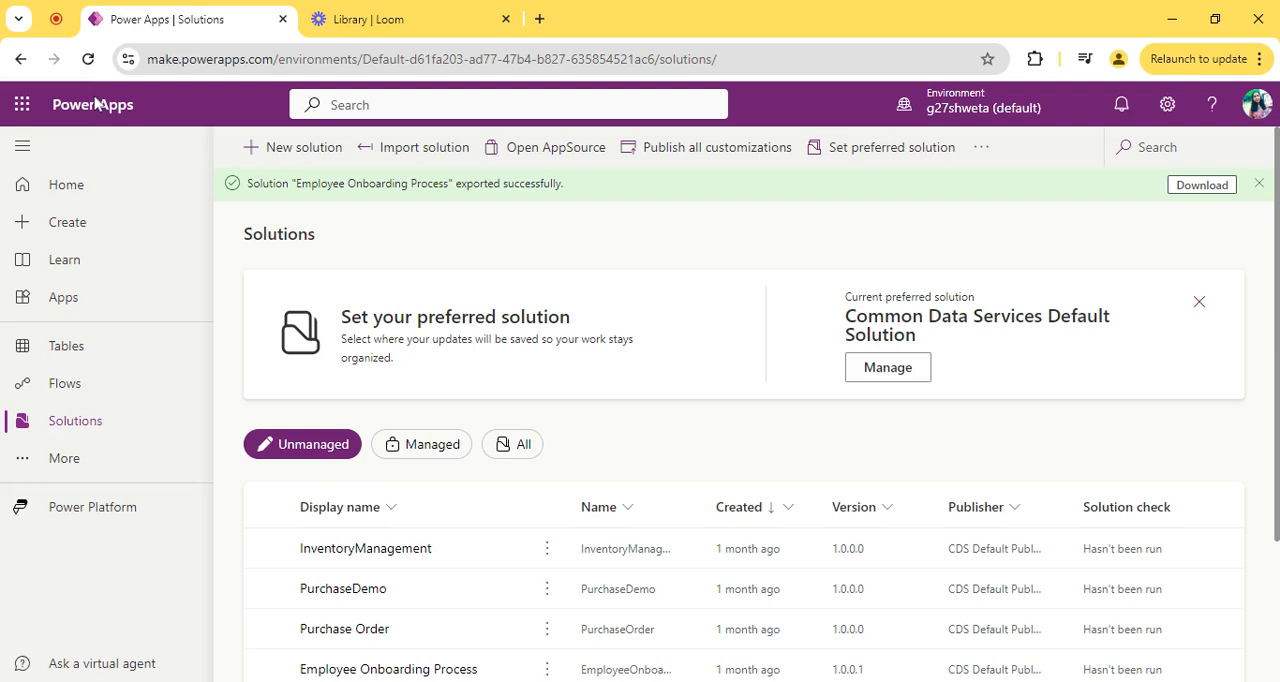
mouse_move(120, 350)
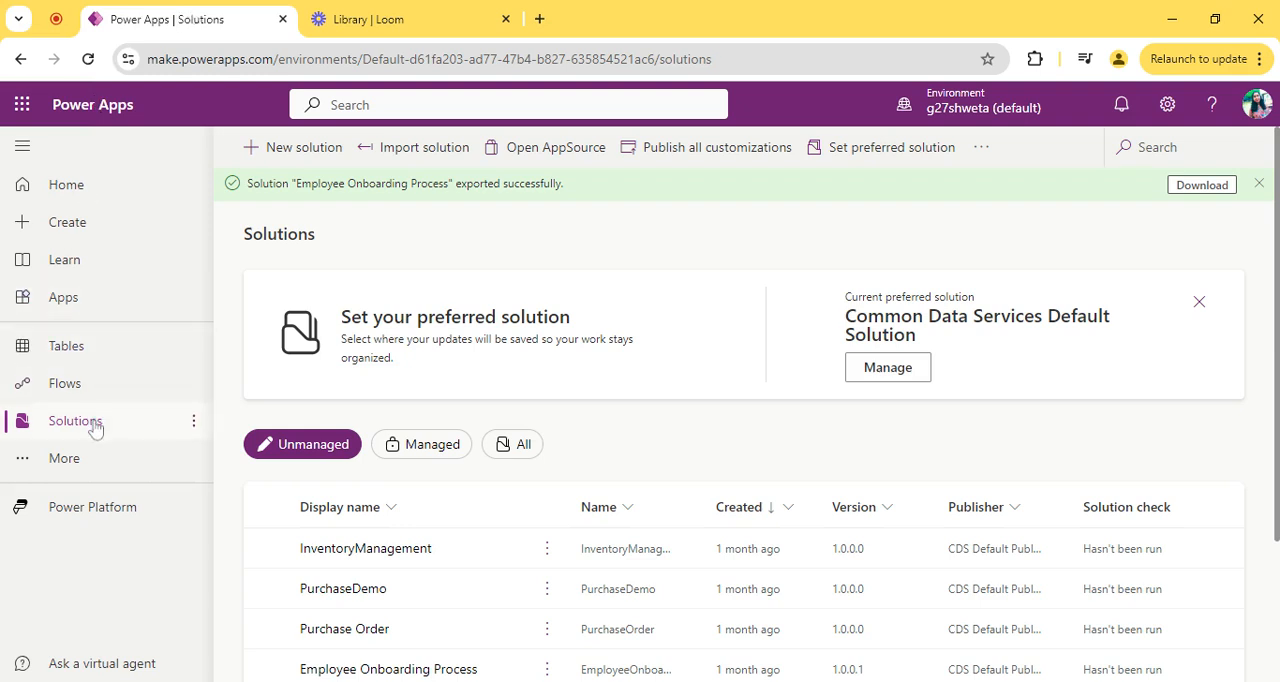
Step: Create a solution named ChildFlow using the Default Publisher
click(303, 147)
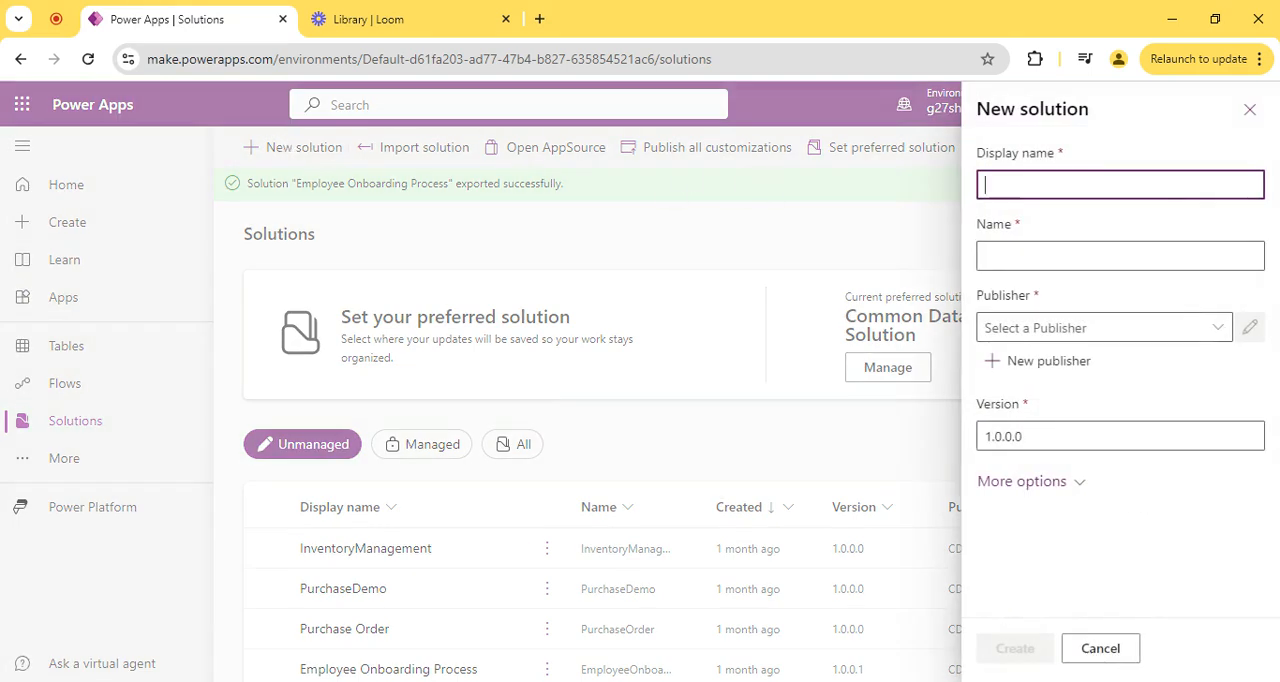
text(ChildFlow)
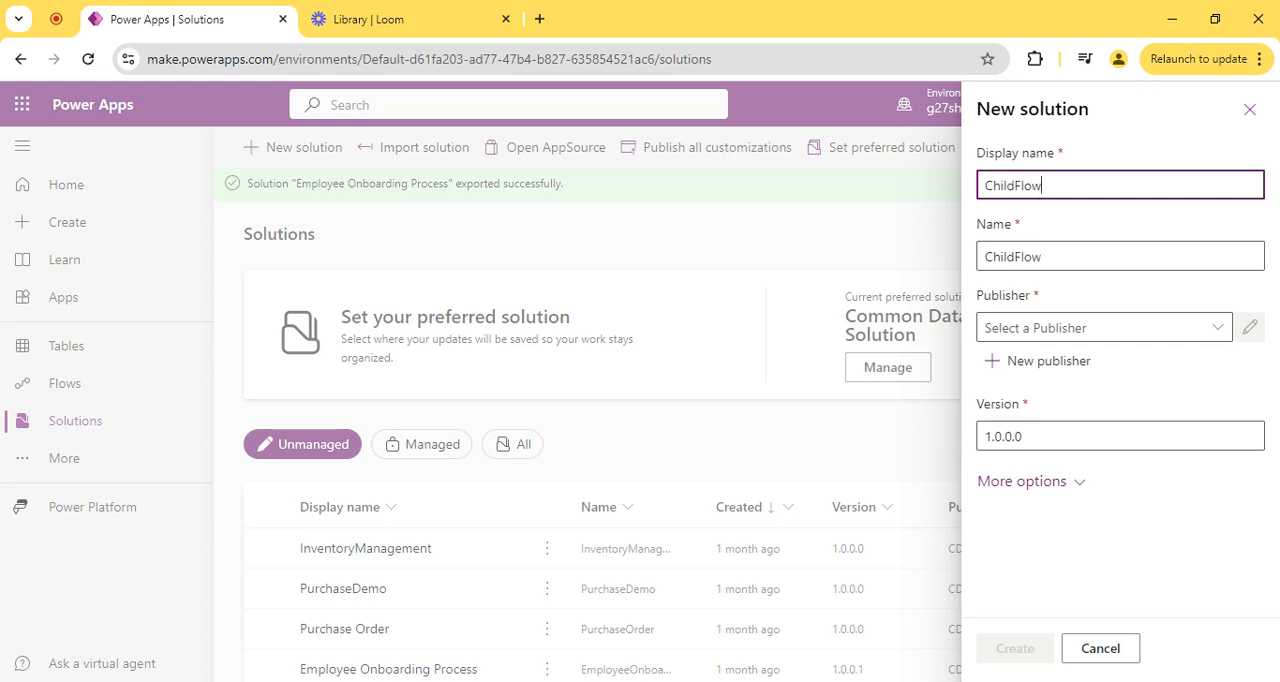
click(1217, 327)
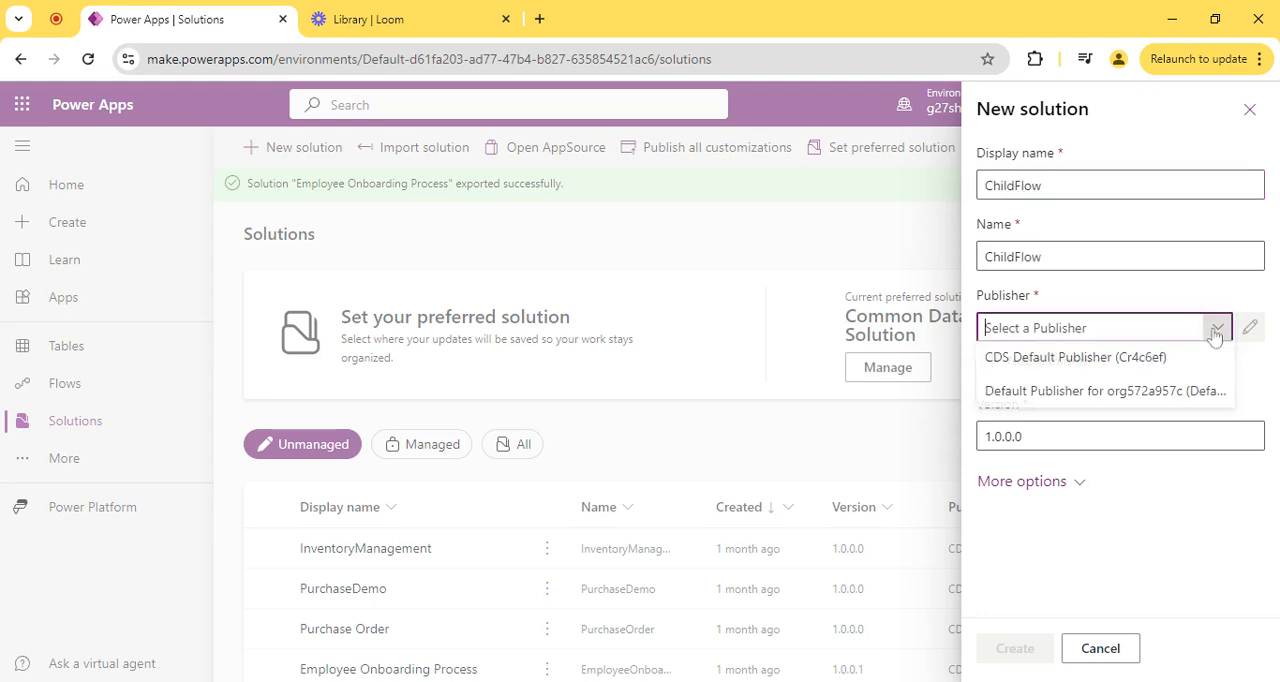
click(1074, 357)
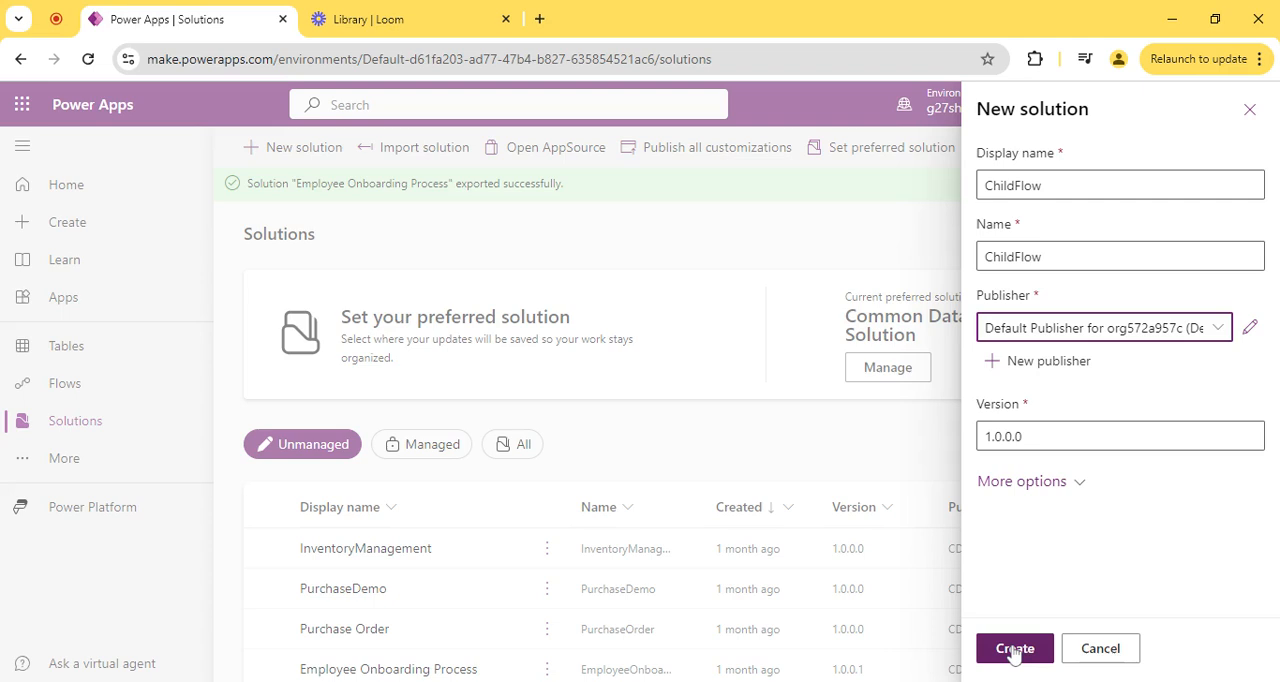
click(1013, 648)
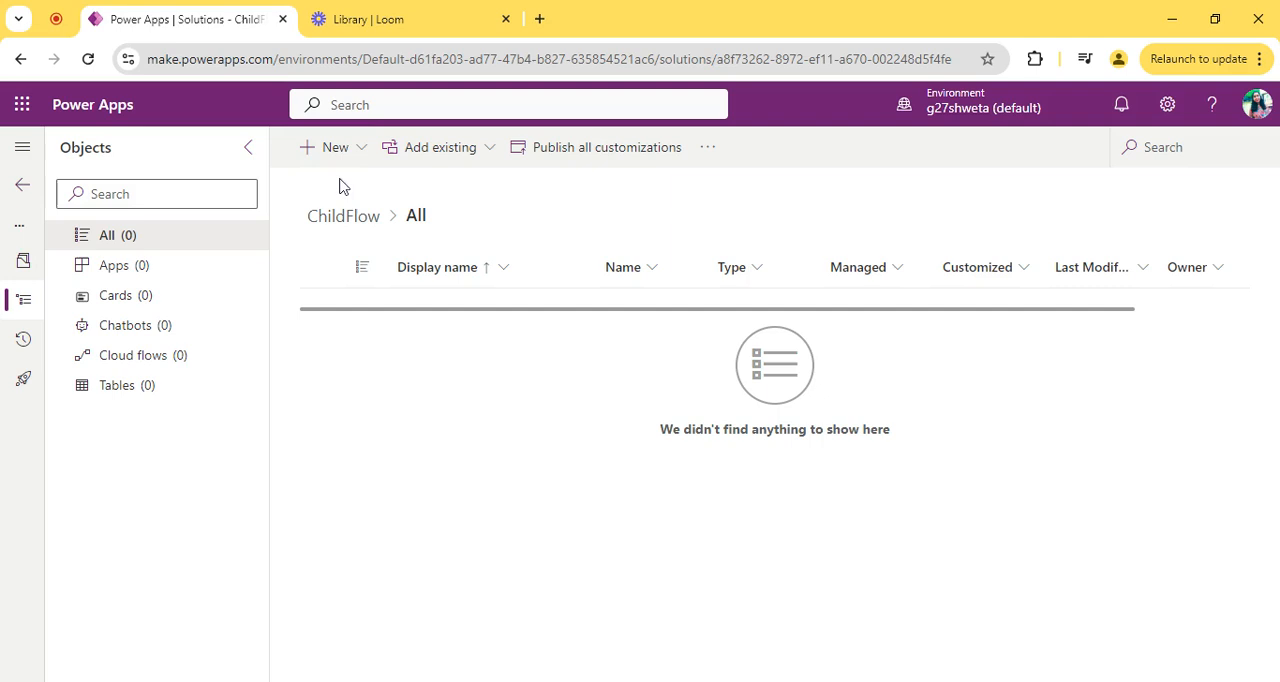
Step: Open the New menu in the ChildFlow solution to browse component types
click(334, 147)
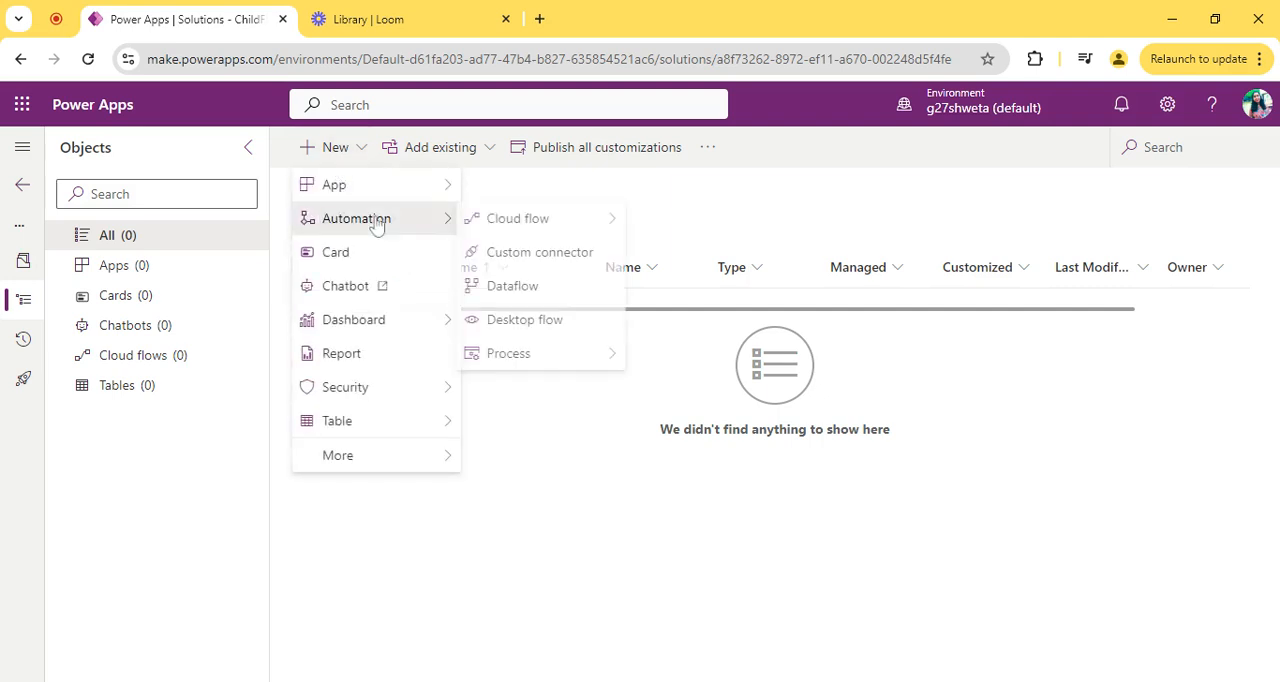
mouse_move(520, 218)
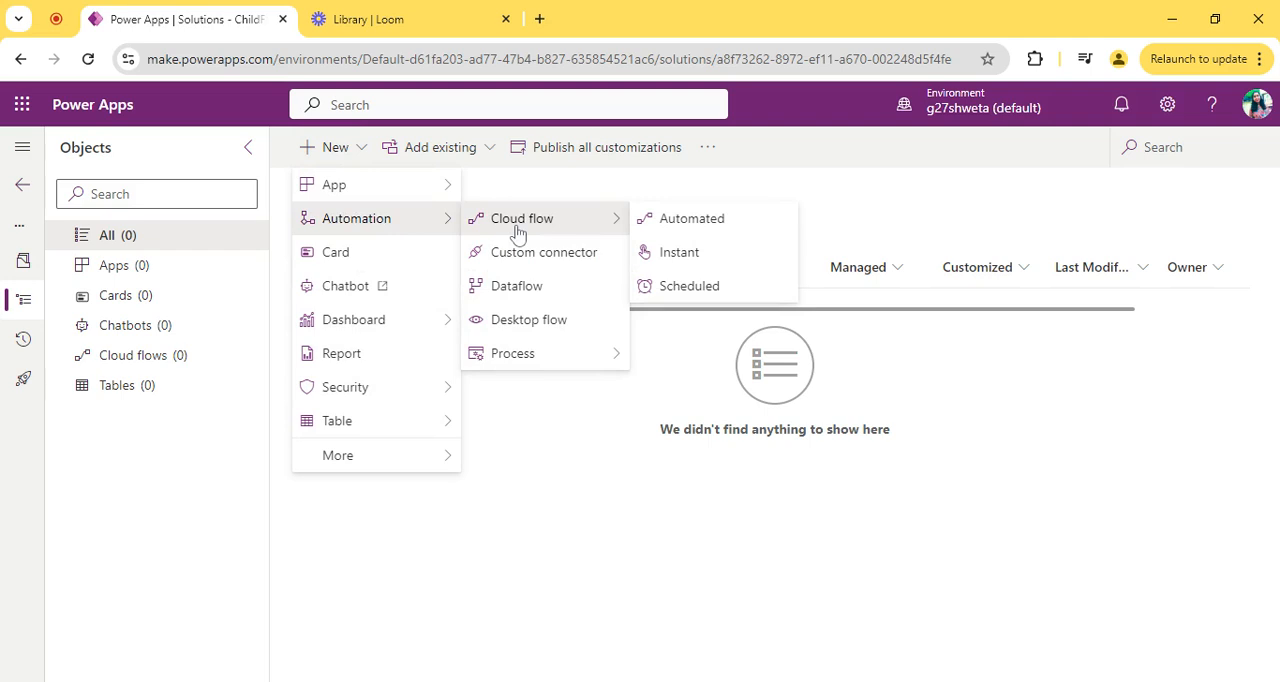
mouse_move(518, 236)
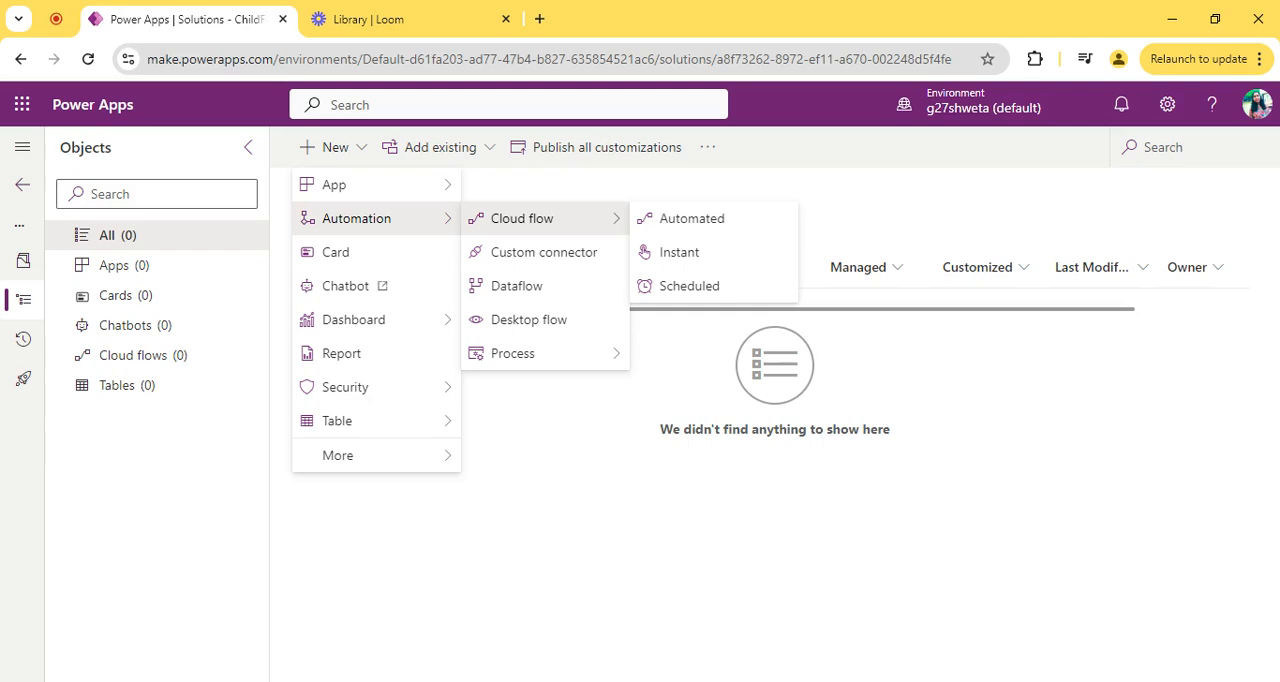
mouse_move(679, 252)
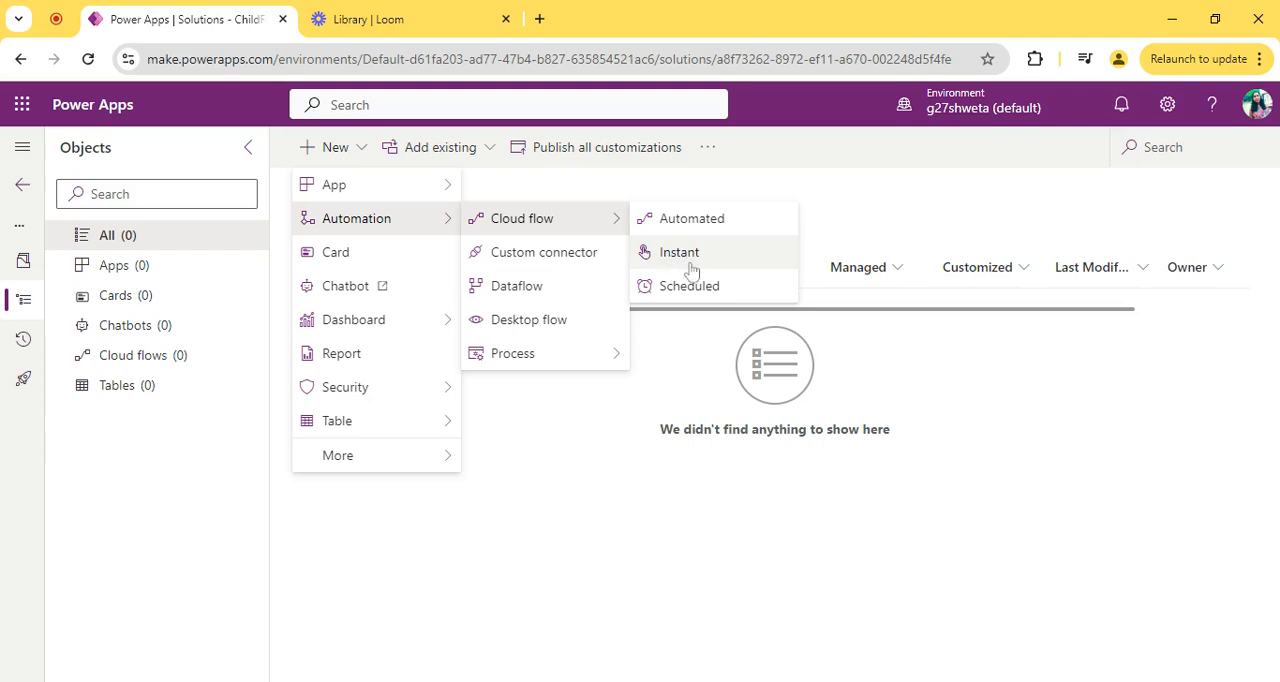
mouse_move(691, 218)
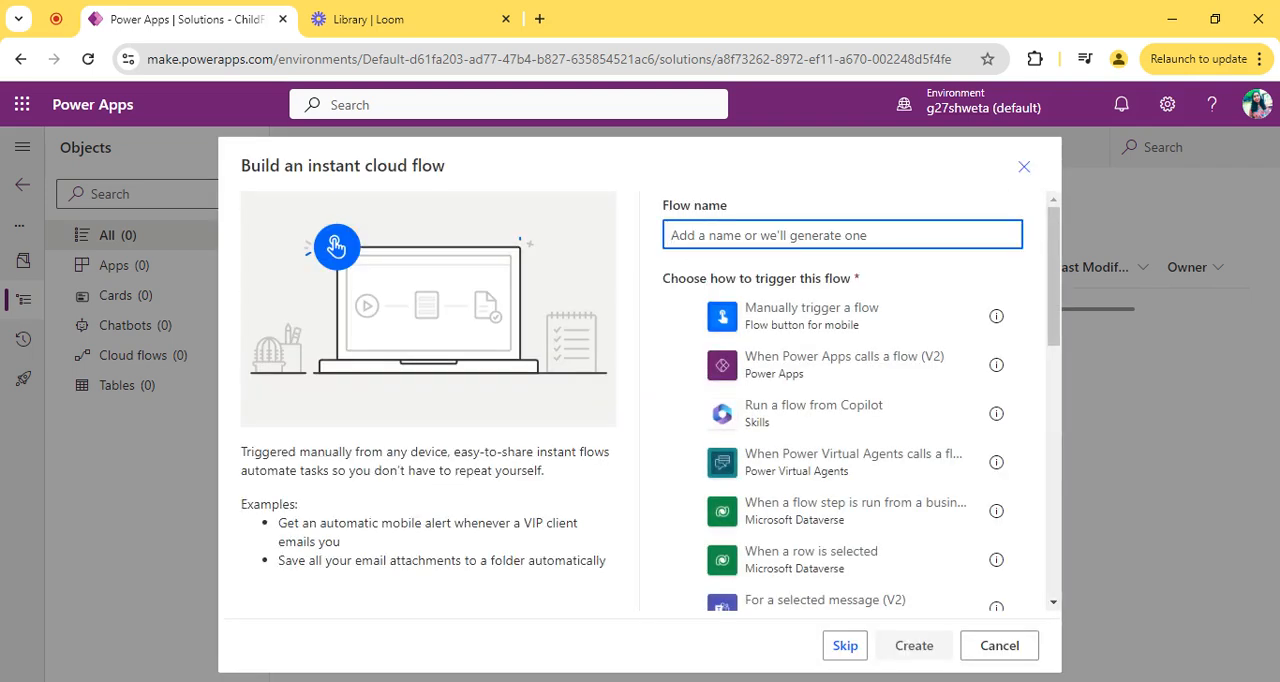
Step: Create the 'Child' instant flow with the 'Manually trigger a flow' trigger
text(Child)
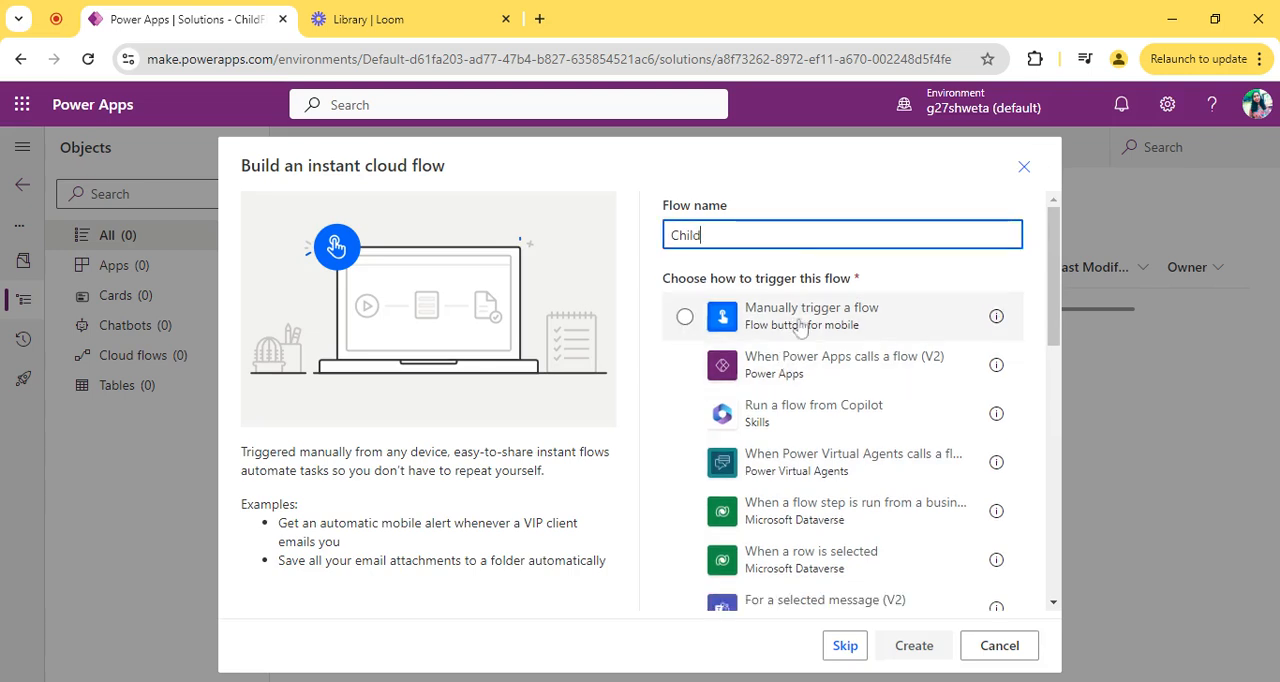
click(684, 316)
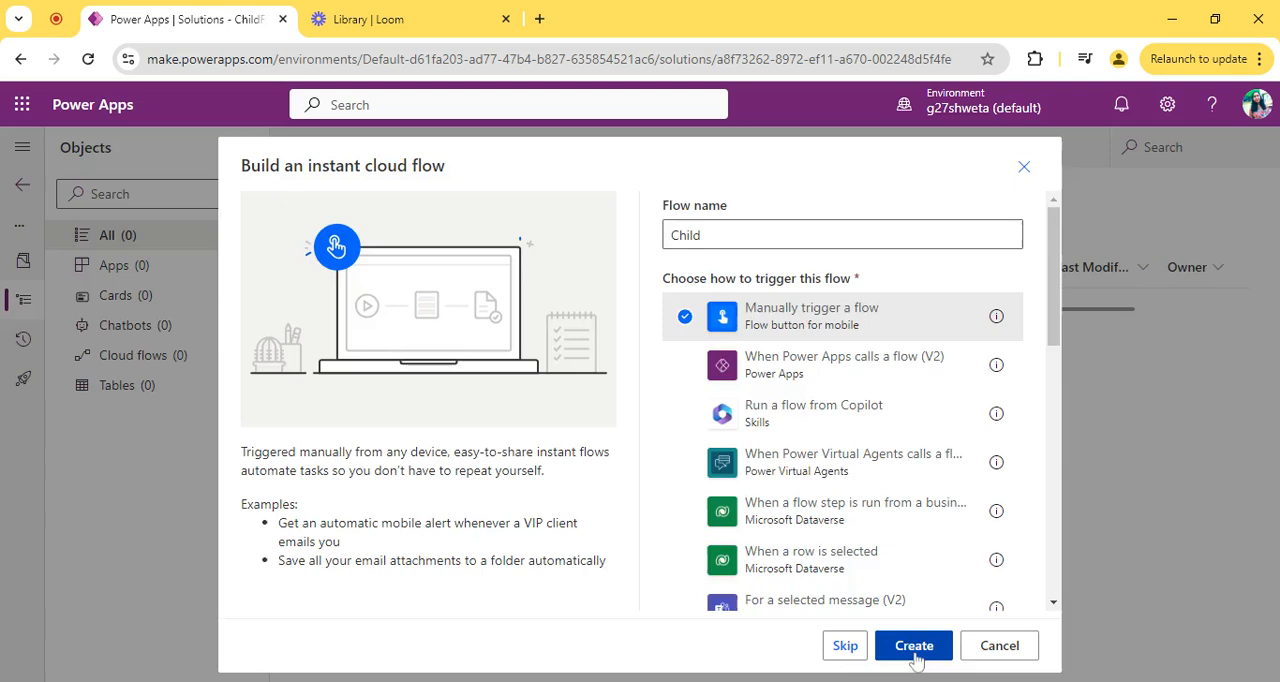
click(912, 645)
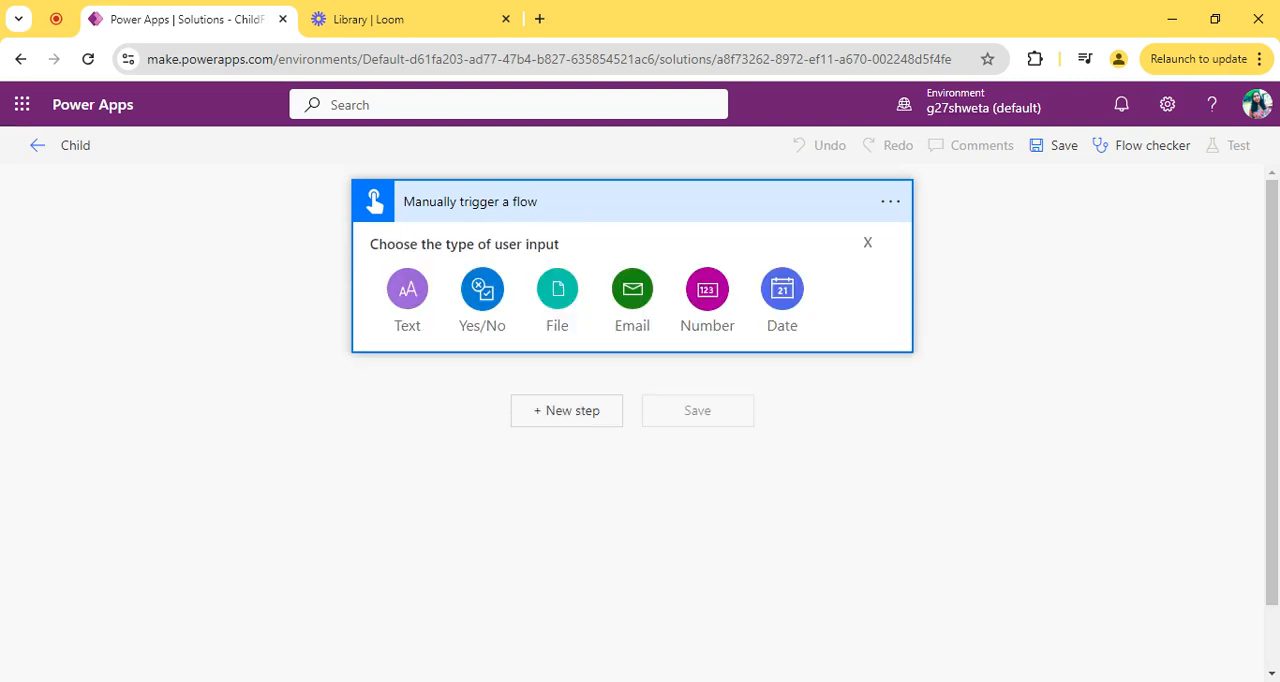
Step: Add a Text user input named MyEmail to the manual trigger
click(407, 289)
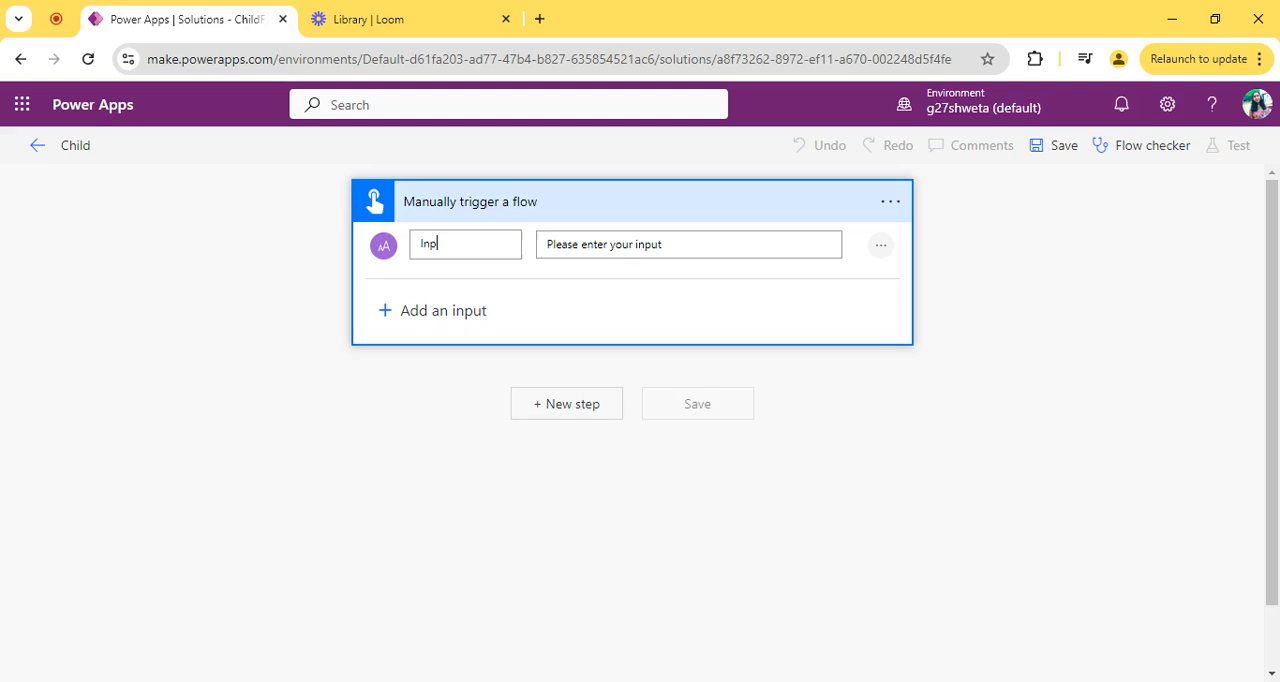
text(M)
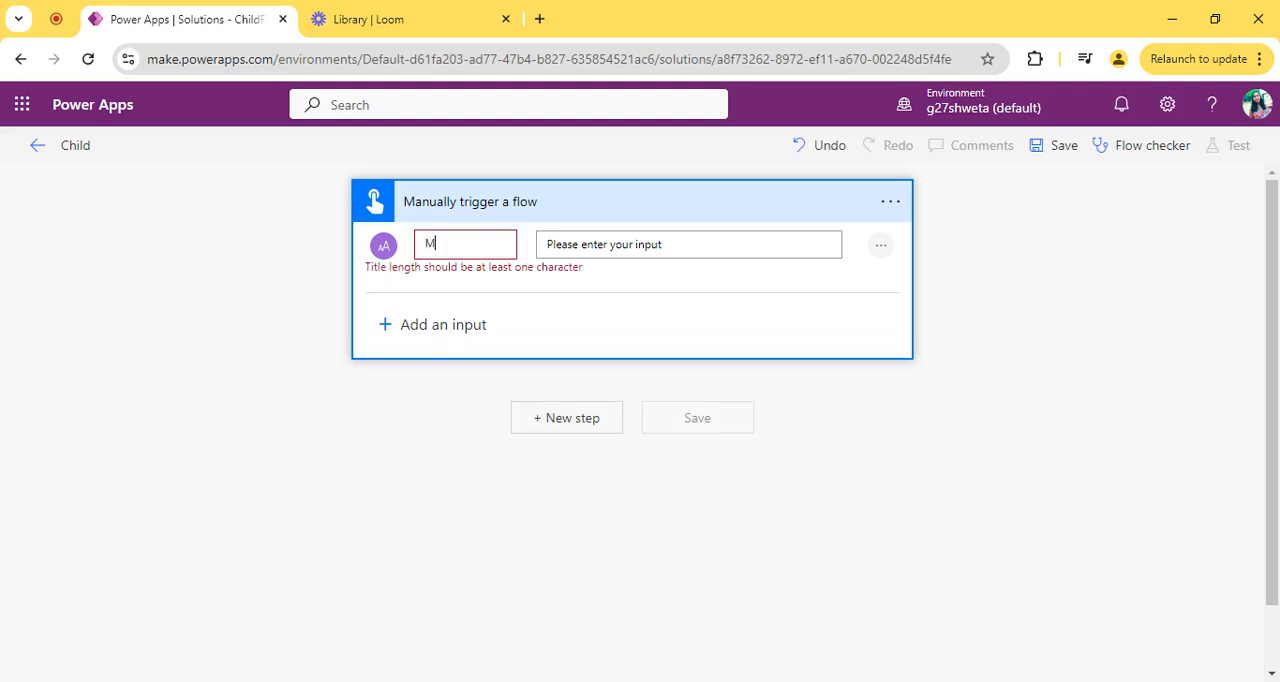
text(yEmail)
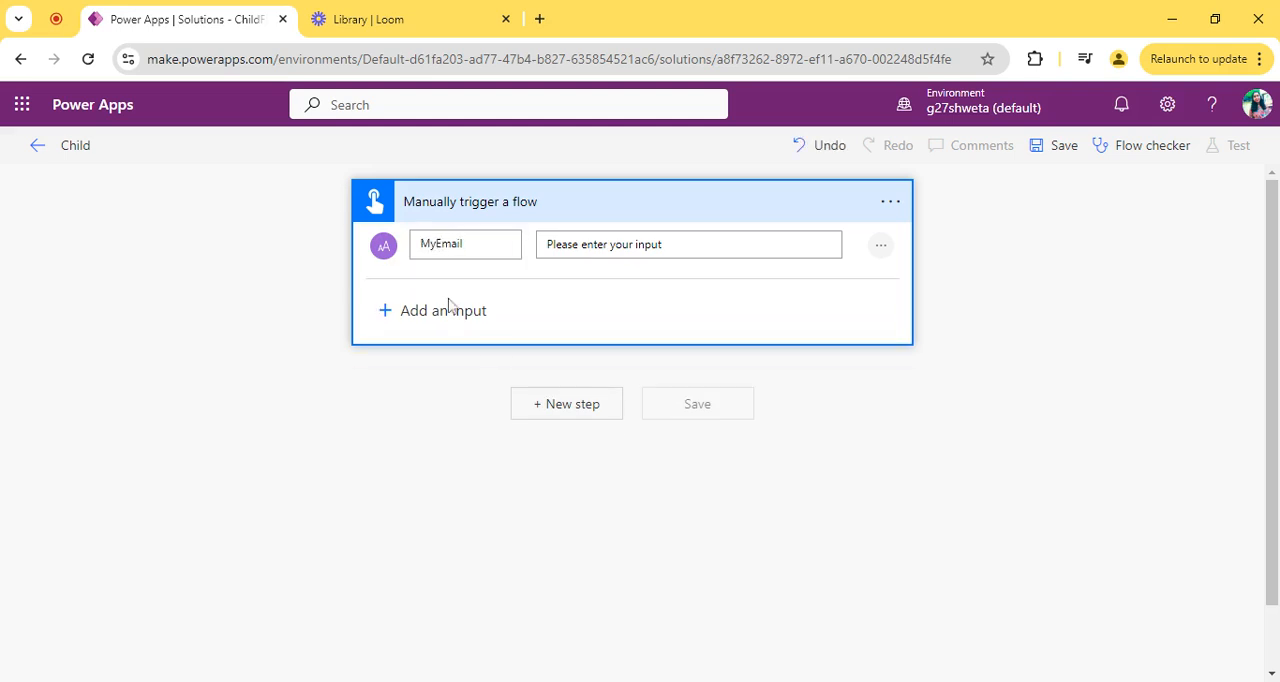
click(465, 244)
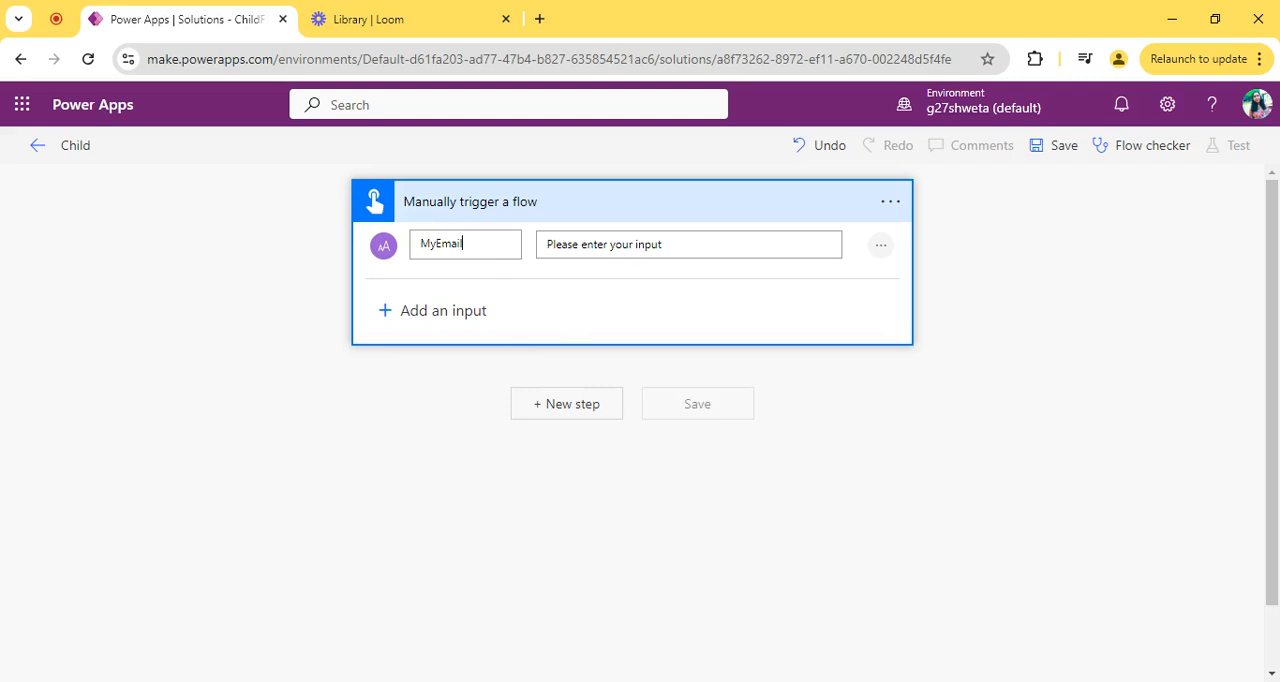
mouse_move(633, 212)
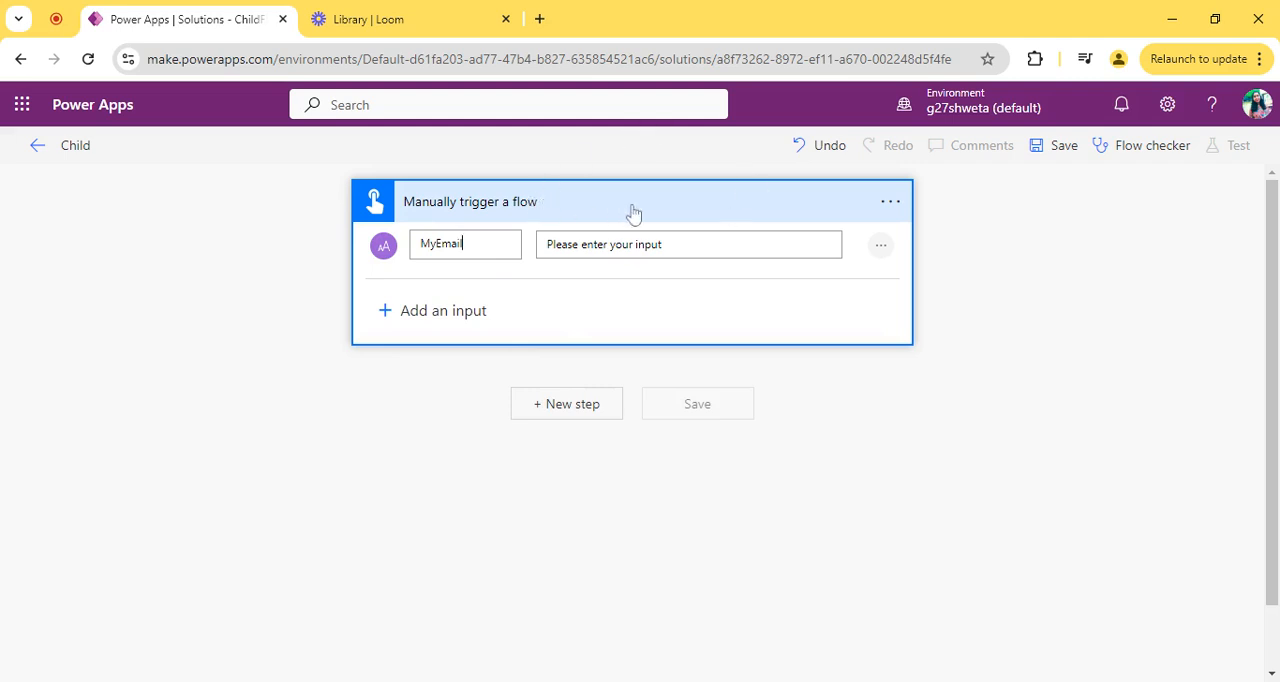
Step: Search for 'Send an email' and add Office 365 Outlook's Send an email (V2) action
click(566, 403)
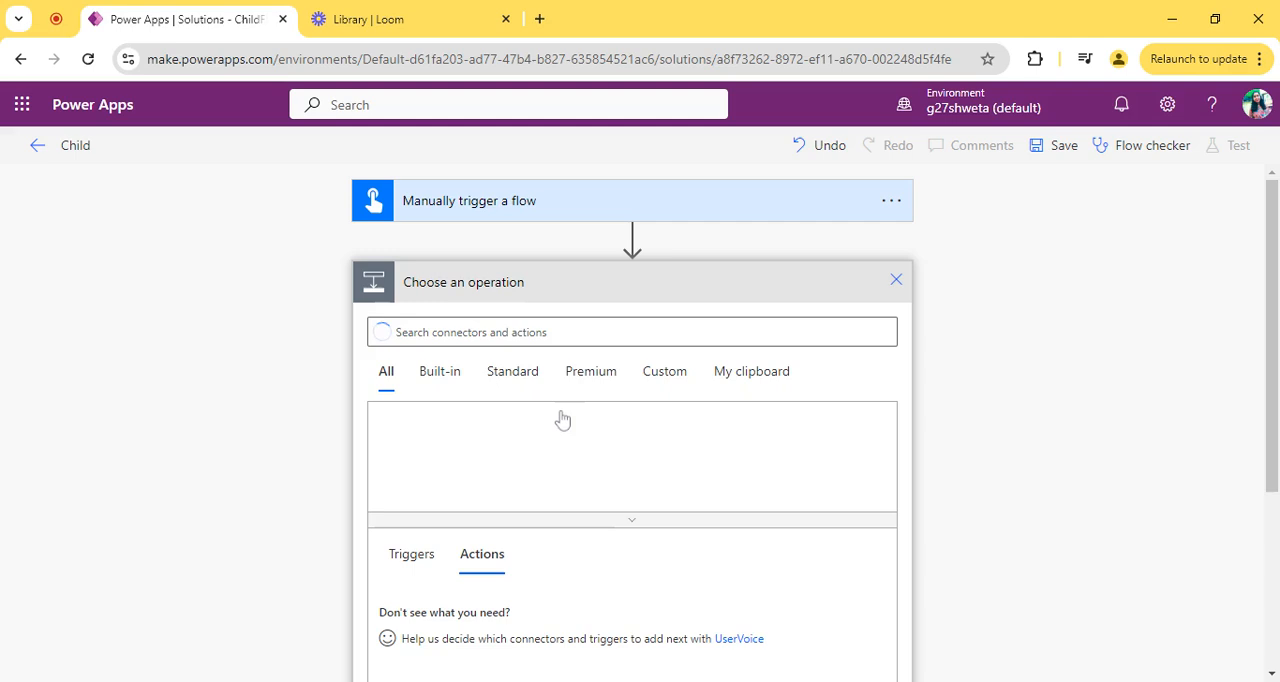
text(SendAns)
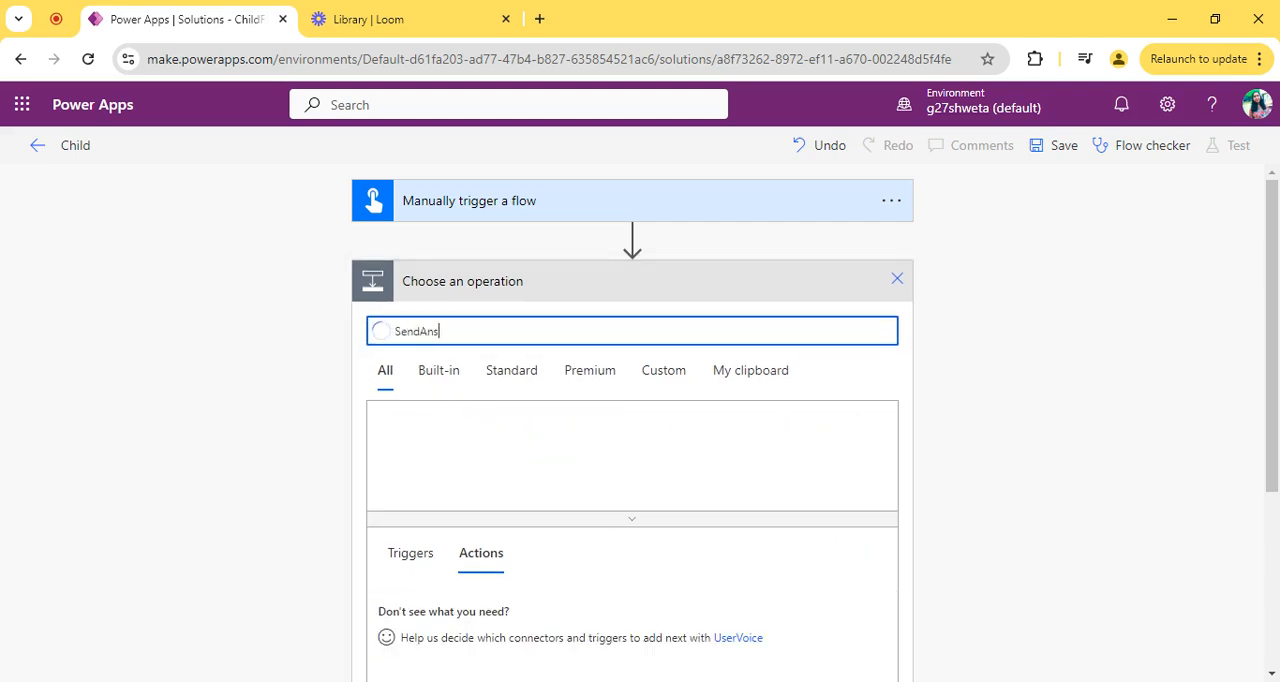
key(Backspace)
text( An email)
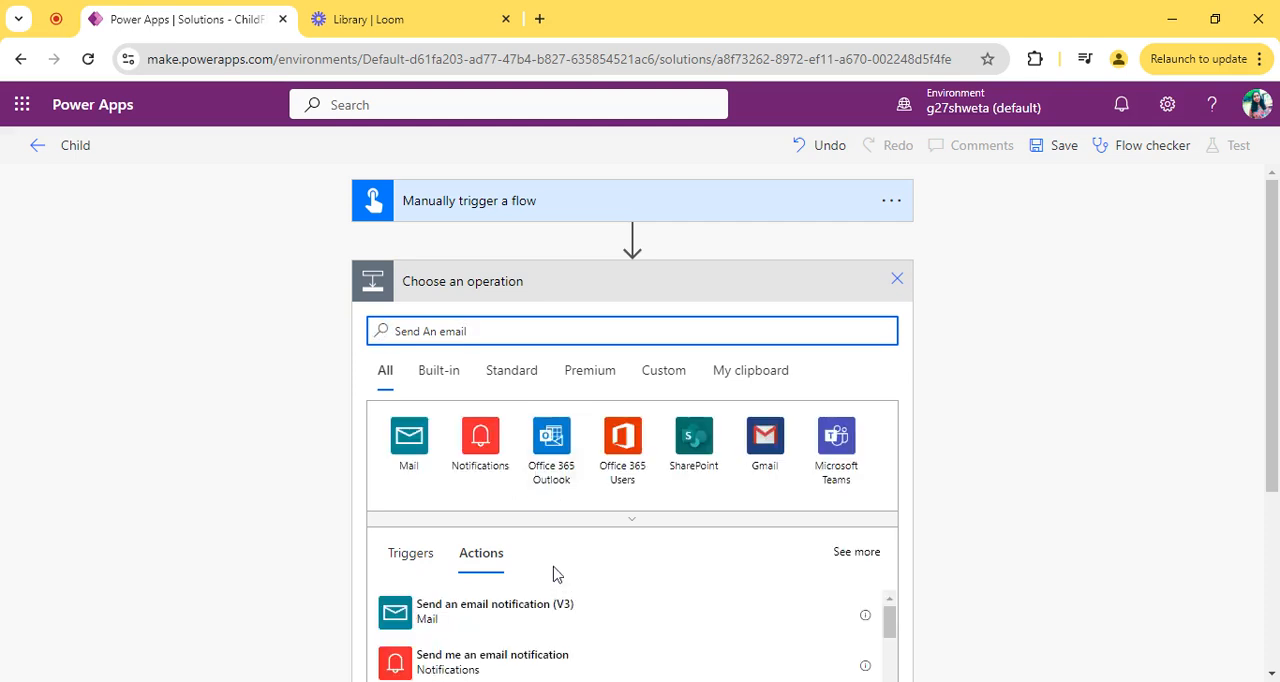
scroll(down, 3)
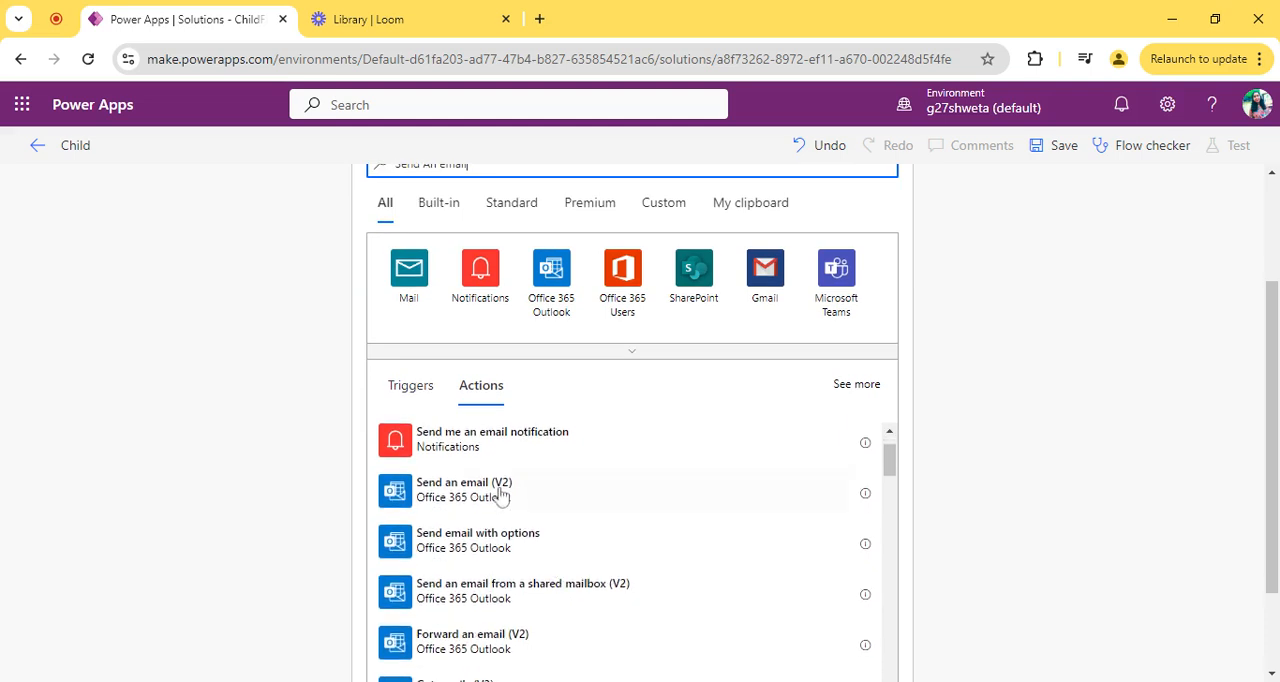
click(464, 489)
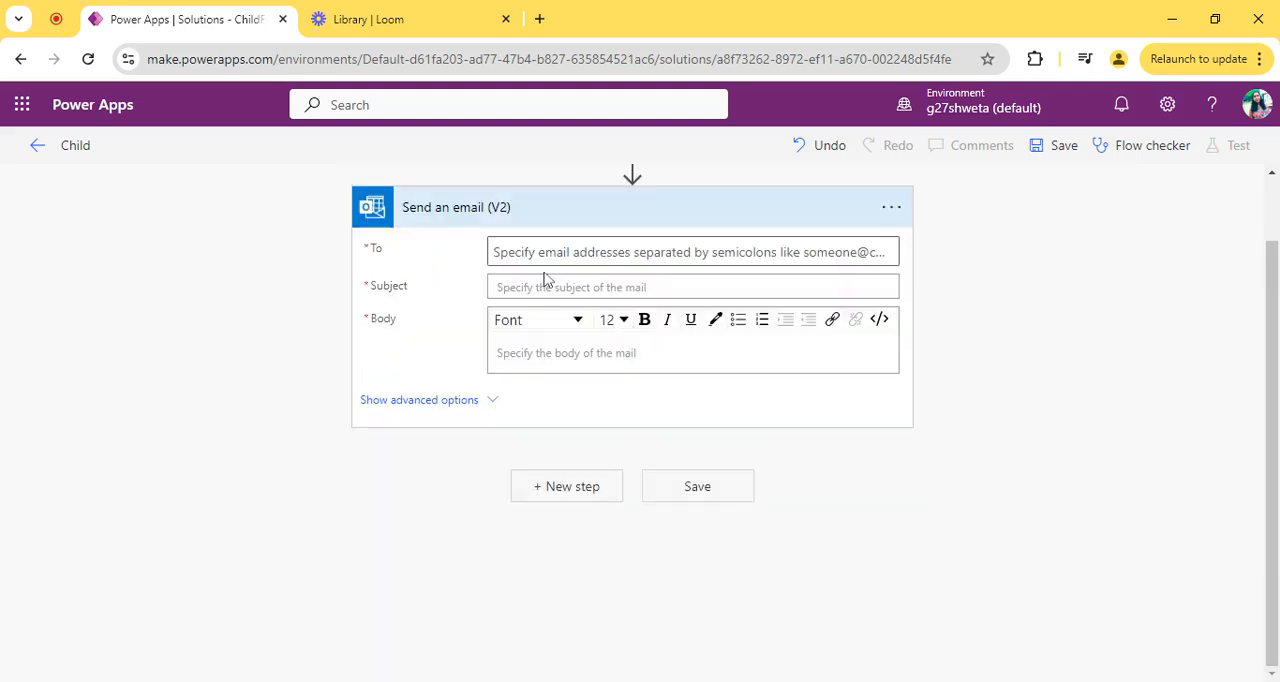
Step: Set the email recipient to the MyEmail trigger input from dynamic content
click(688, 251)
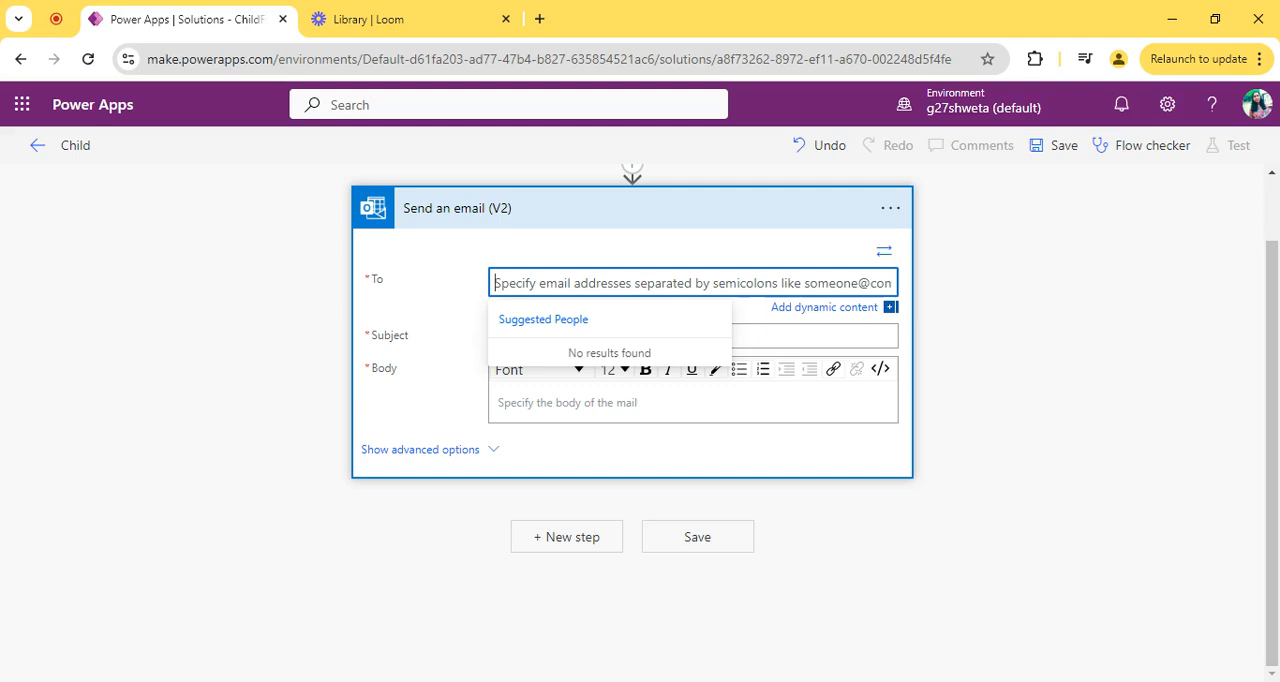
click(824, 306)
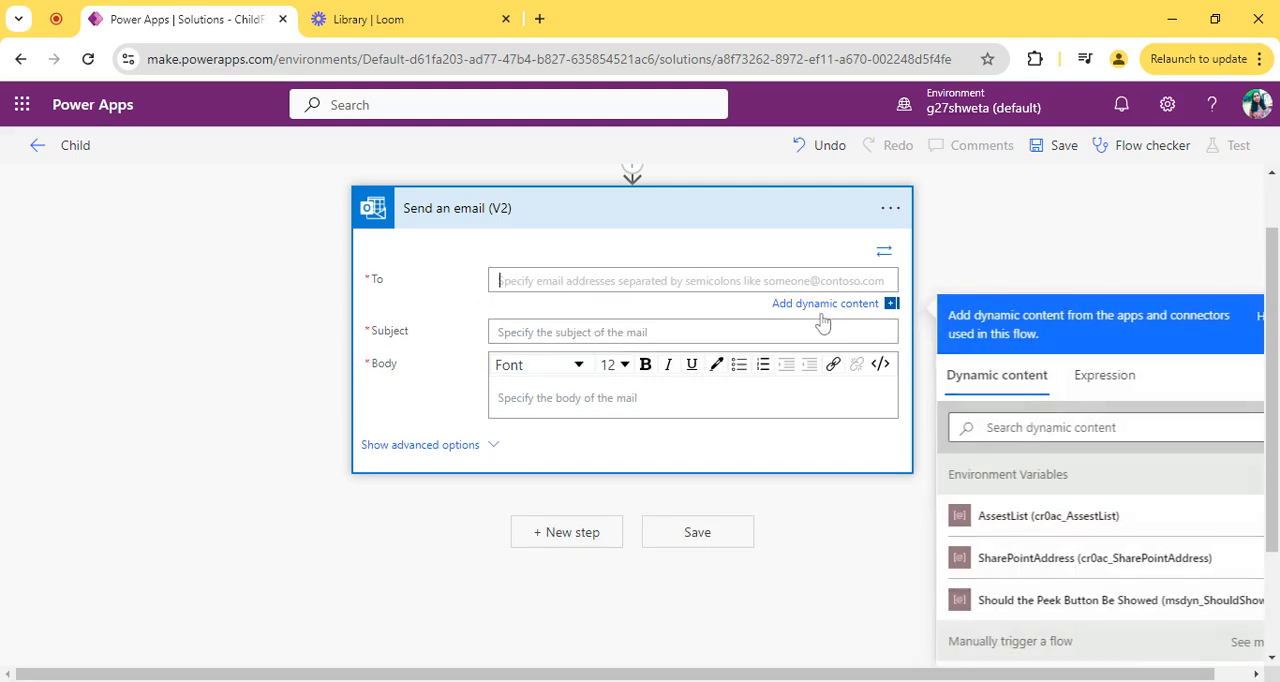
scroll(down, 3)
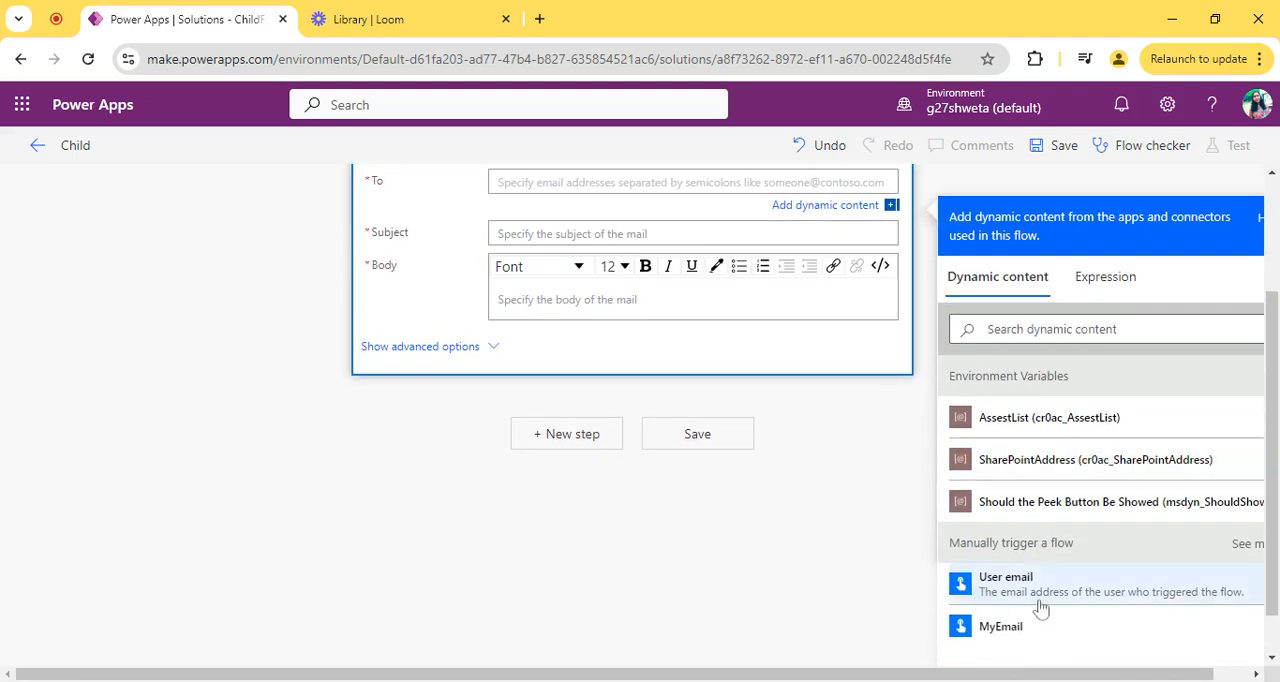
click(1000, 626)
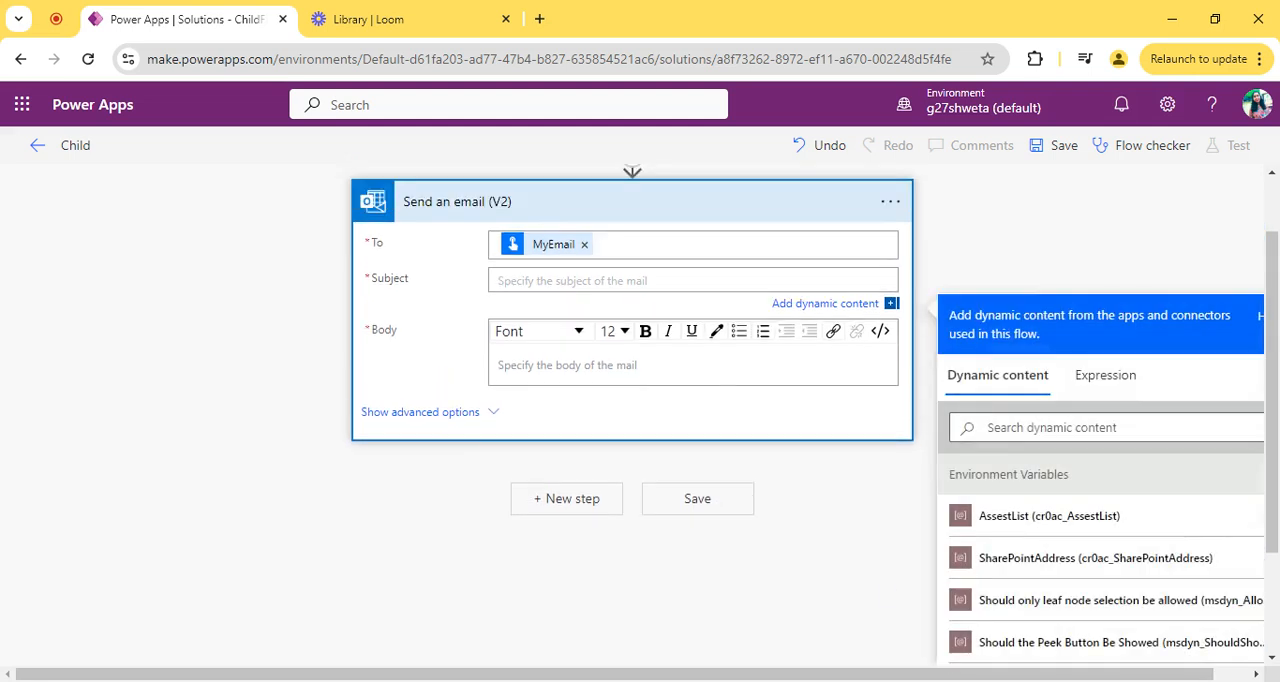
Step: Enter 'Learn Child Flow' as the subject and start a 'Hi' greeting in the body
text(Learn)
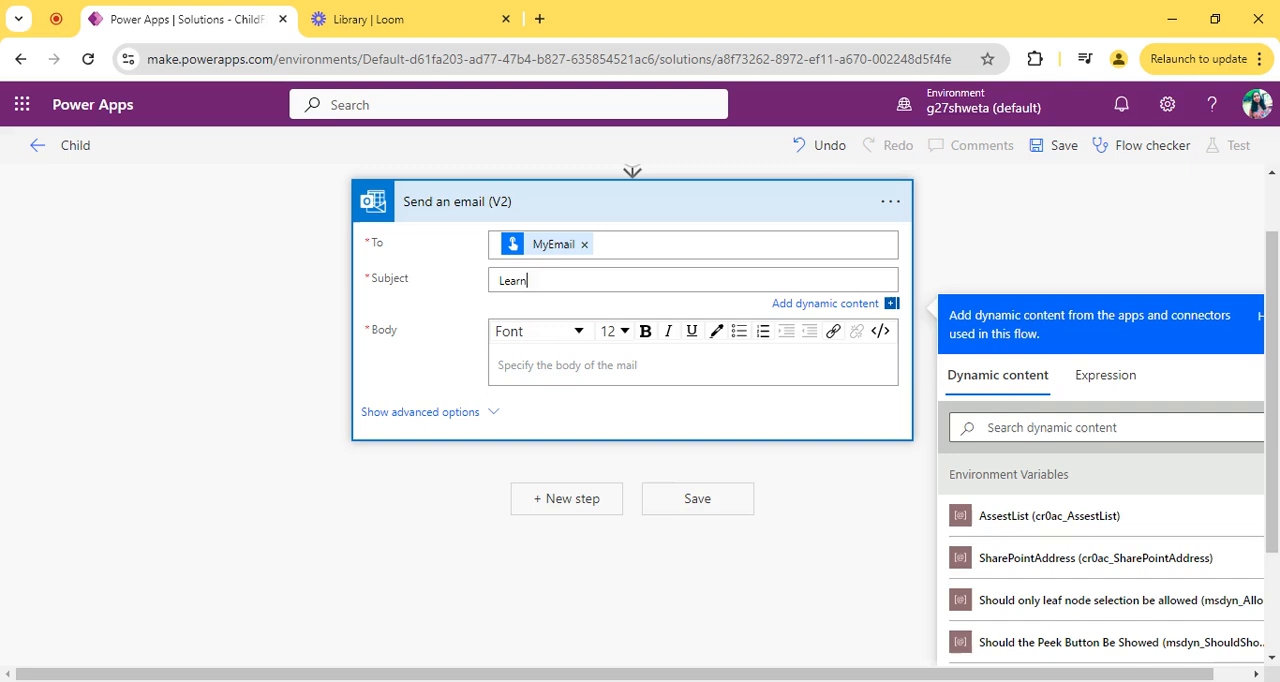
text(Child Flow)
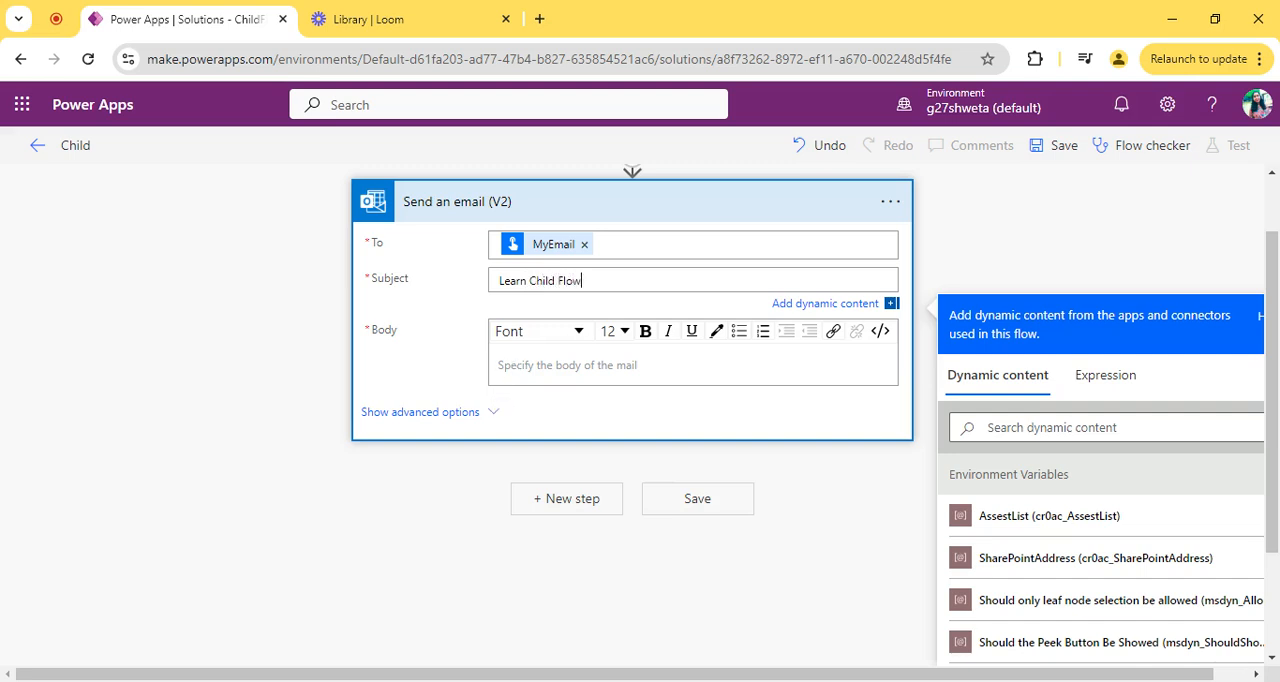
text(Hi,)
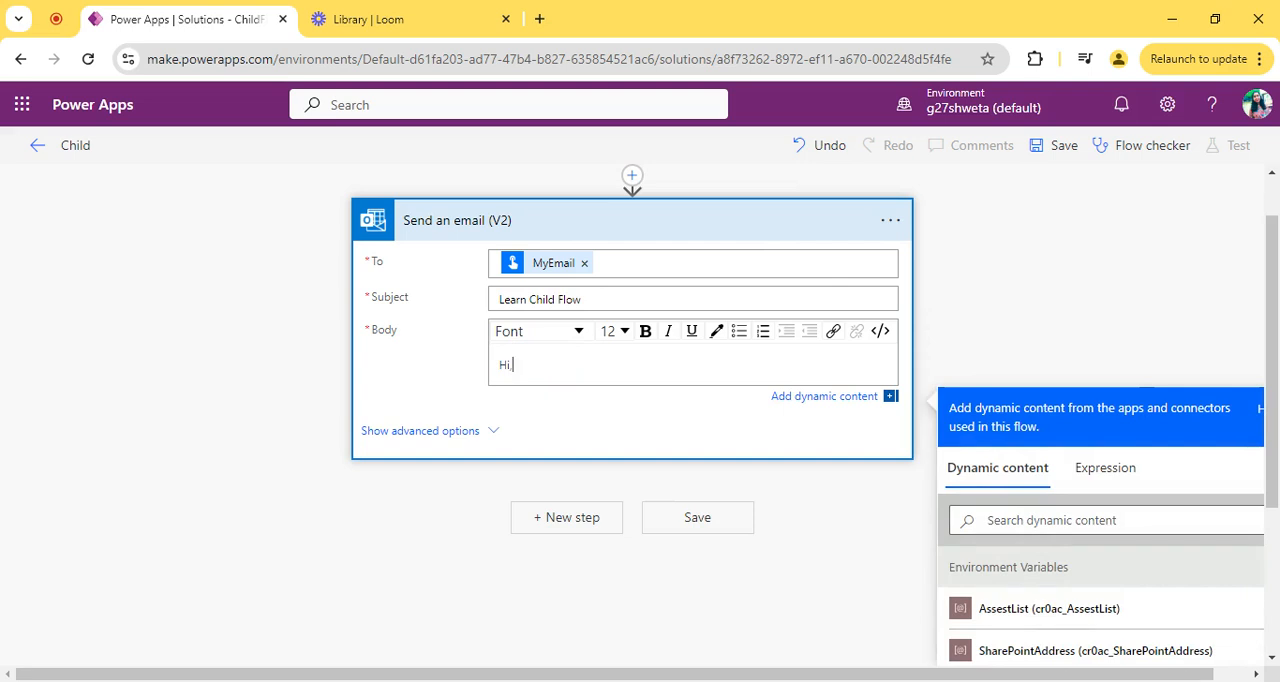
text(Y)
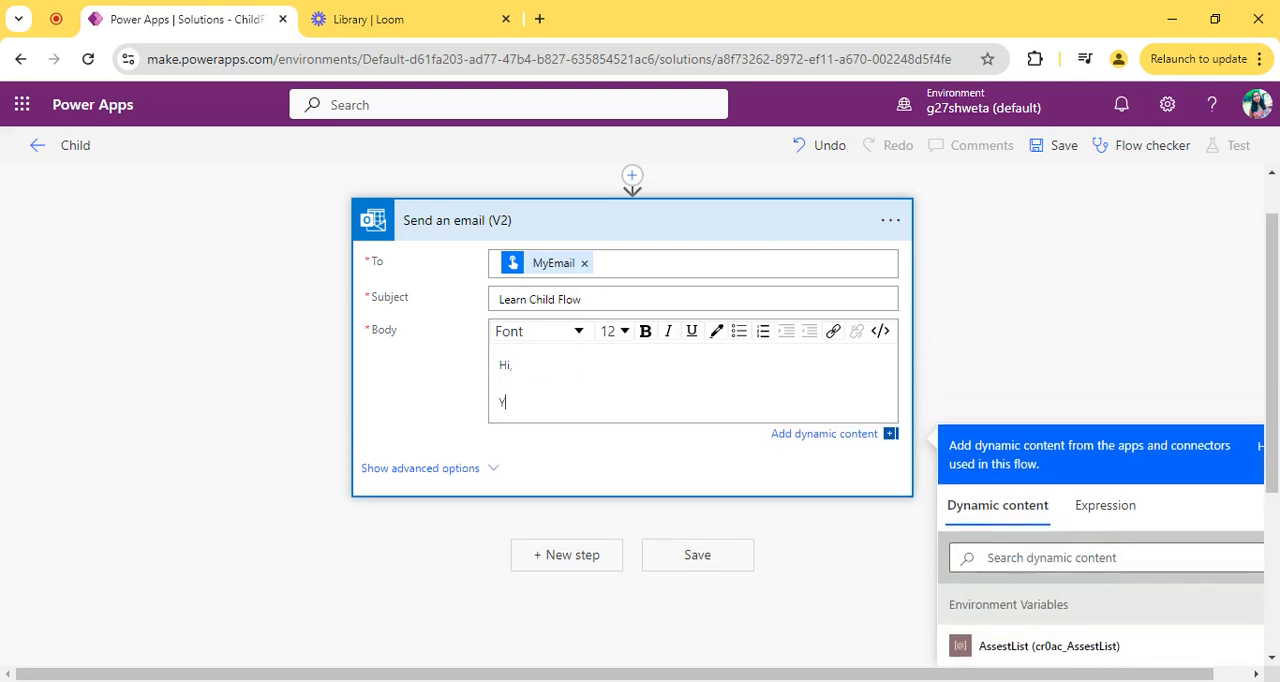
key(Backspace)
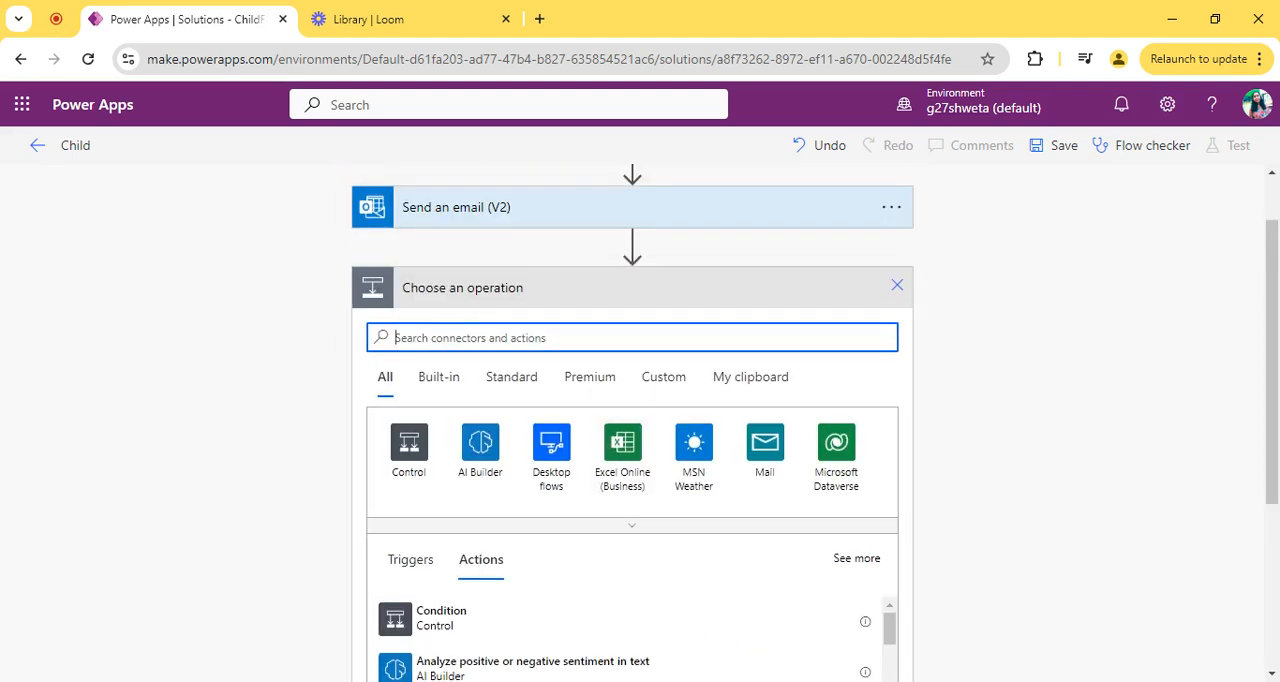
Step: Search 'Respond' and add the 'Respond to a Power App or flow' action
text(Respond back)
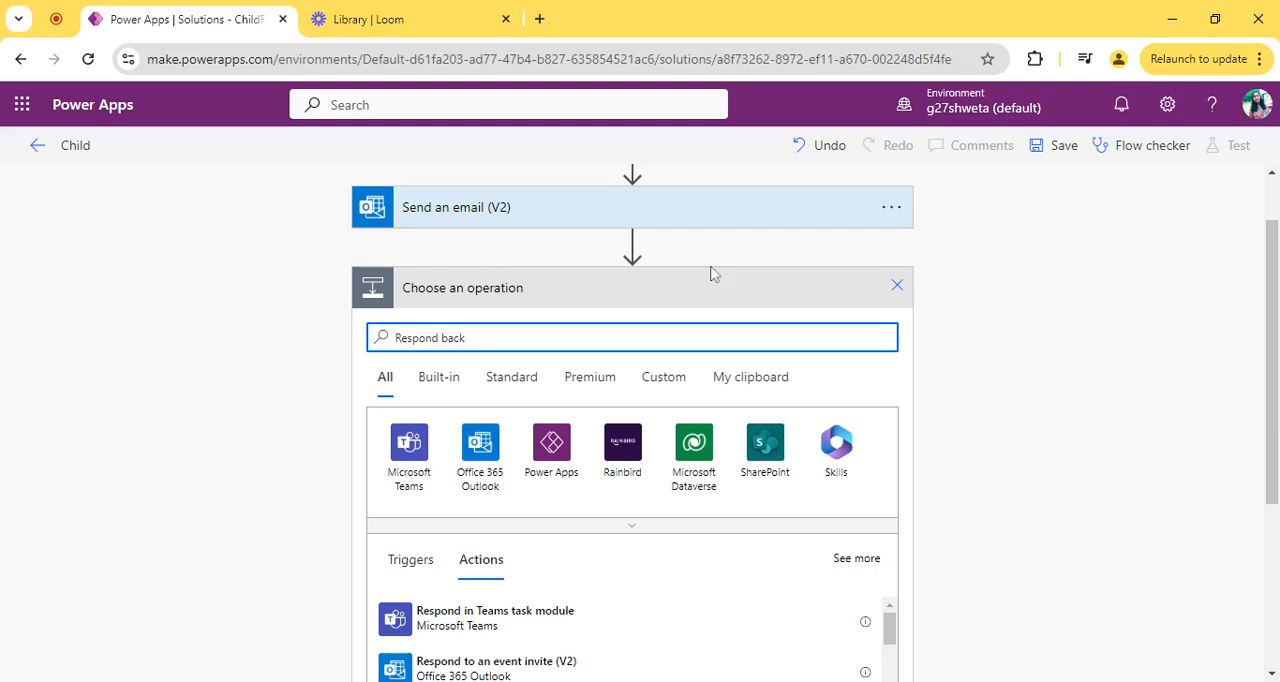
scroll(down, 3)
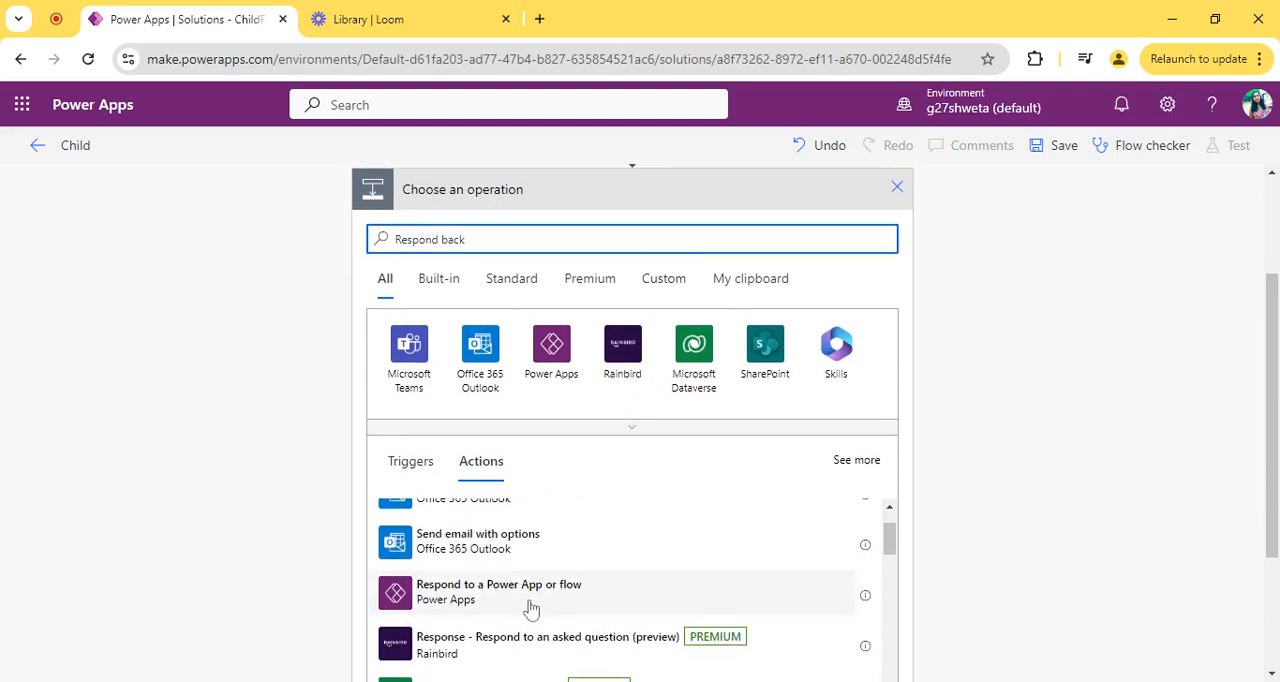
click(498, 591)
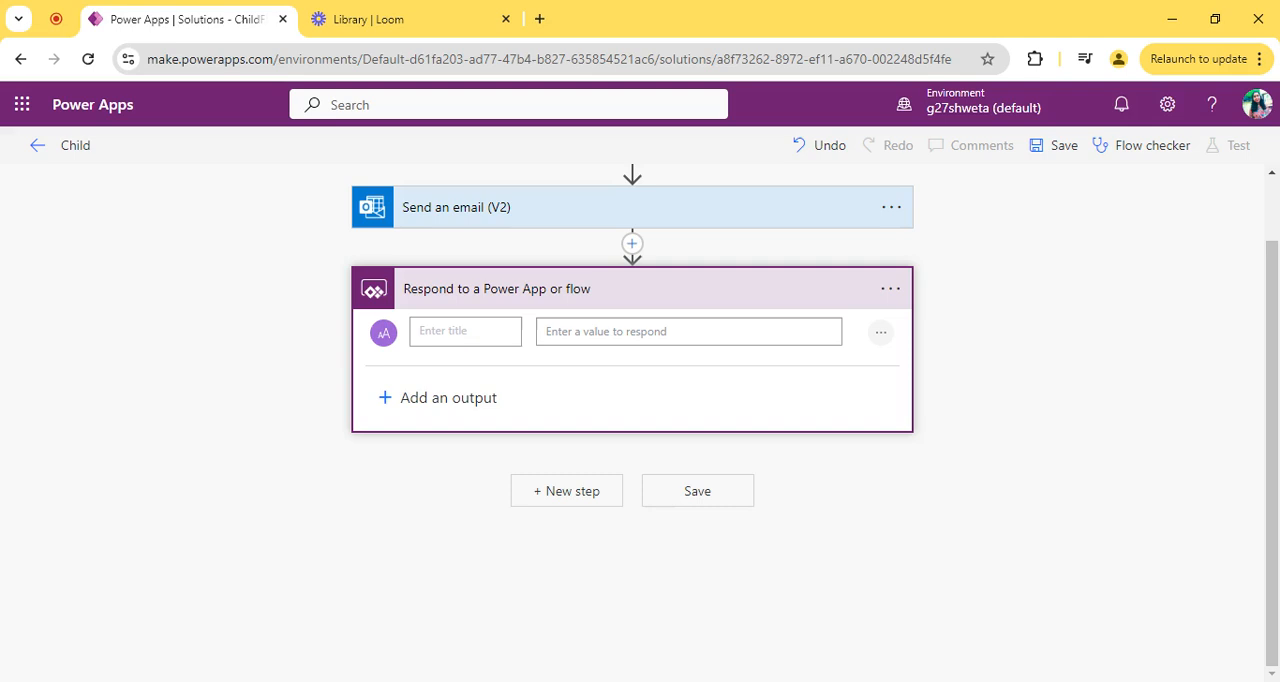
Step: Add a Text output with value 'Great Job' to the Respond action and save the flow
text(T)
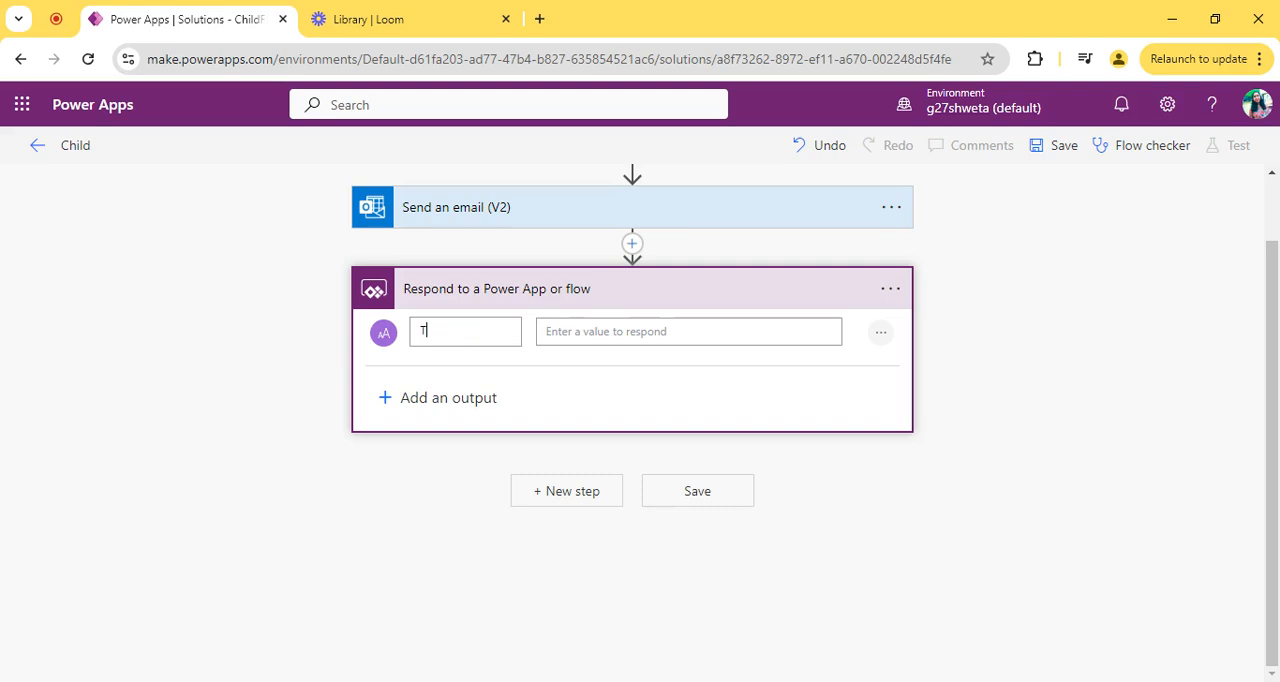
text(ext)
click(689, 331)
text(Gre)
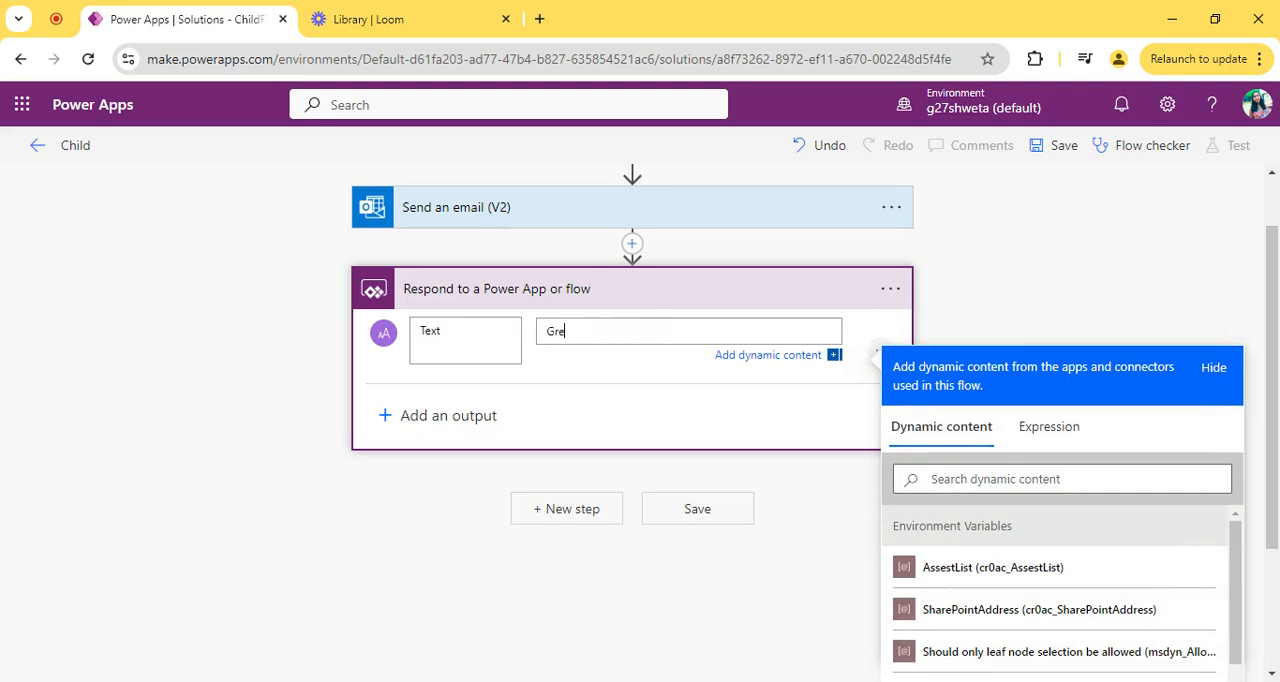
text(at Job)
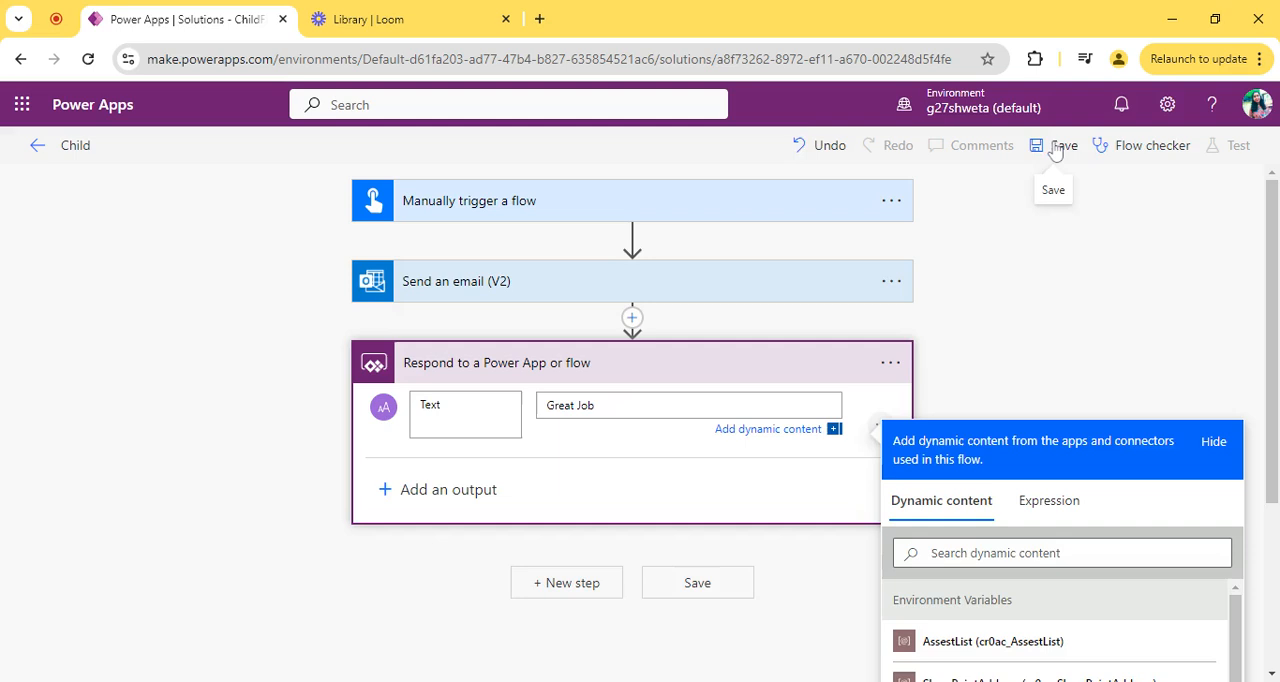
click(1053, 145)
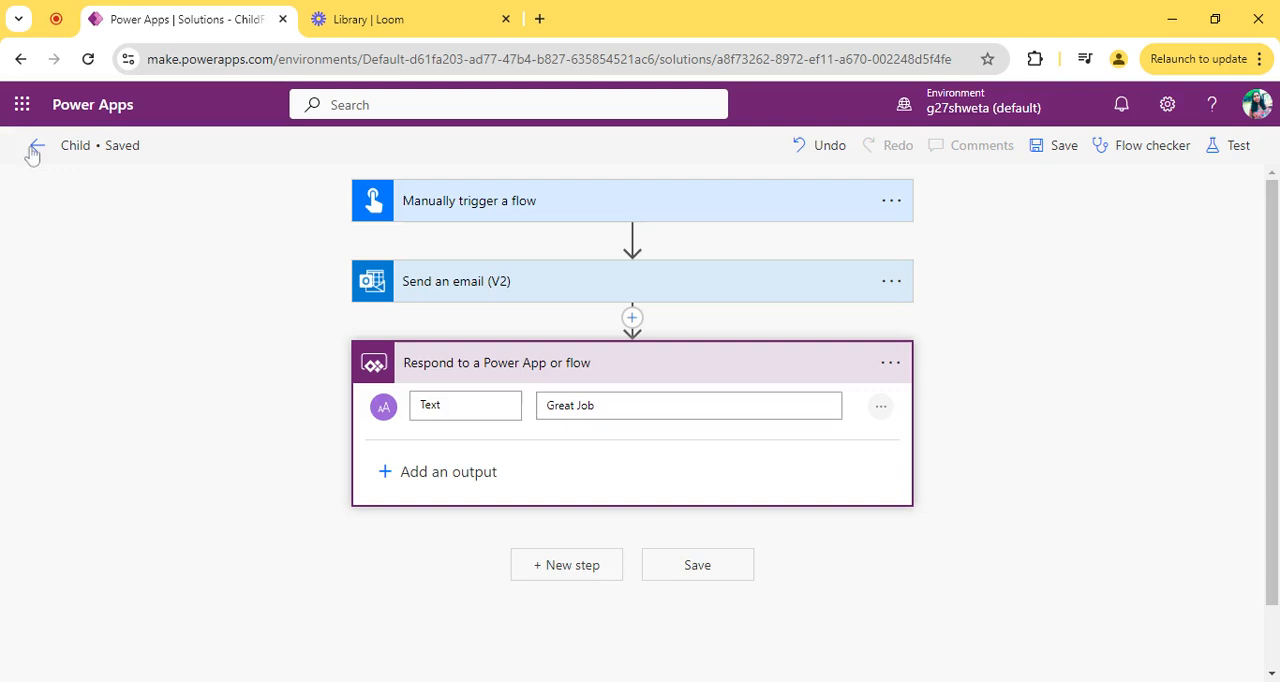
Step: Return to the solution and open the Child flow's Details page from its ⋮ menu
click(31, 148)
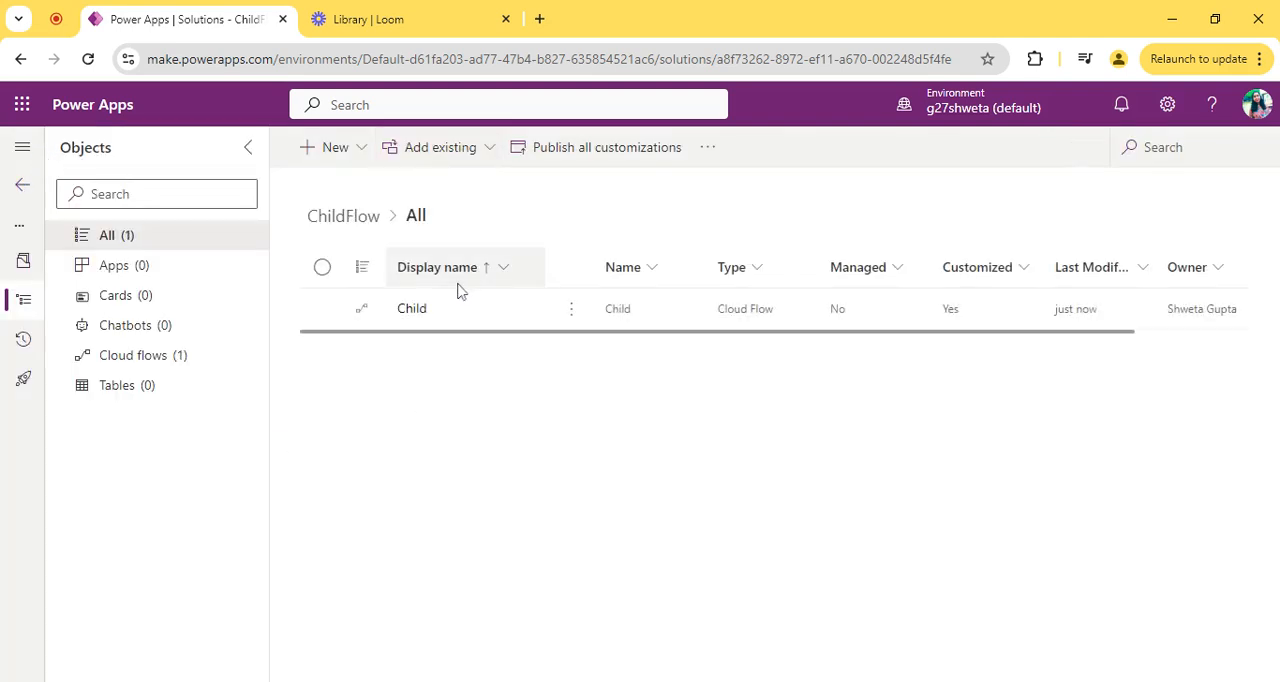
click(321, 308)
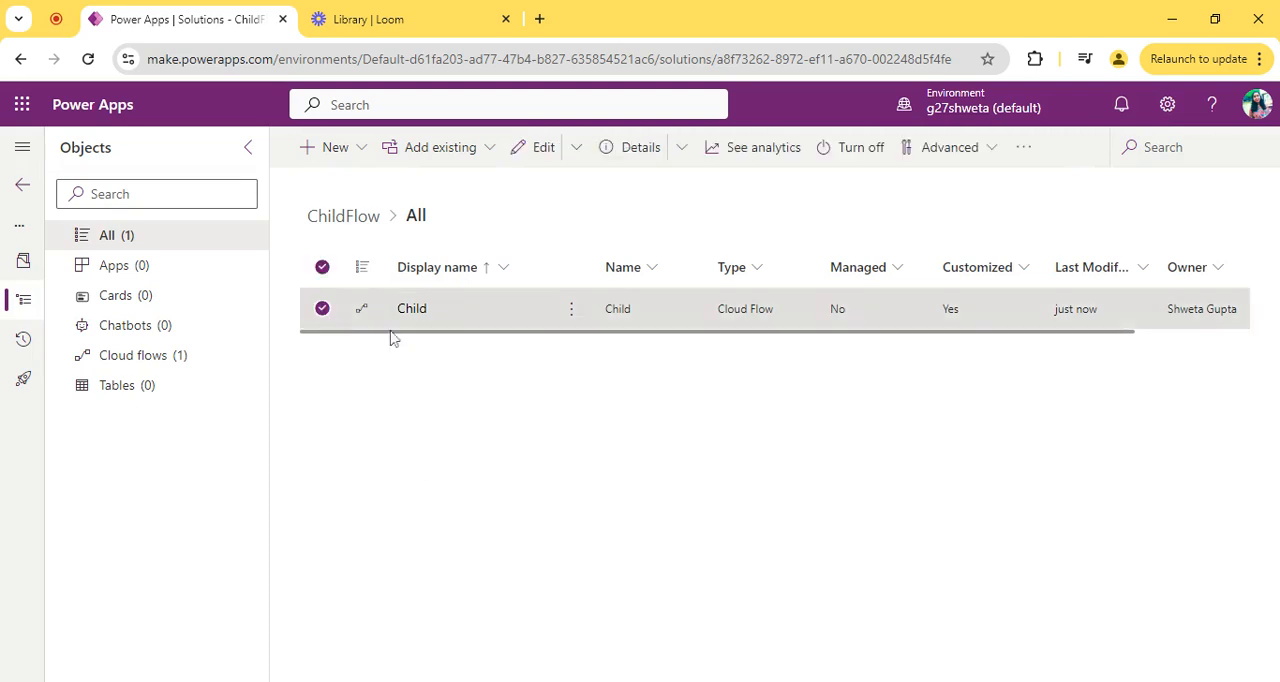
click(570, 308)
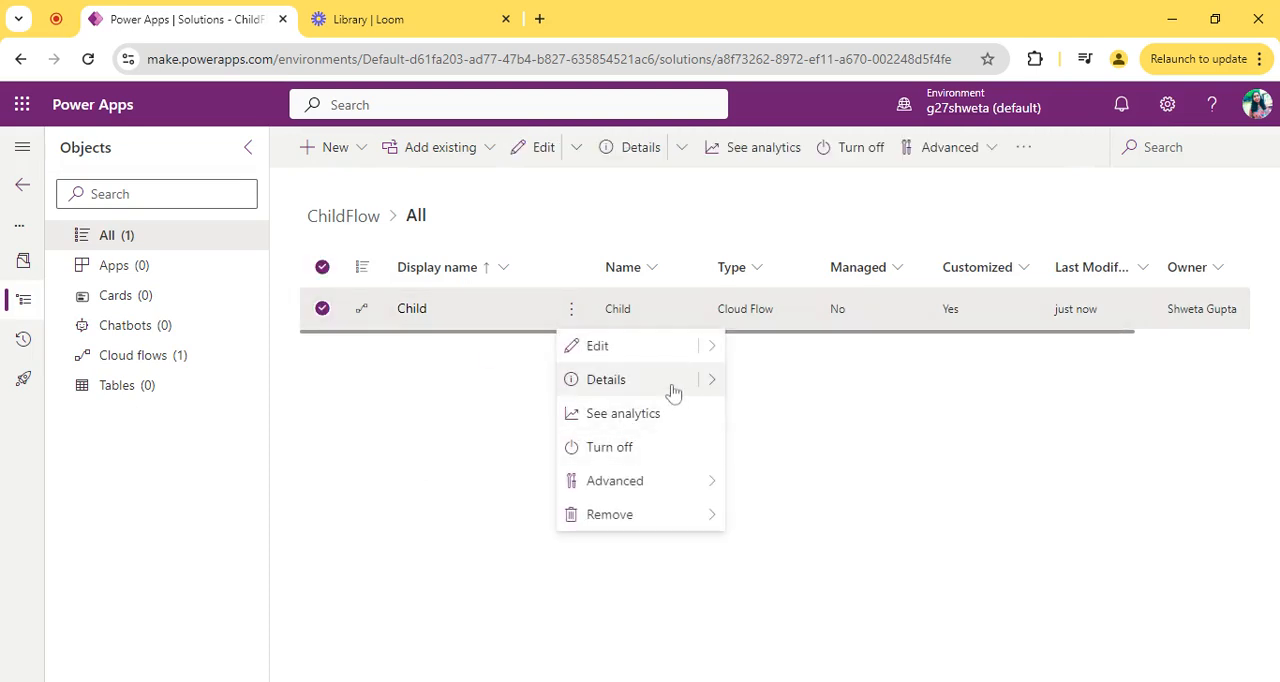
click(605, 379)
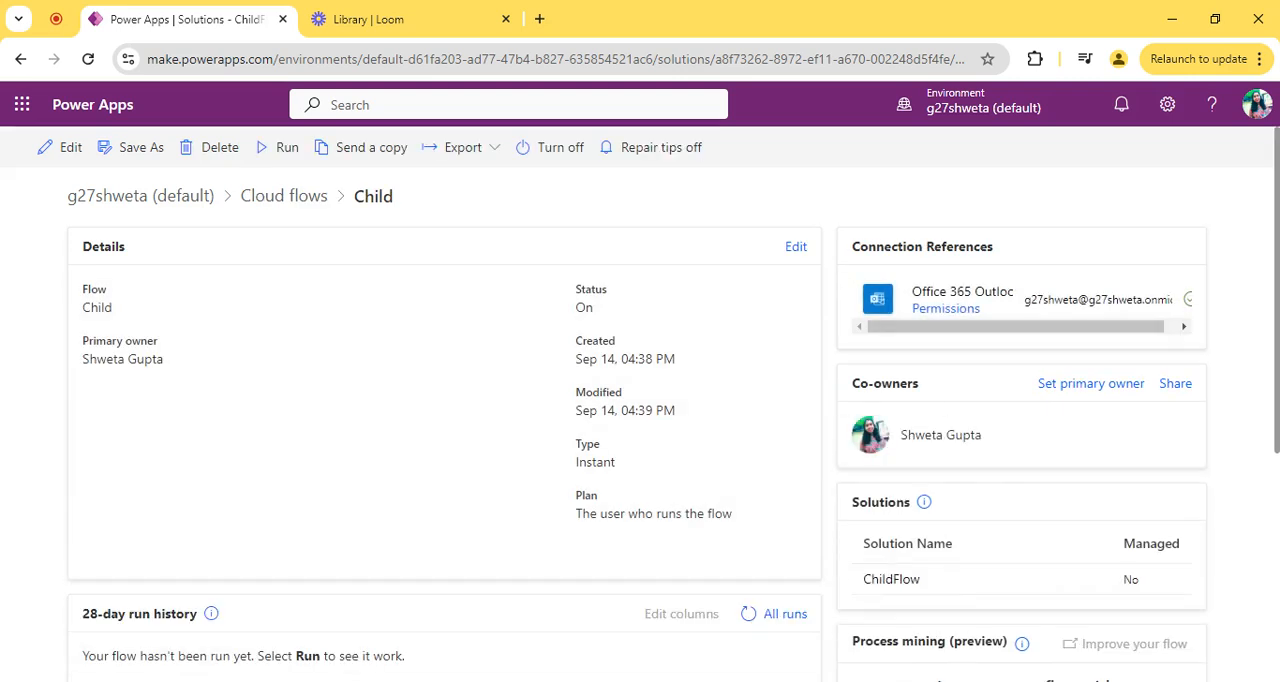
Step: Set run-only users' Office 365 Outlook connection to 'Use this connection' and save
scroll(down, 3)
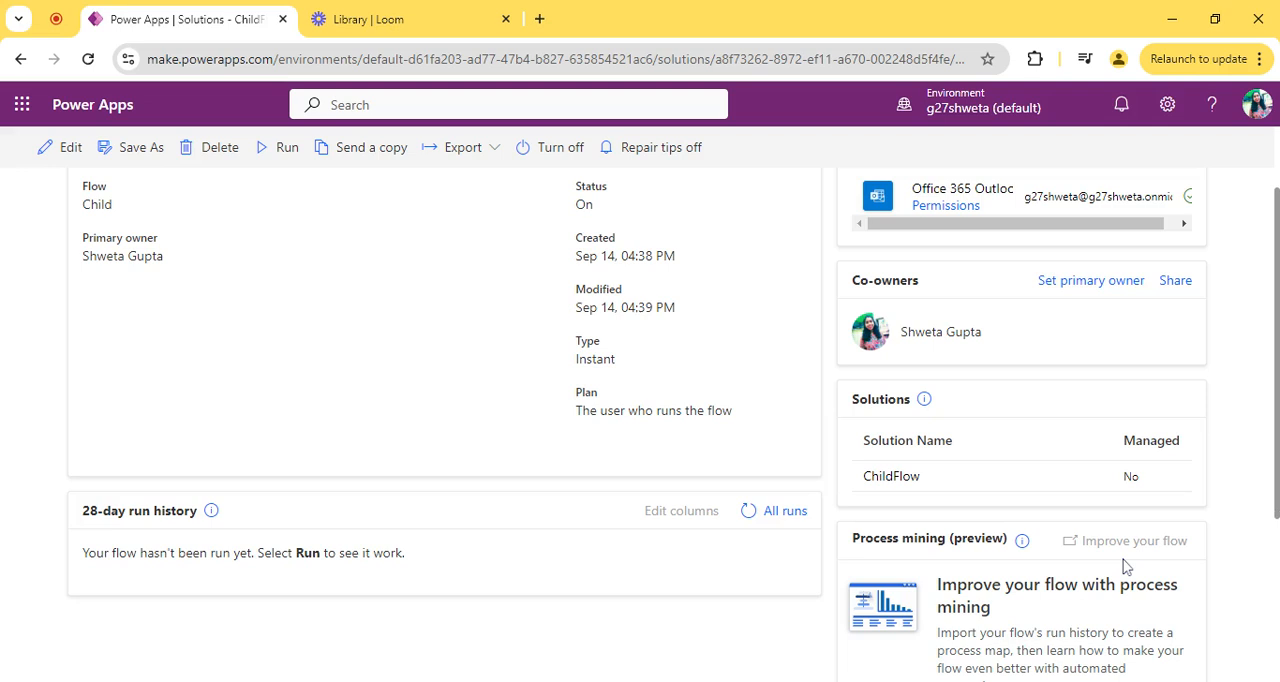
scroll(down, 3)
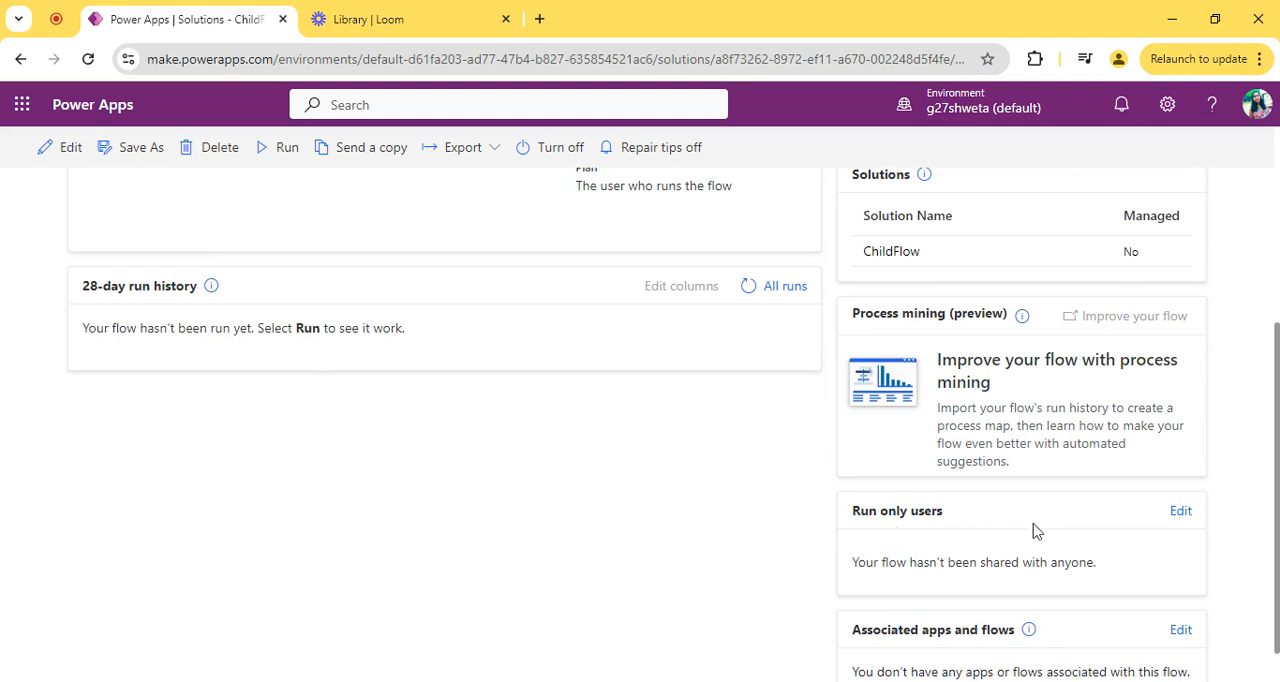
mouse_move(1180, 511)
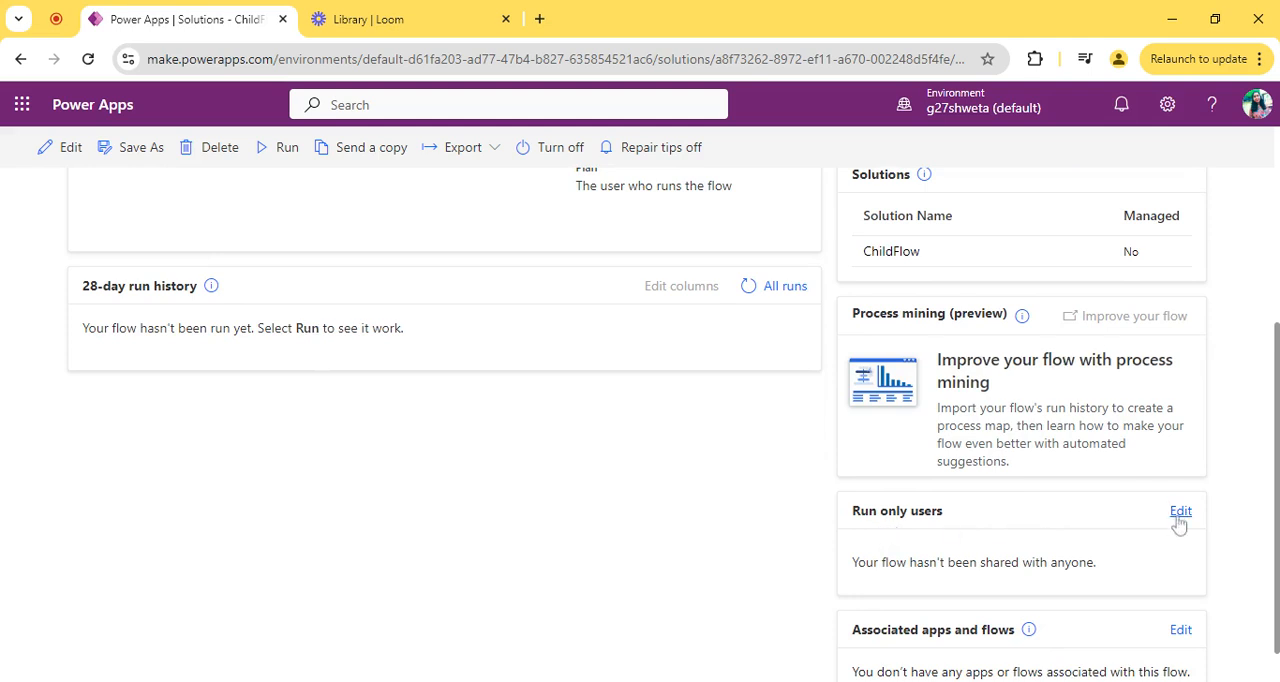
click(1180, 511)
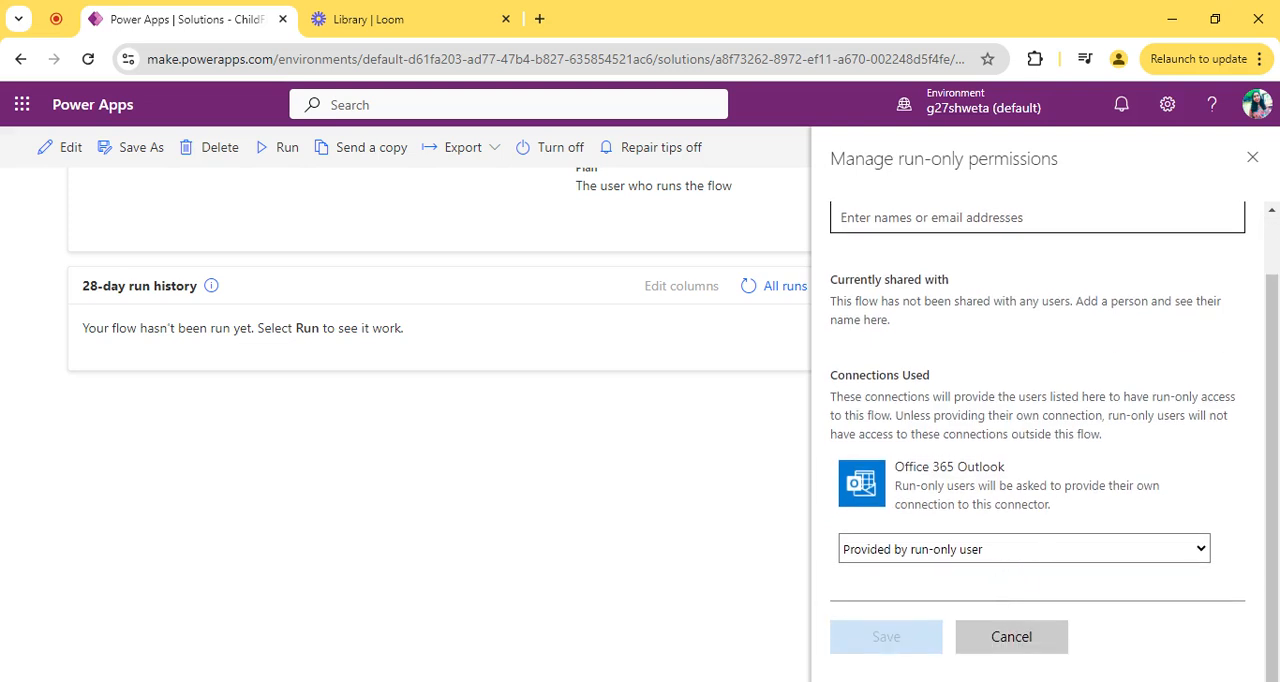
click(1022, 548)
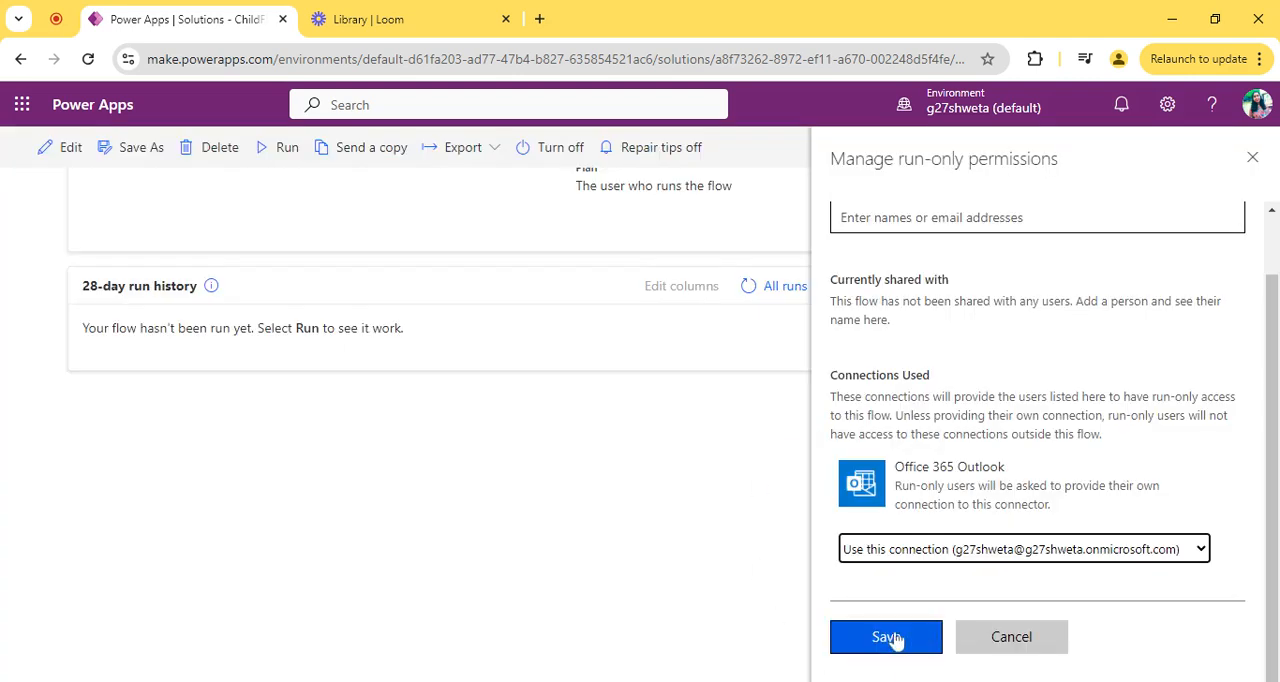
click(885, 637)
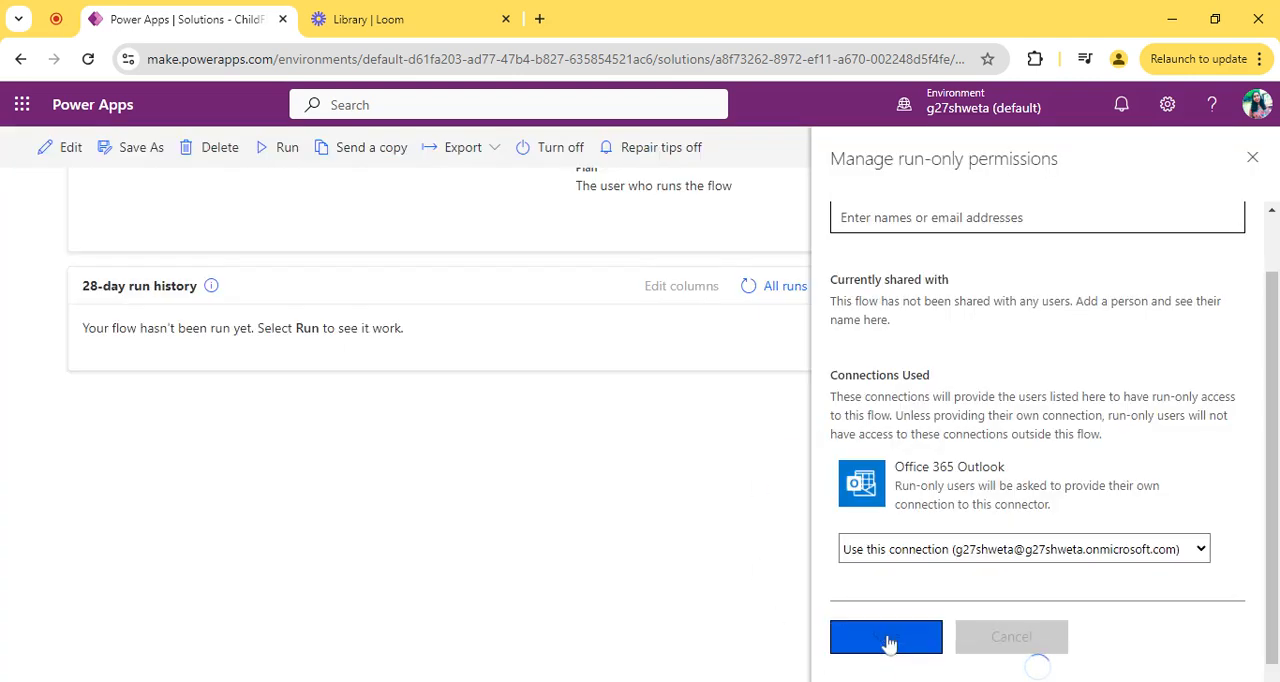
click(886, 637)
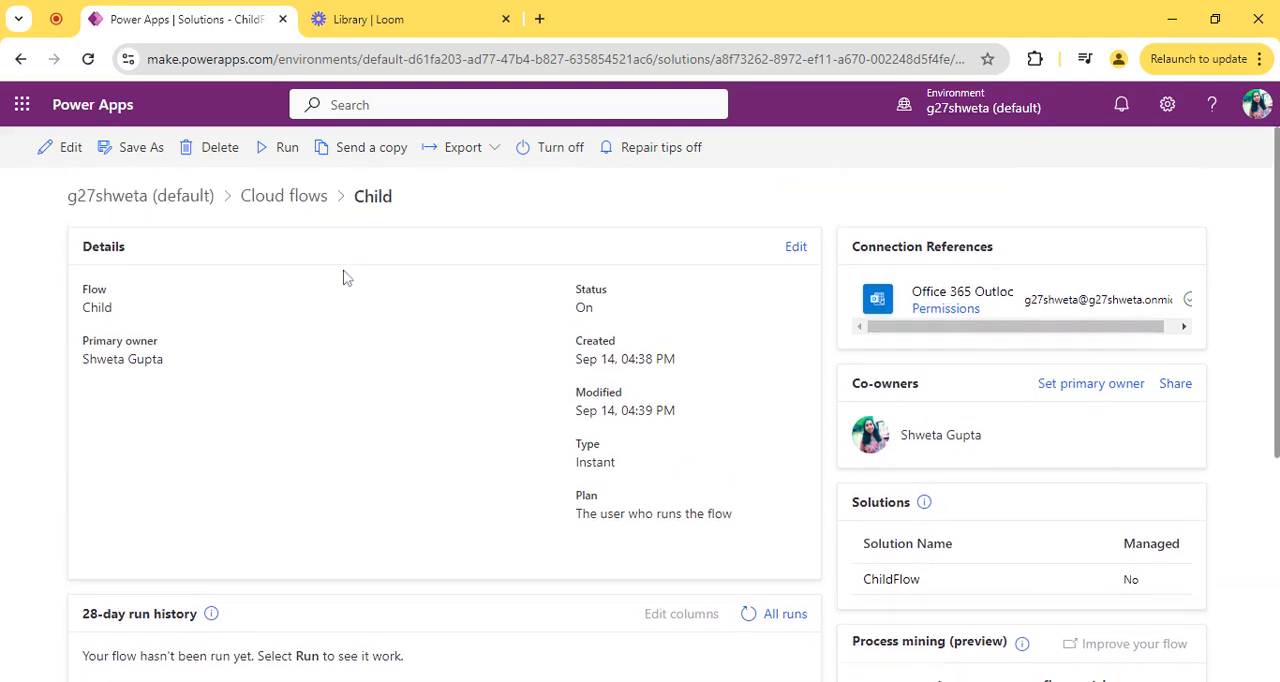
scroll(down, 3)
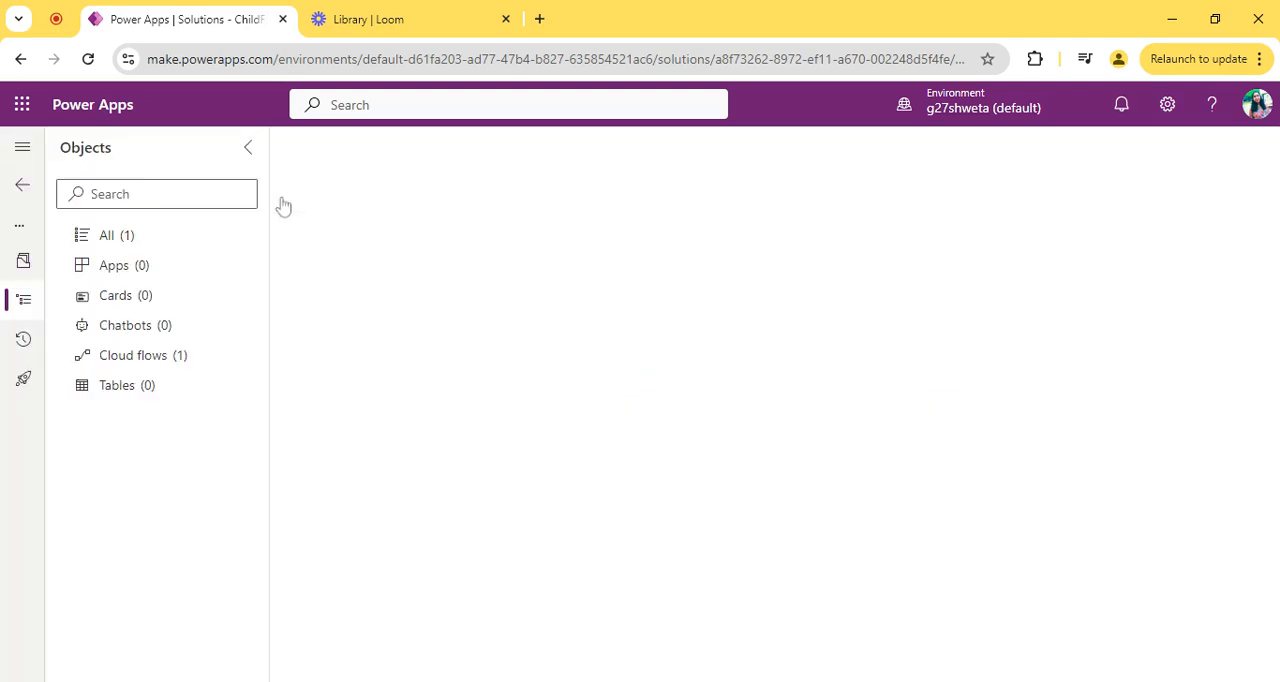
Step: Create a manually triggered instant cloud flow named 'Parent' from the solution's Cloud flows view
click(133, 355)
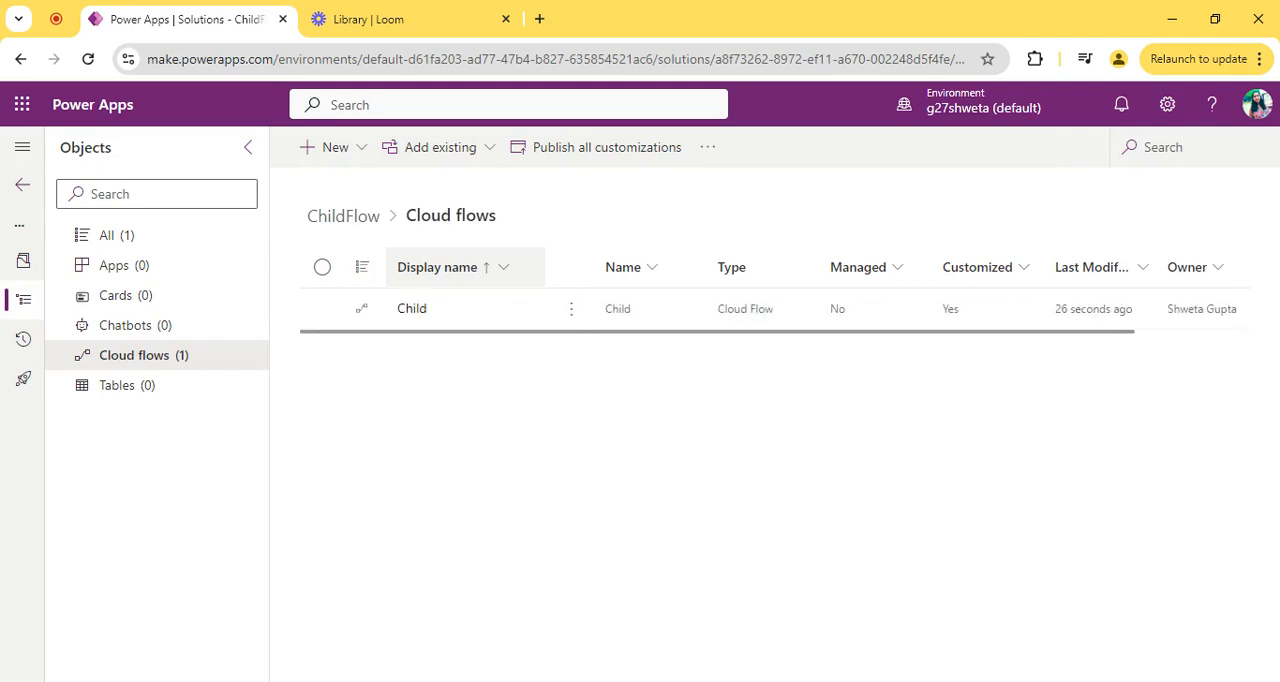
click(334, 147)
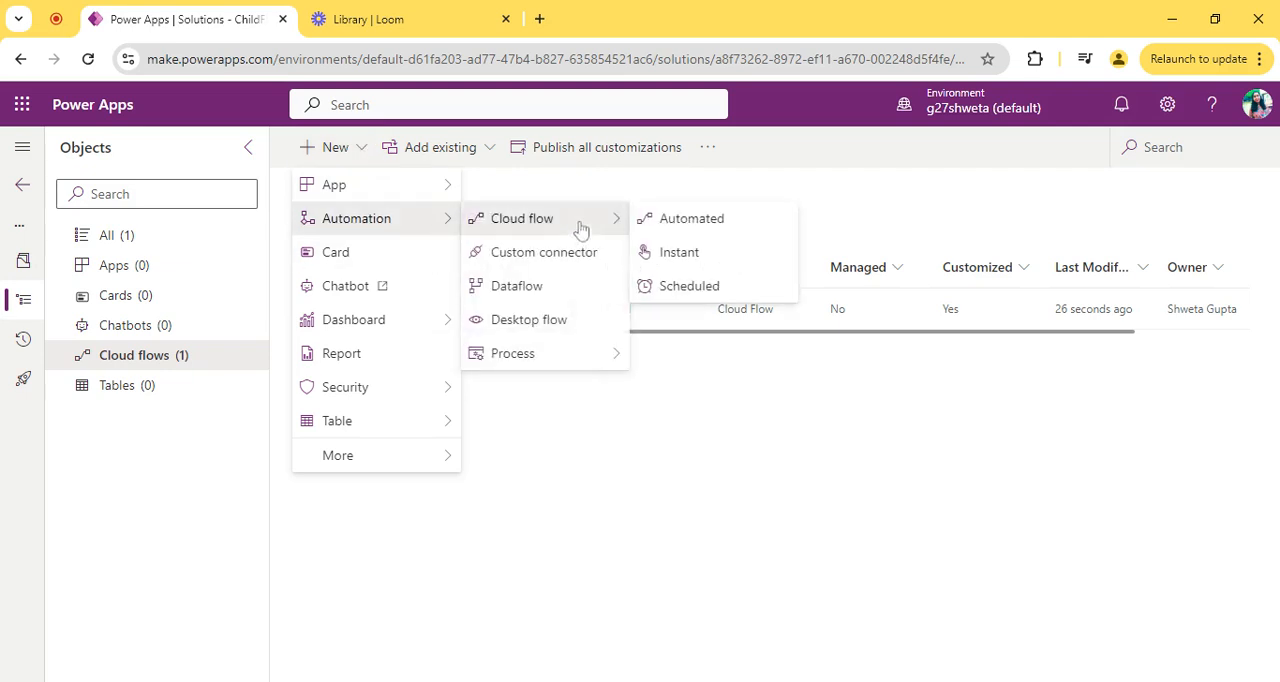
mouse_move(691, 218)
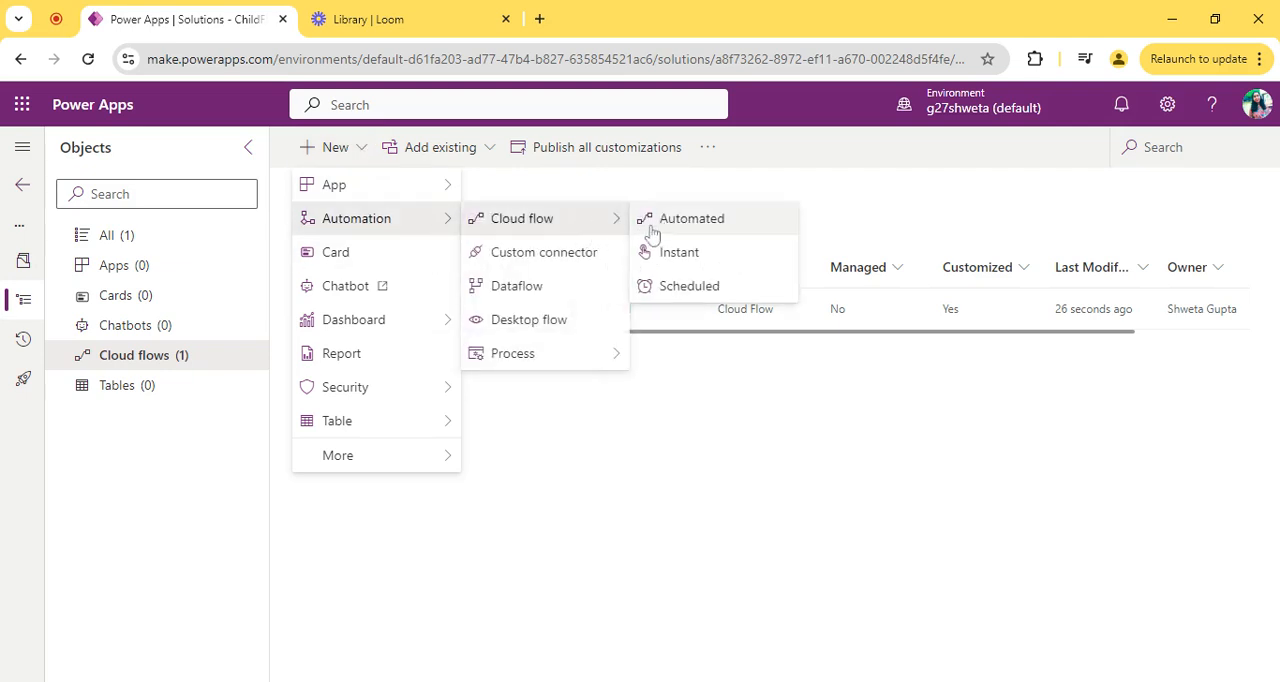
mouse_move(673, 251)
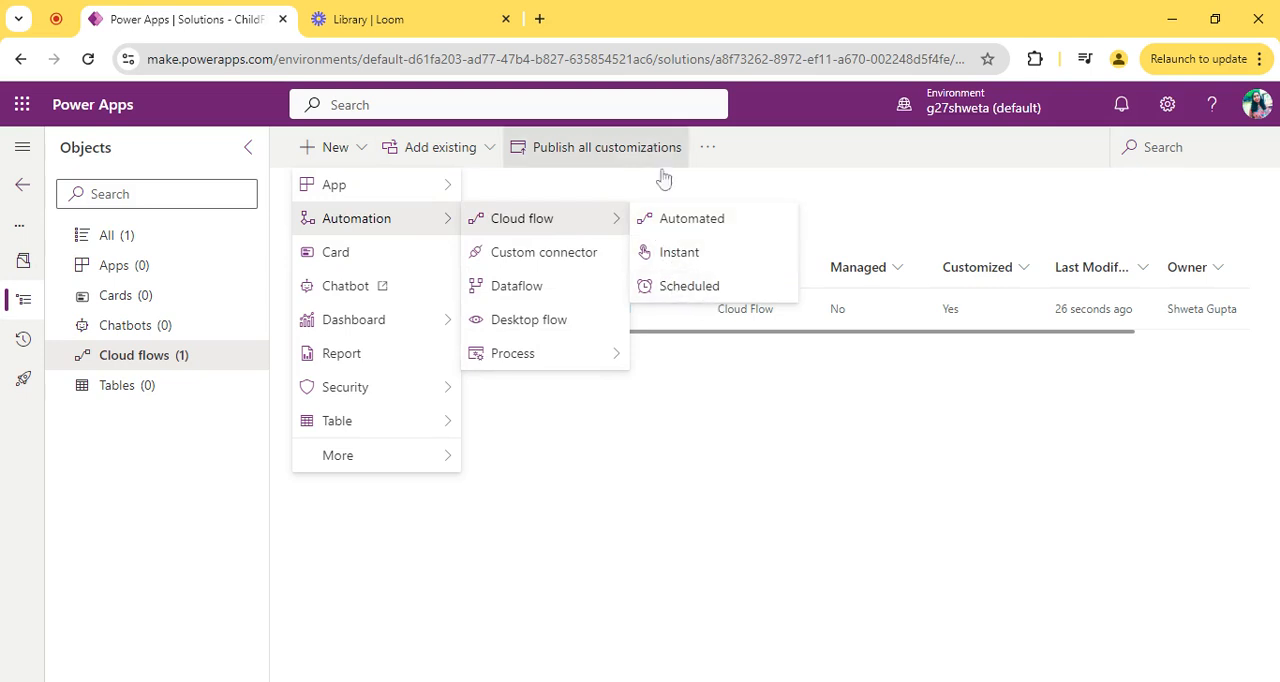
mouse_move(679, 252)
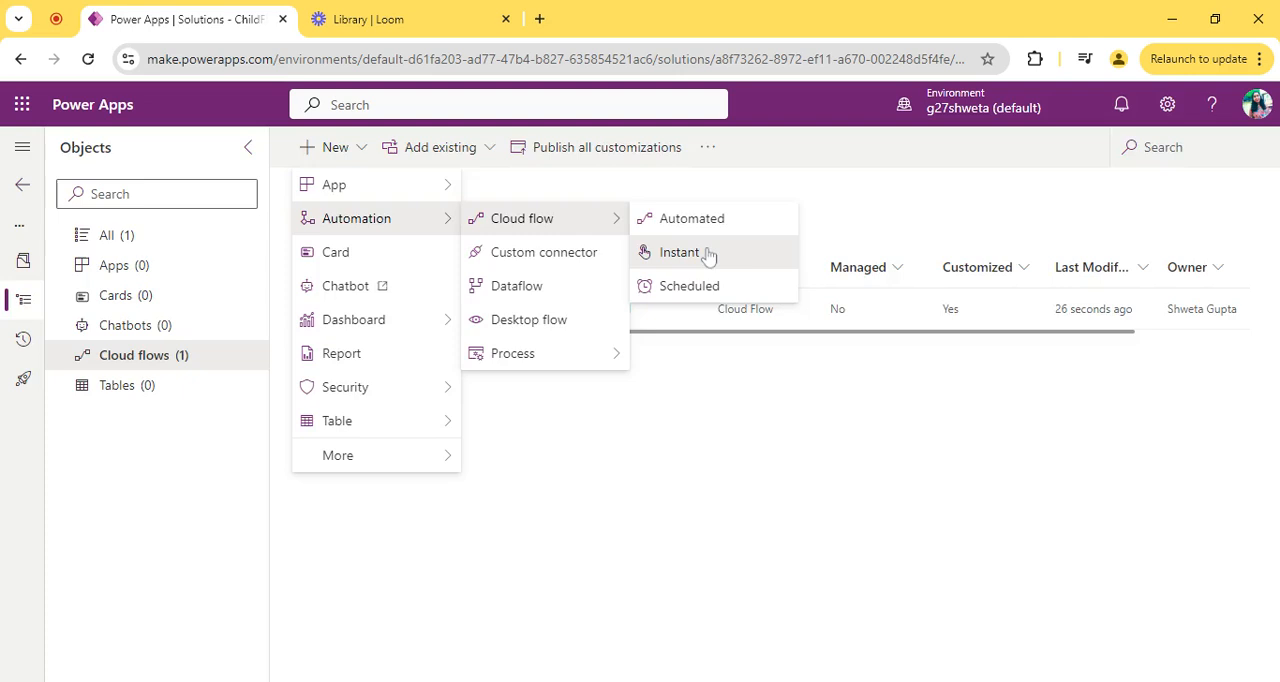
click(679, 252)
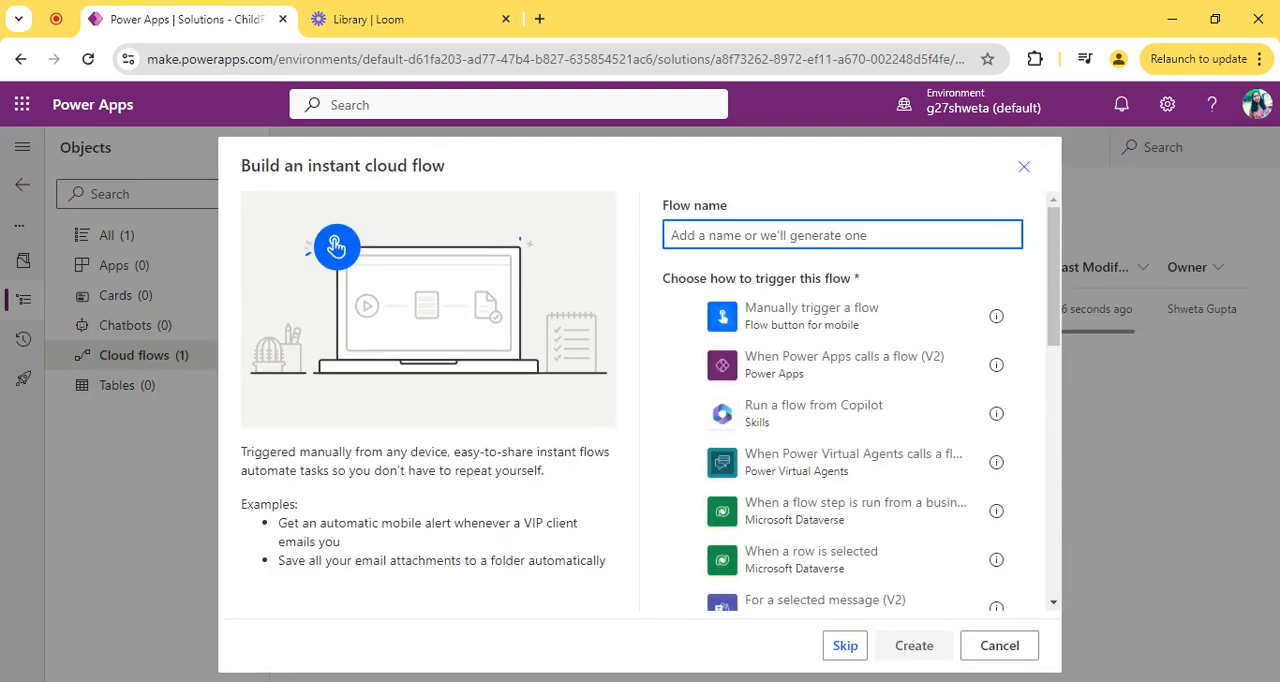
text(Par)
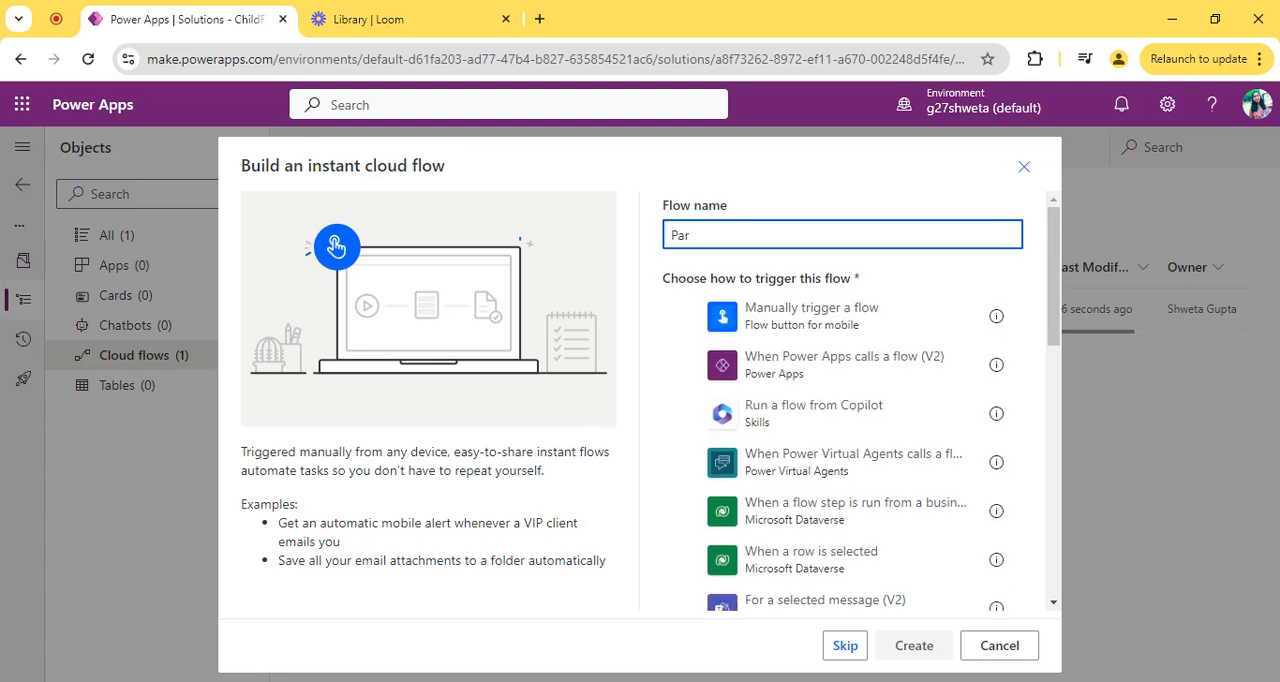
text(ent)
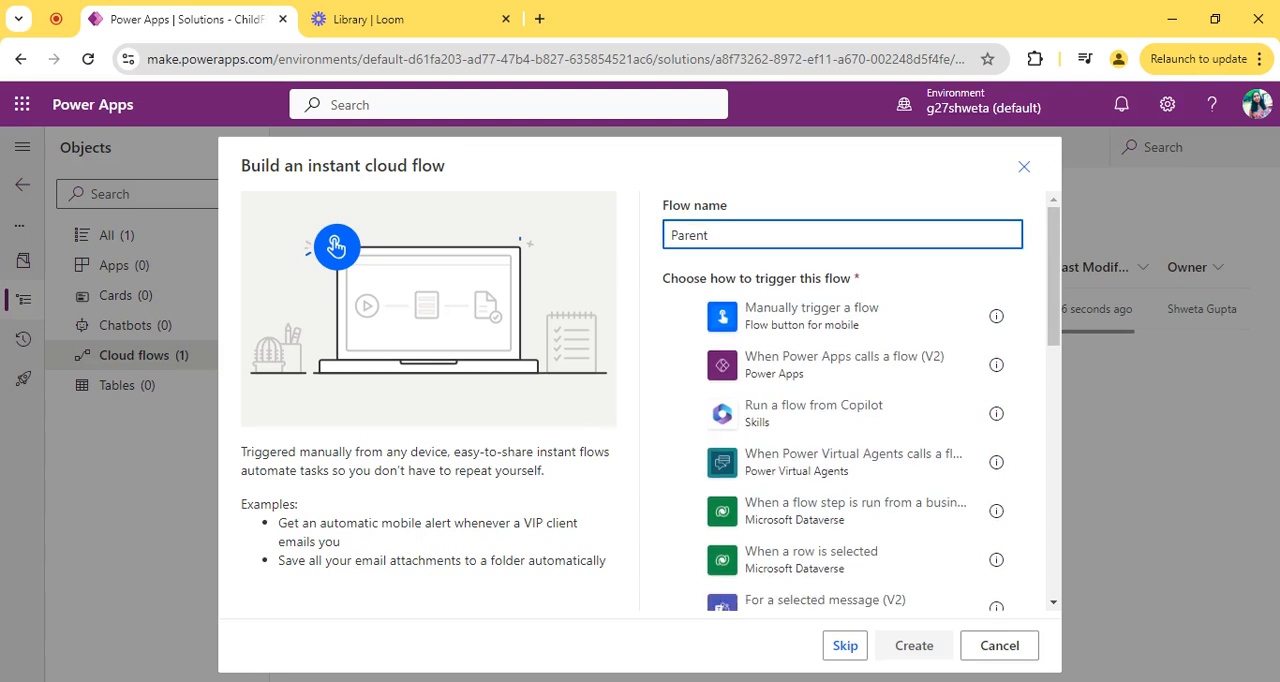
click(810, 316)
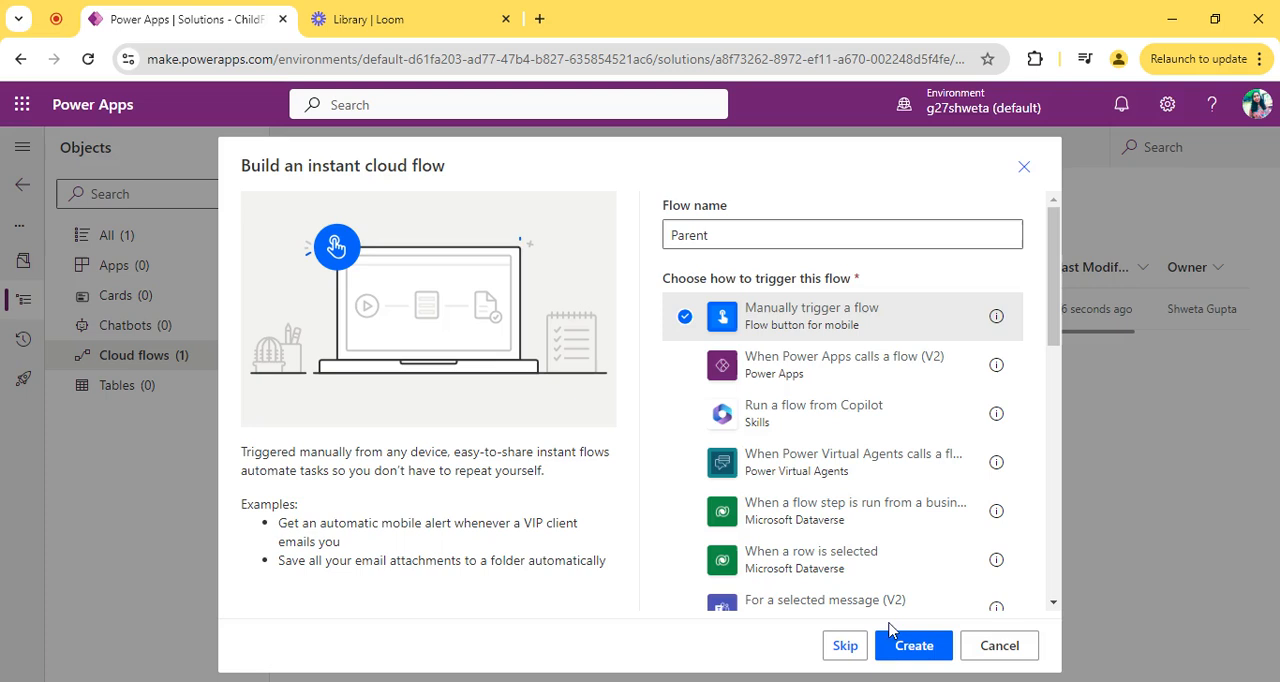
click(912, 645)
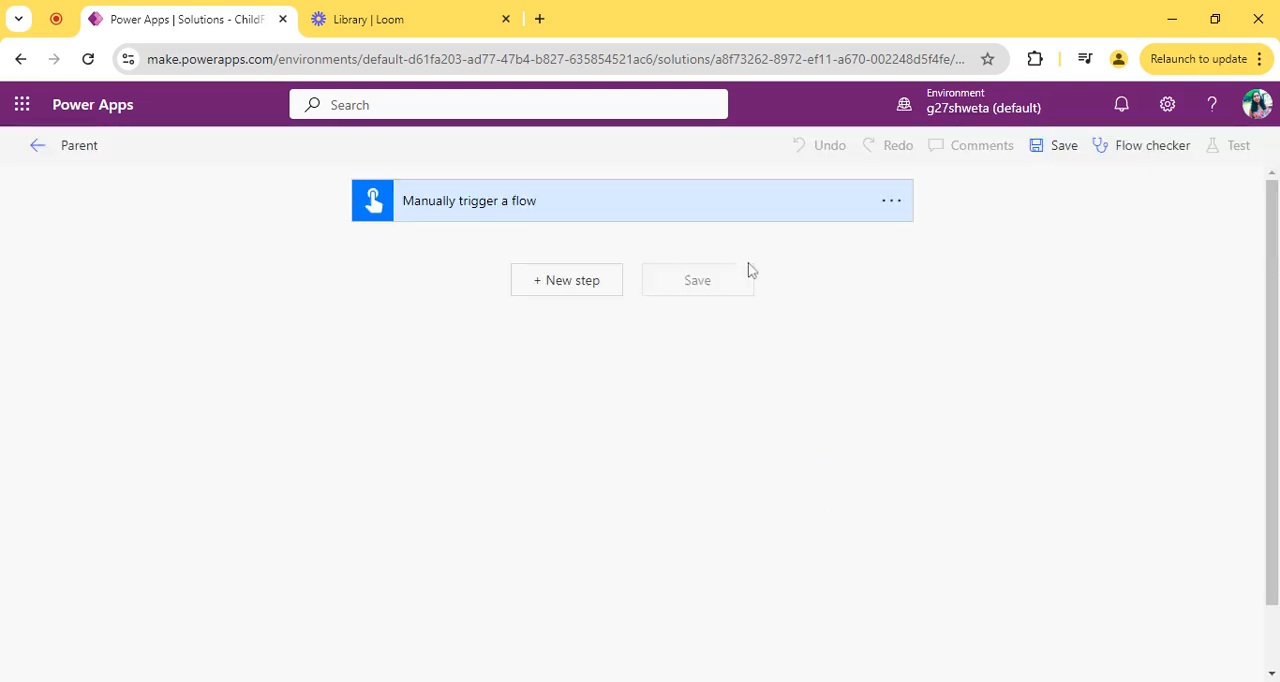
mouse_move(667, 205)
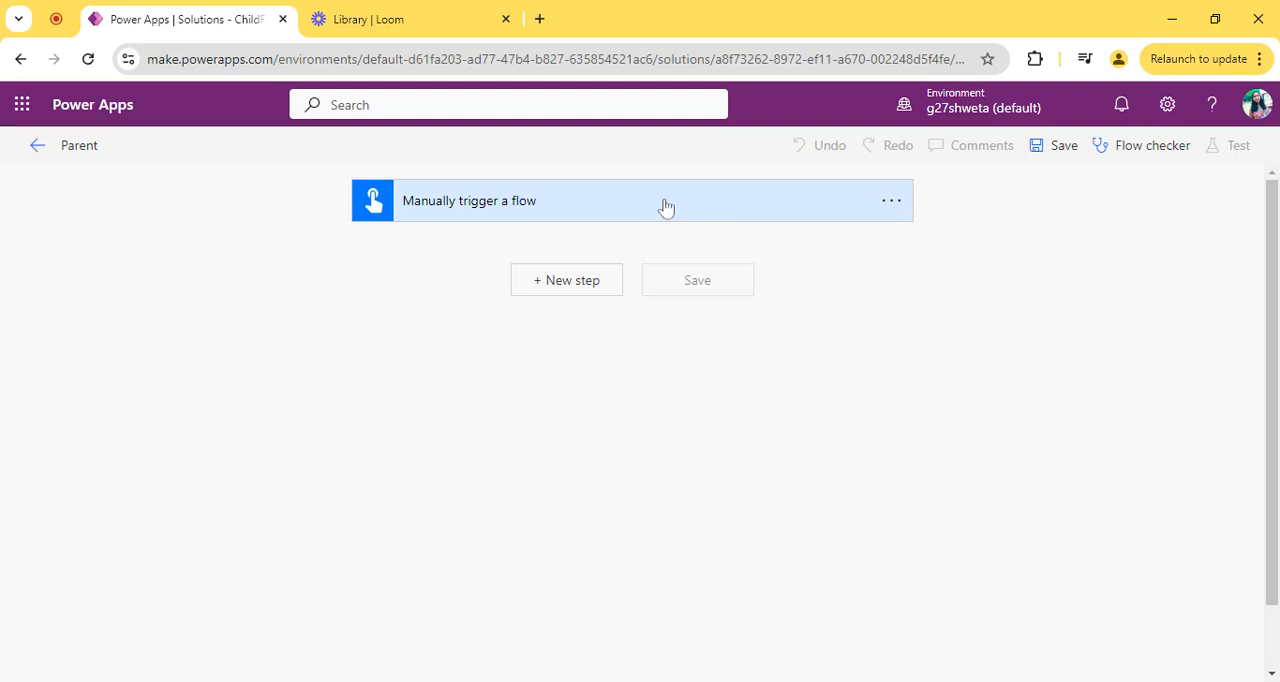
Step: Add an Email input to the manual trigger, then add a Run a Child Flow action
click(633, 200)
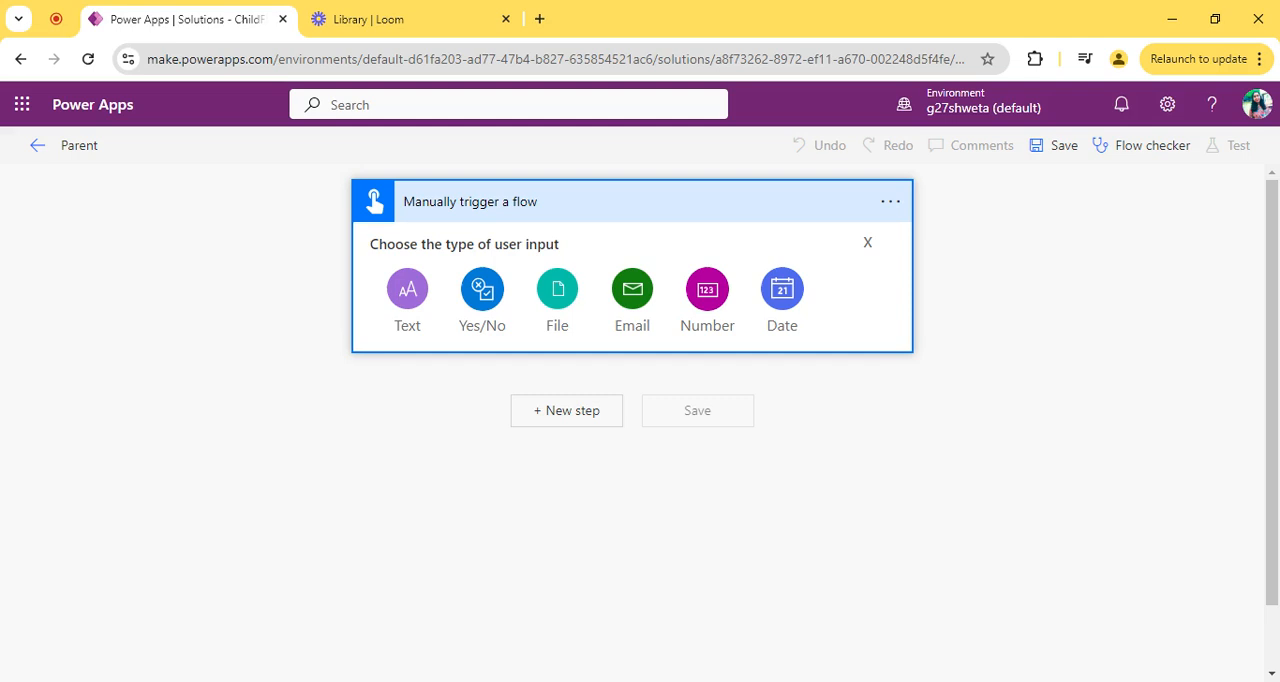
click(631, 289)
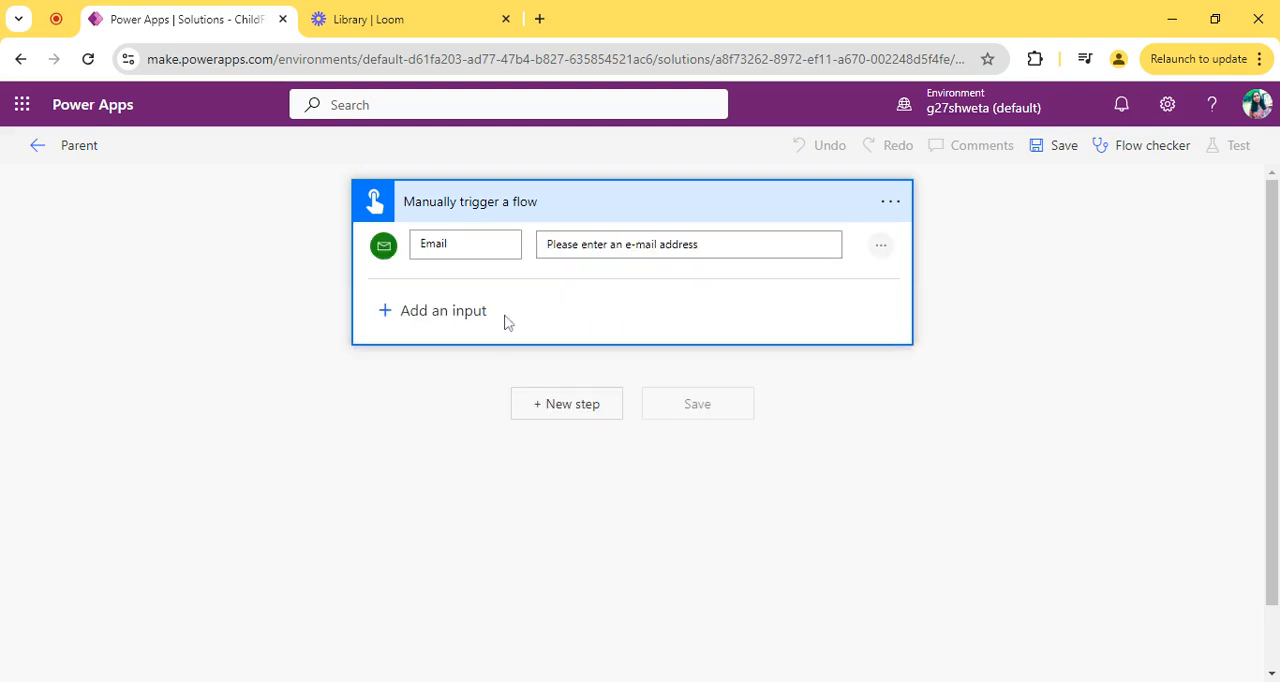
click(566, 403)
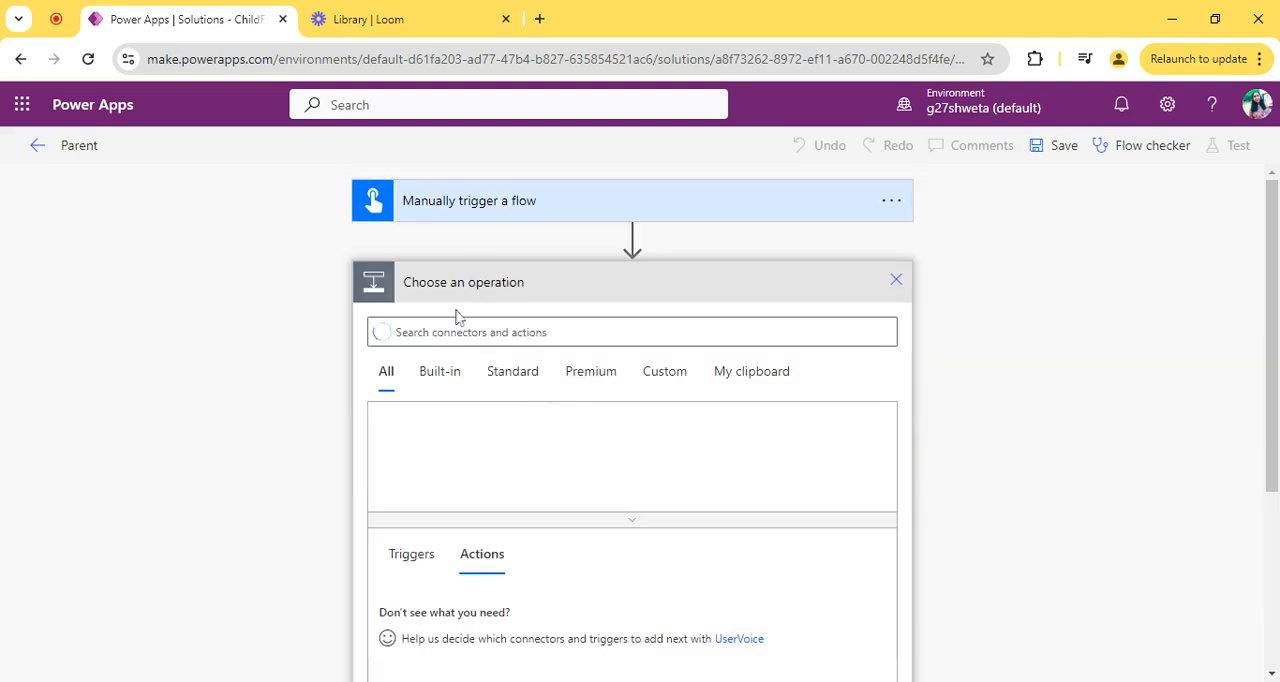
text(child)
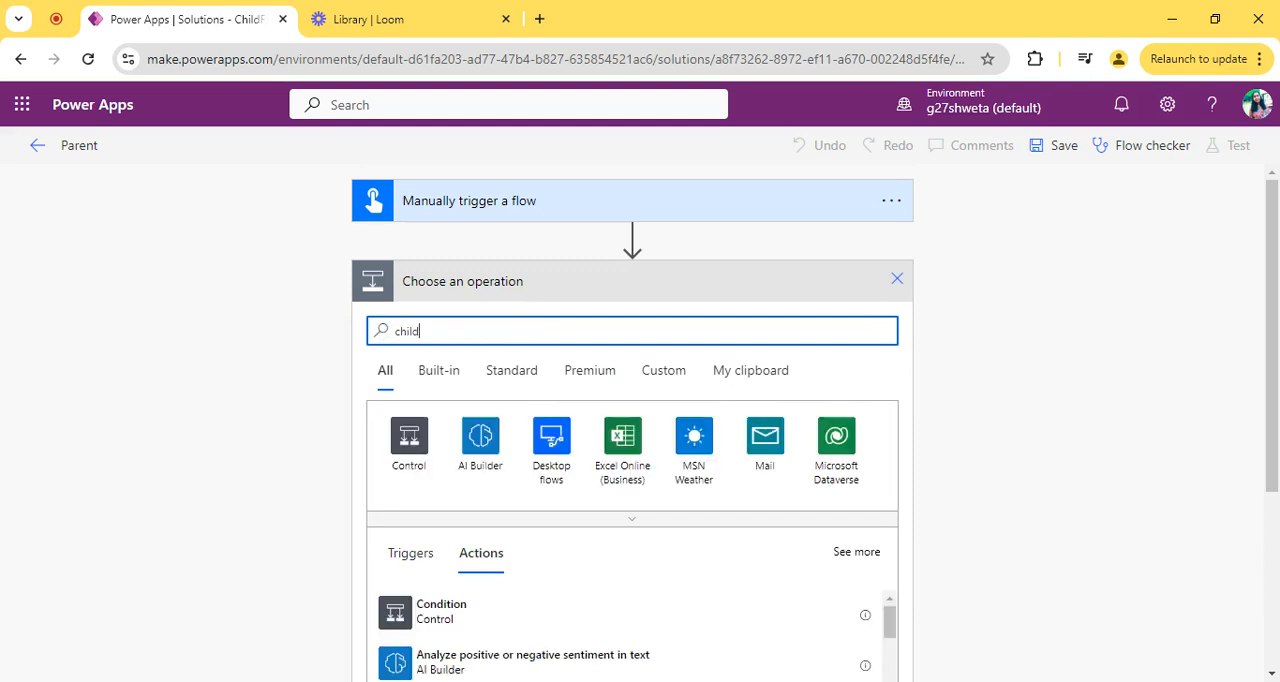
text(child)
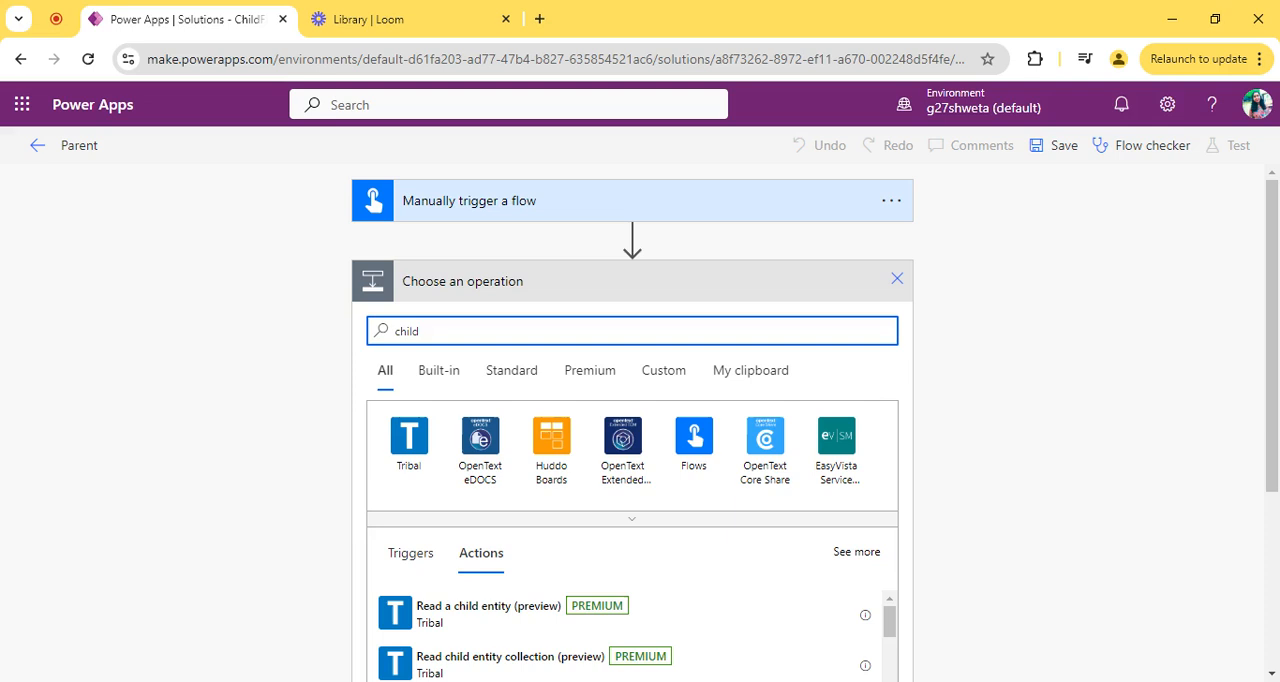
text(flow)
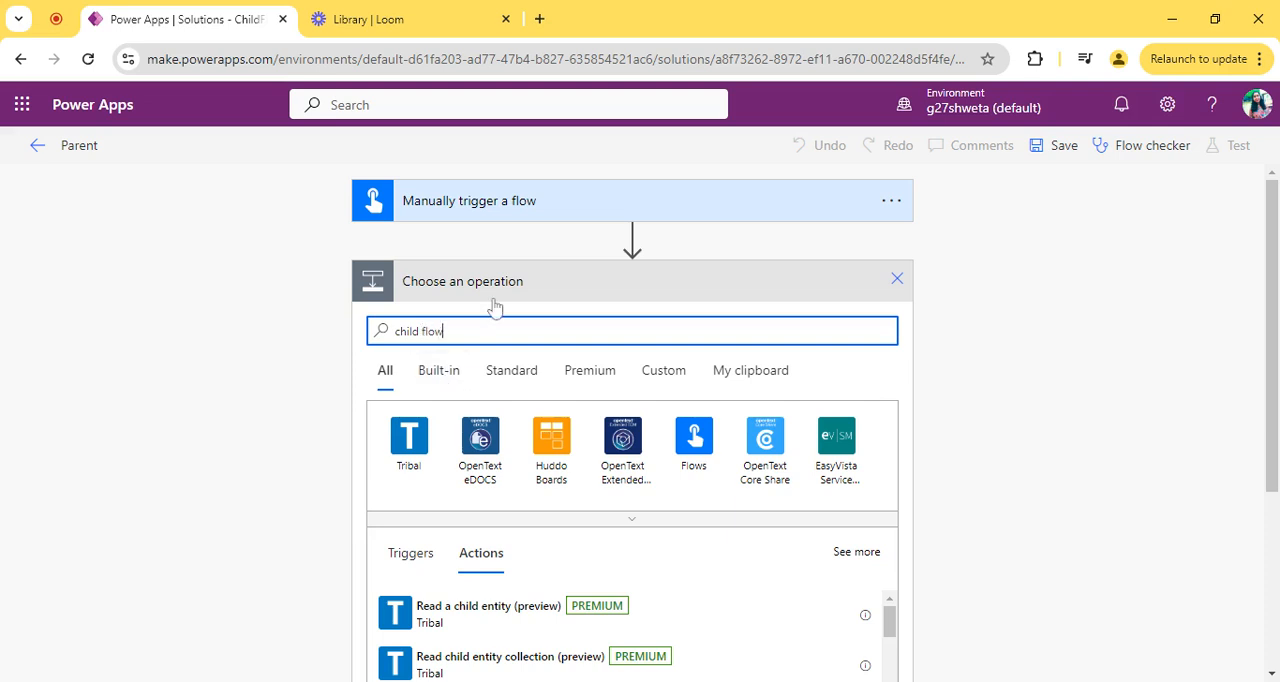
scroll(down, 3)
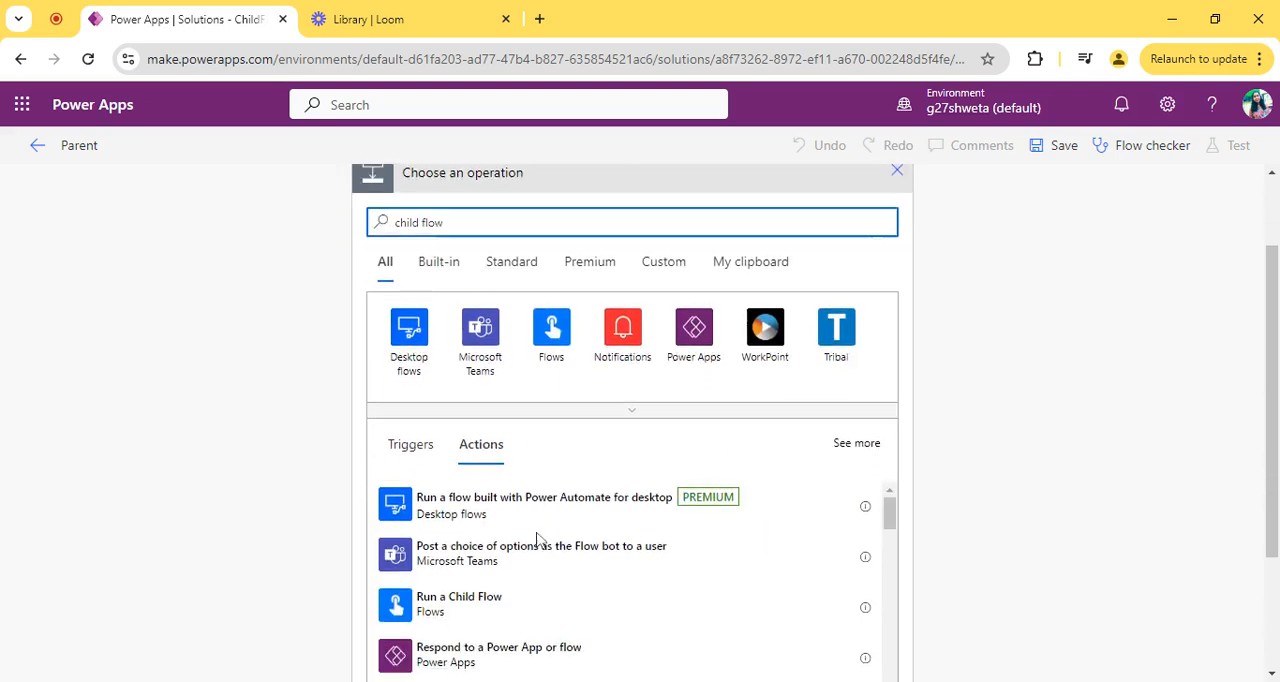
click(459, 604)
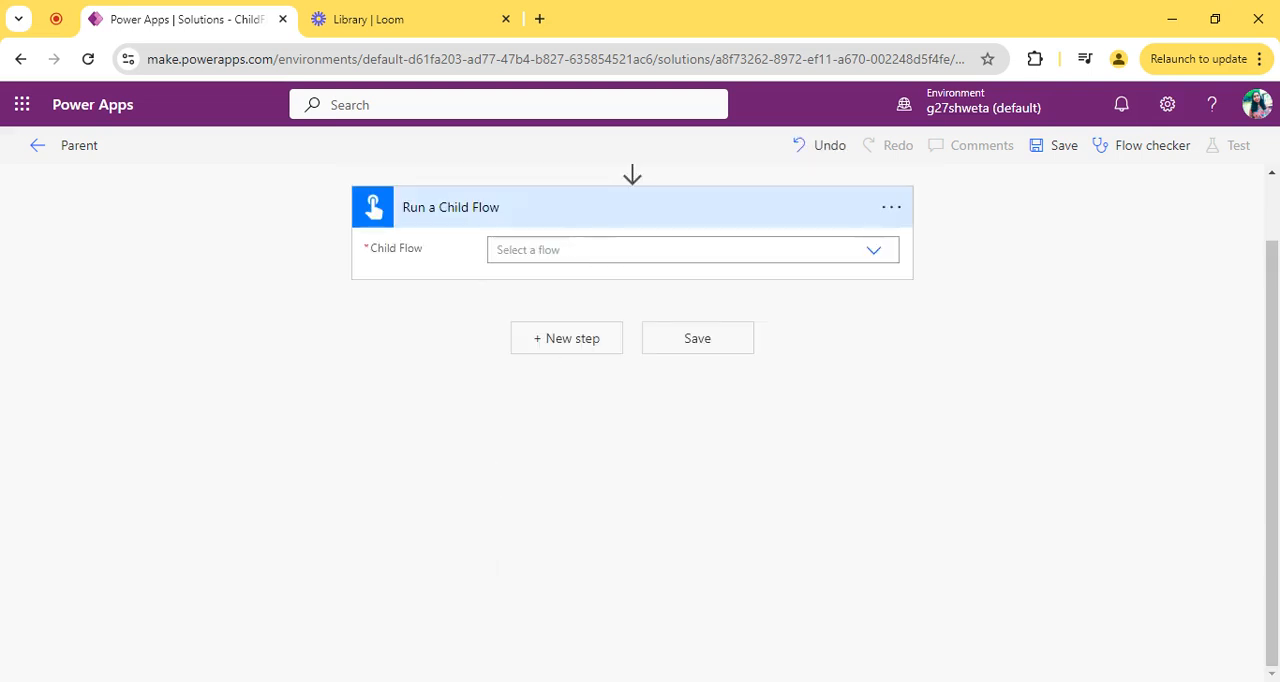
Step: Make the action run Child, pass the trigger's Email as MyEmail, and save the flow
click(872, 249)
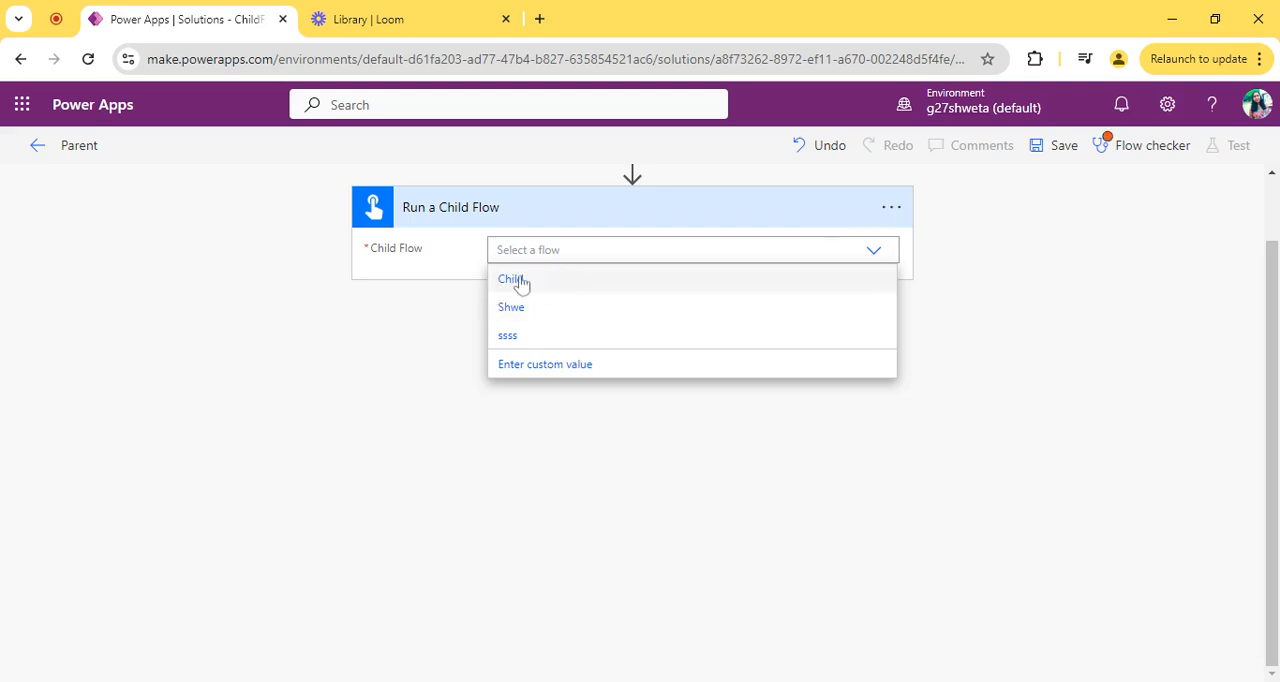
click(510, 279)
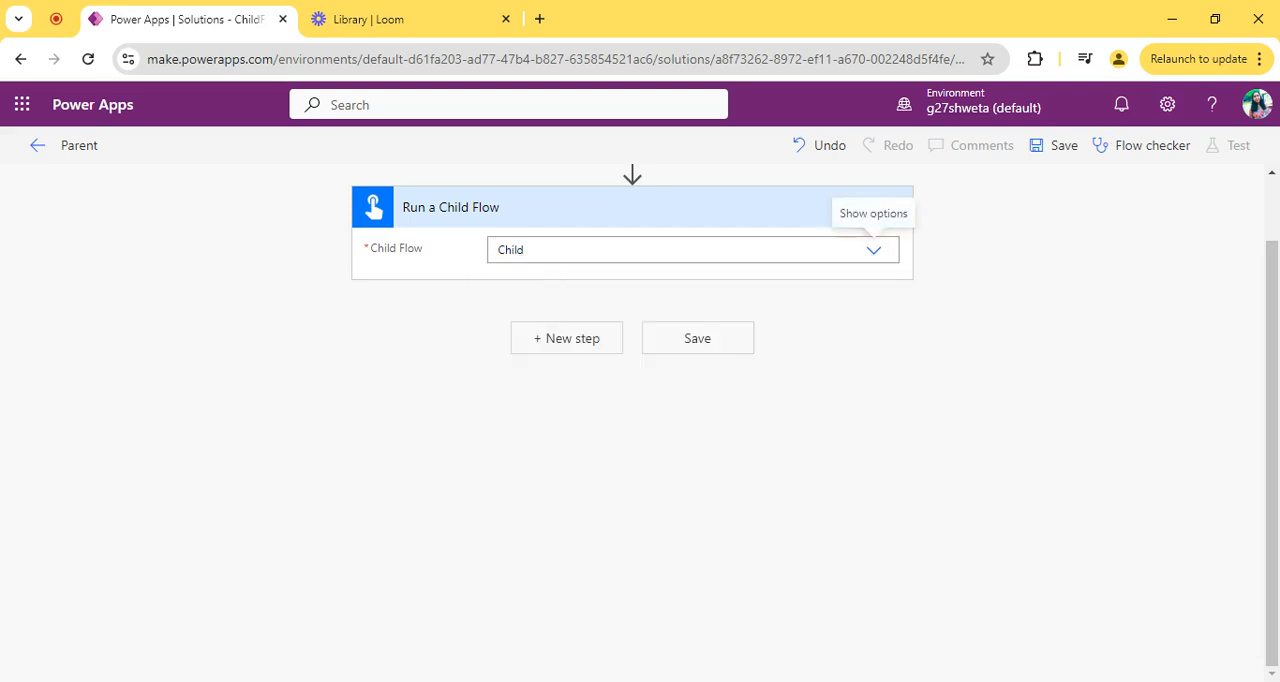
click(692, 284)
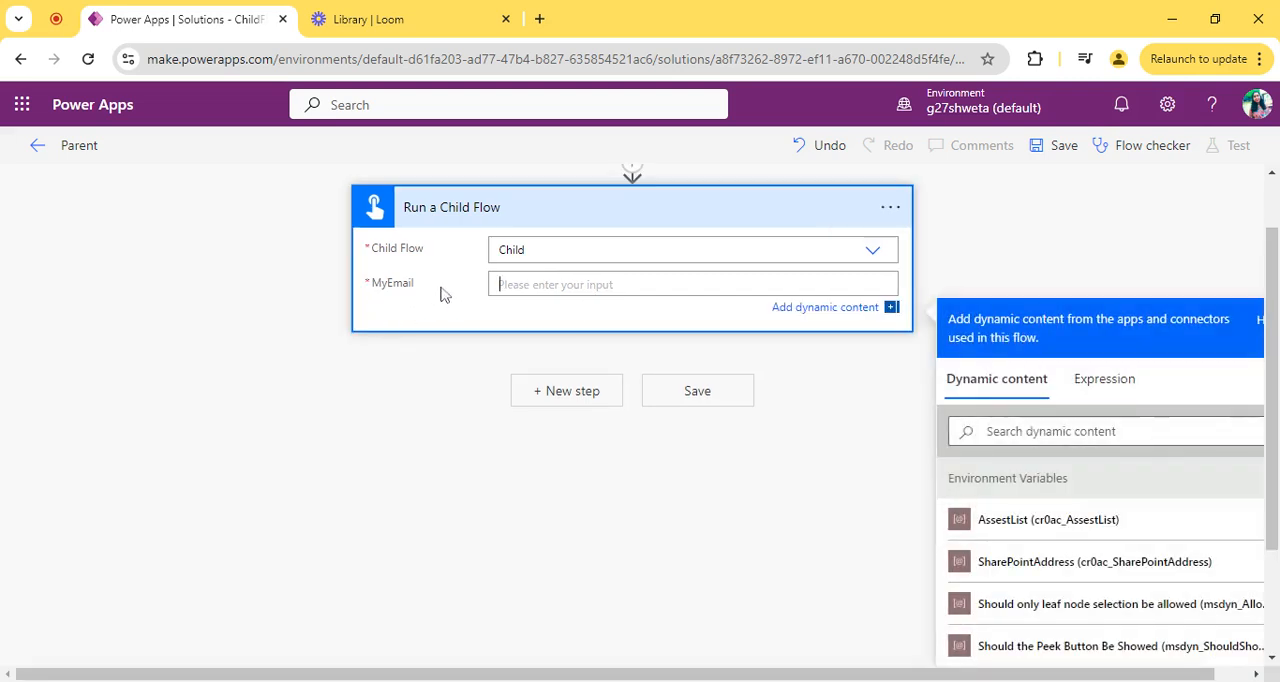
mouse_move(407, 301)
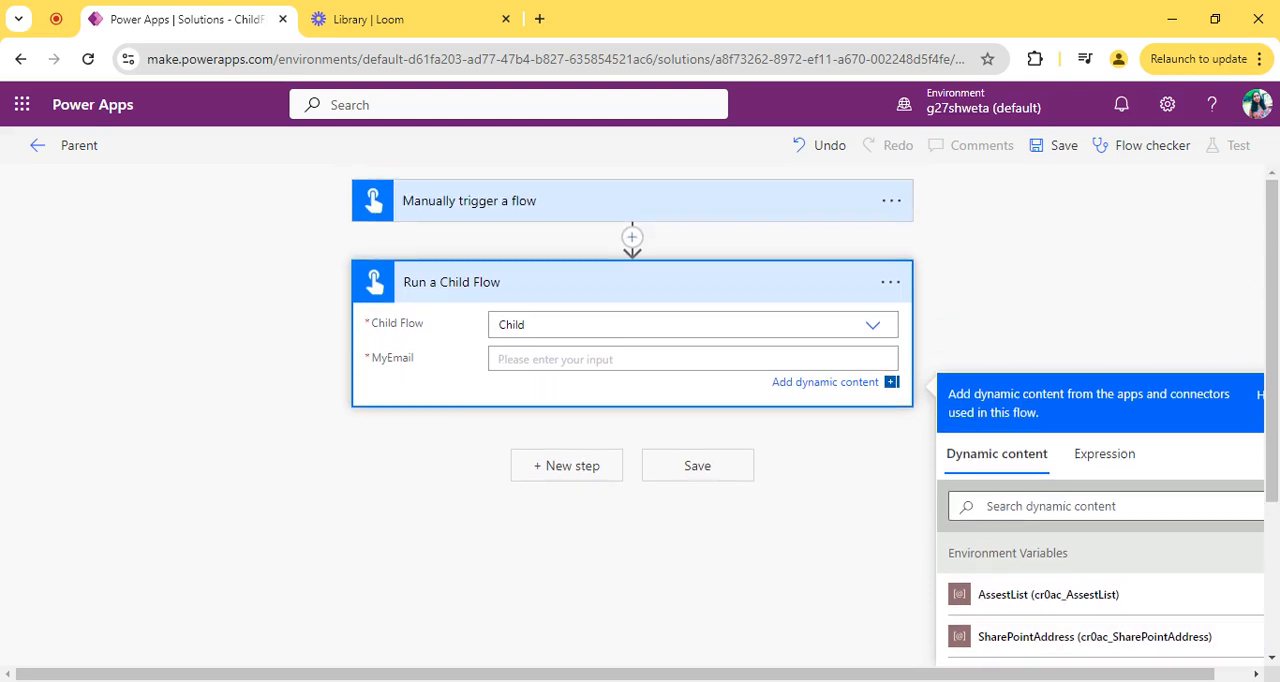
click(469, 200)
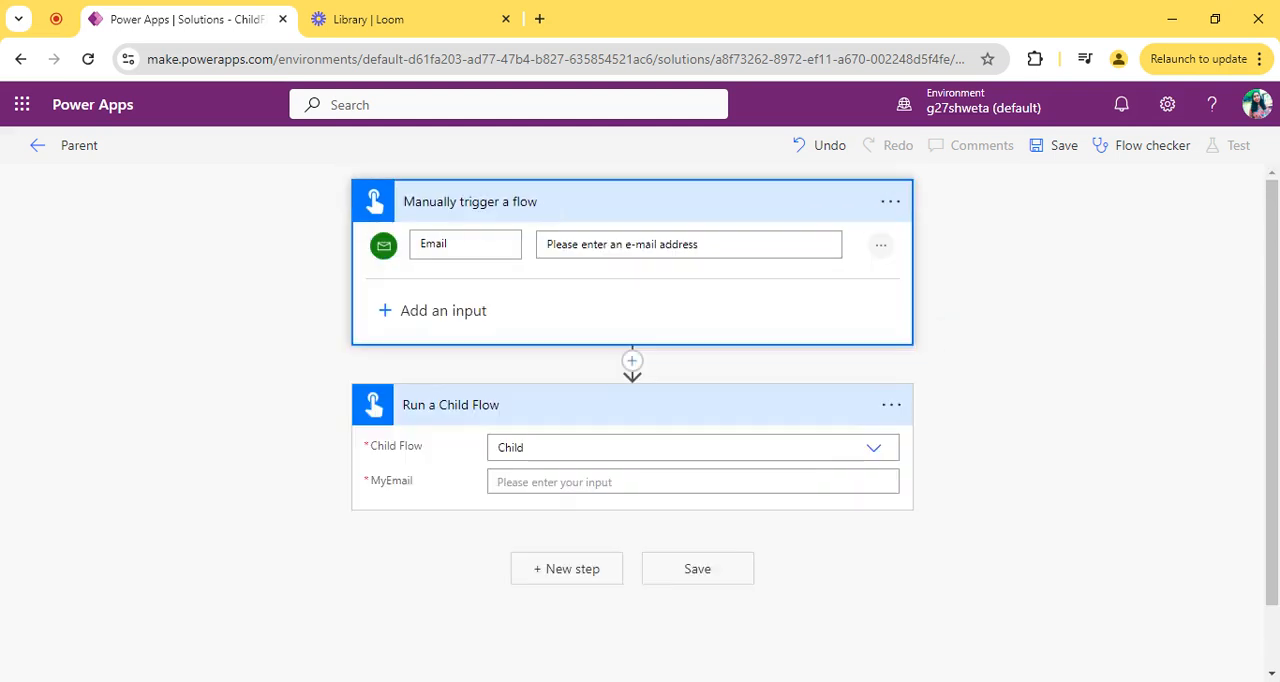
scroll(down, 3)
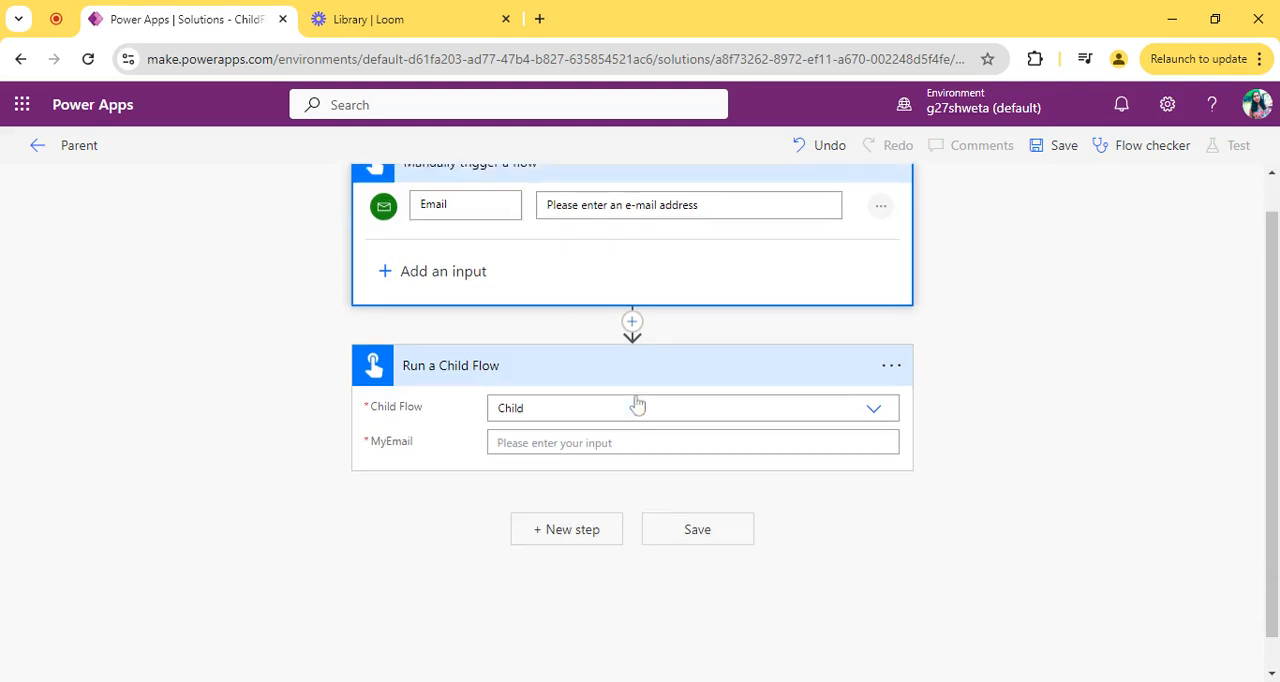
click(693, 442)
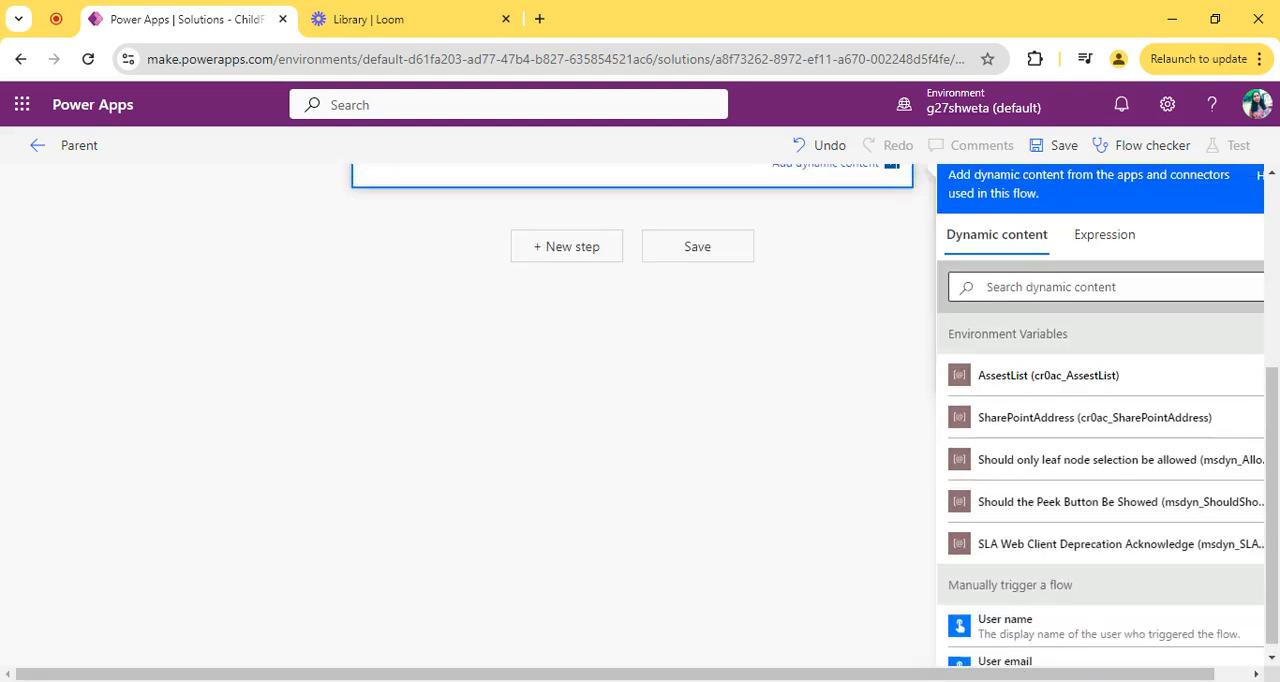
scroll(down, 3)
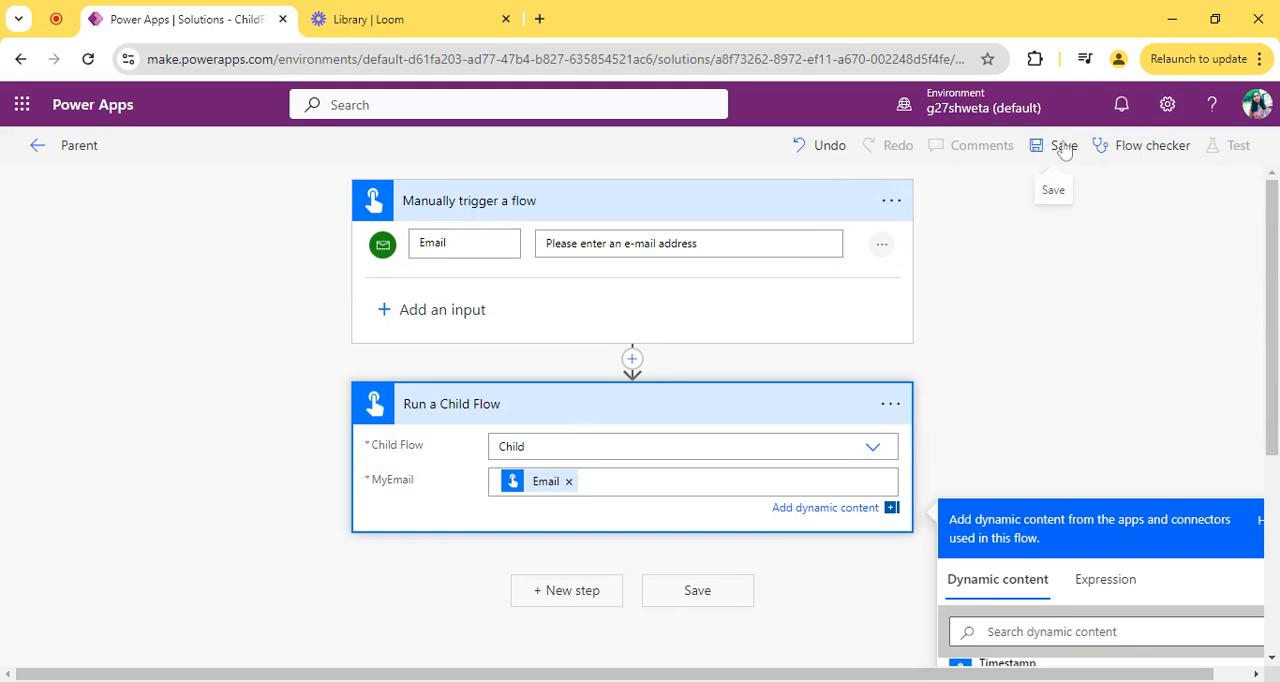
click(1063, 145)
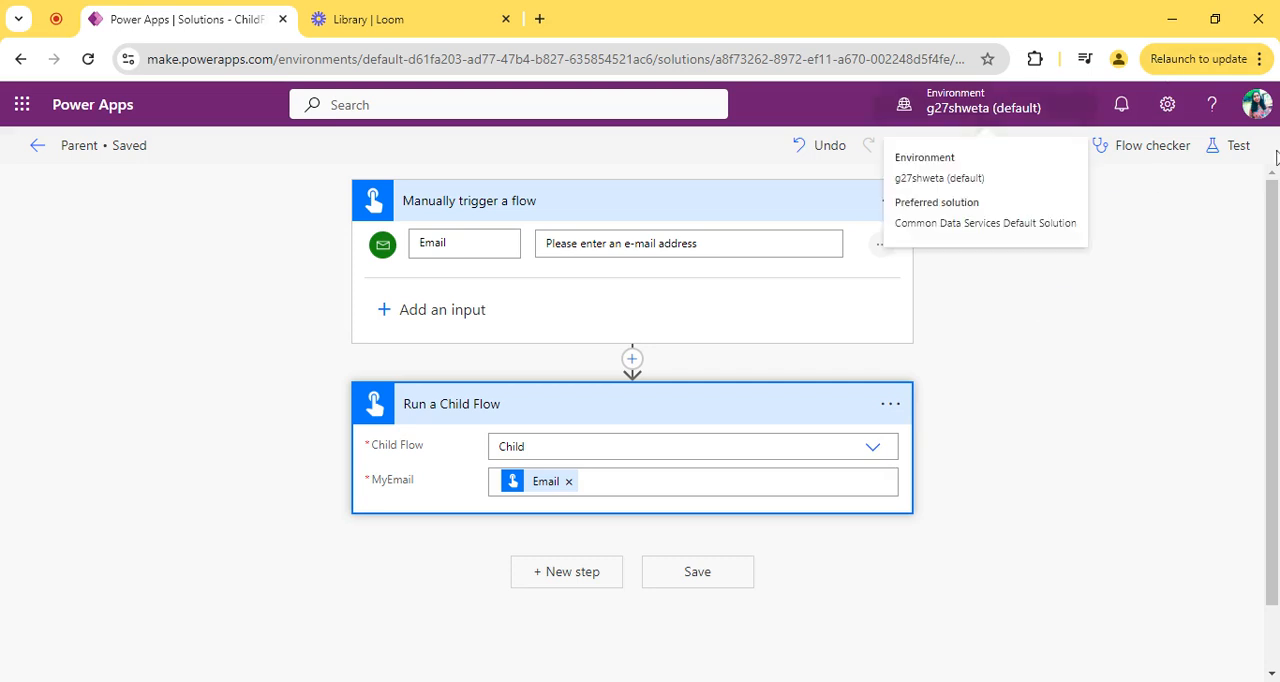
Step: Start a manual test of the Parent flow
click(1238, 145)
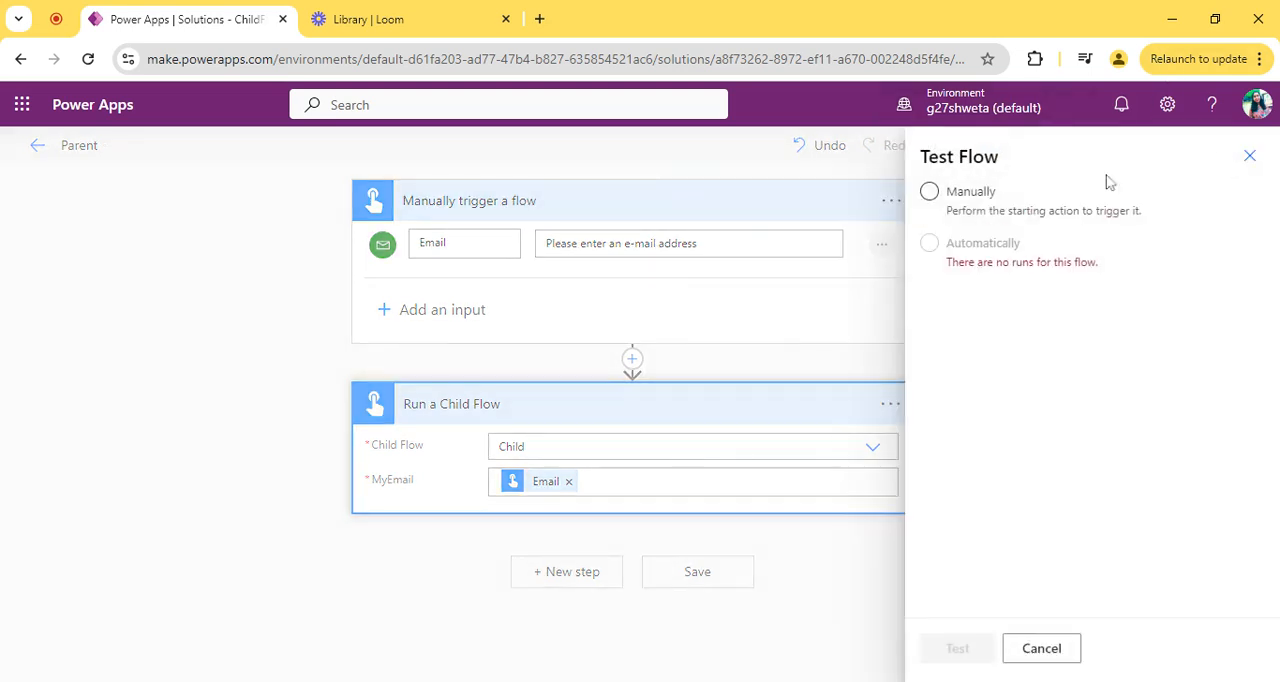
click(929, 191)
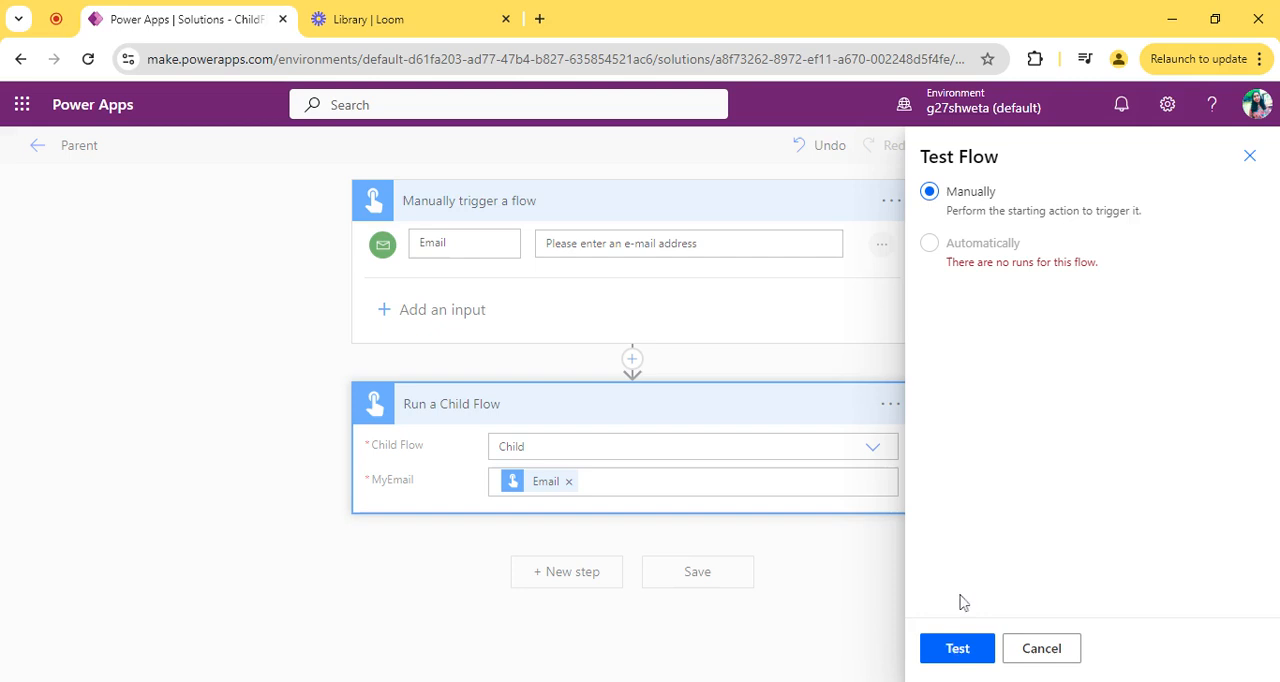
click(956, 648)
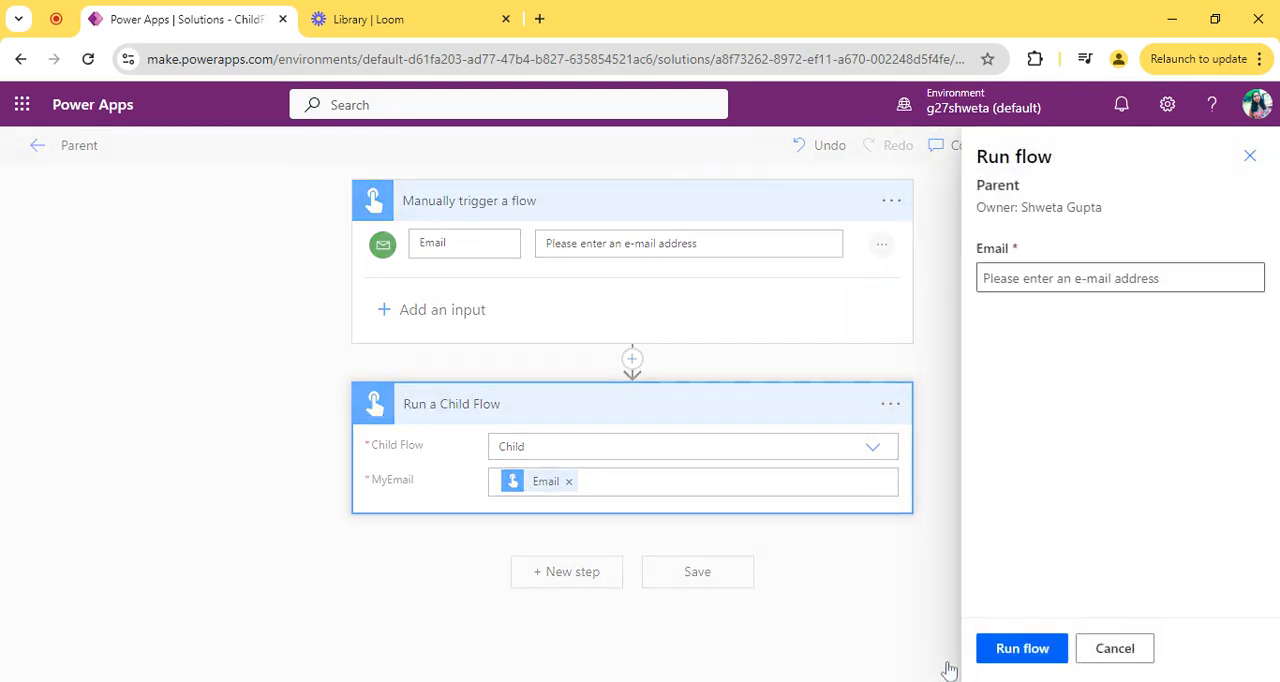
Step: Run the flow with the 'innovag27shwet' email address and review the successful run results
click(1119, 278)
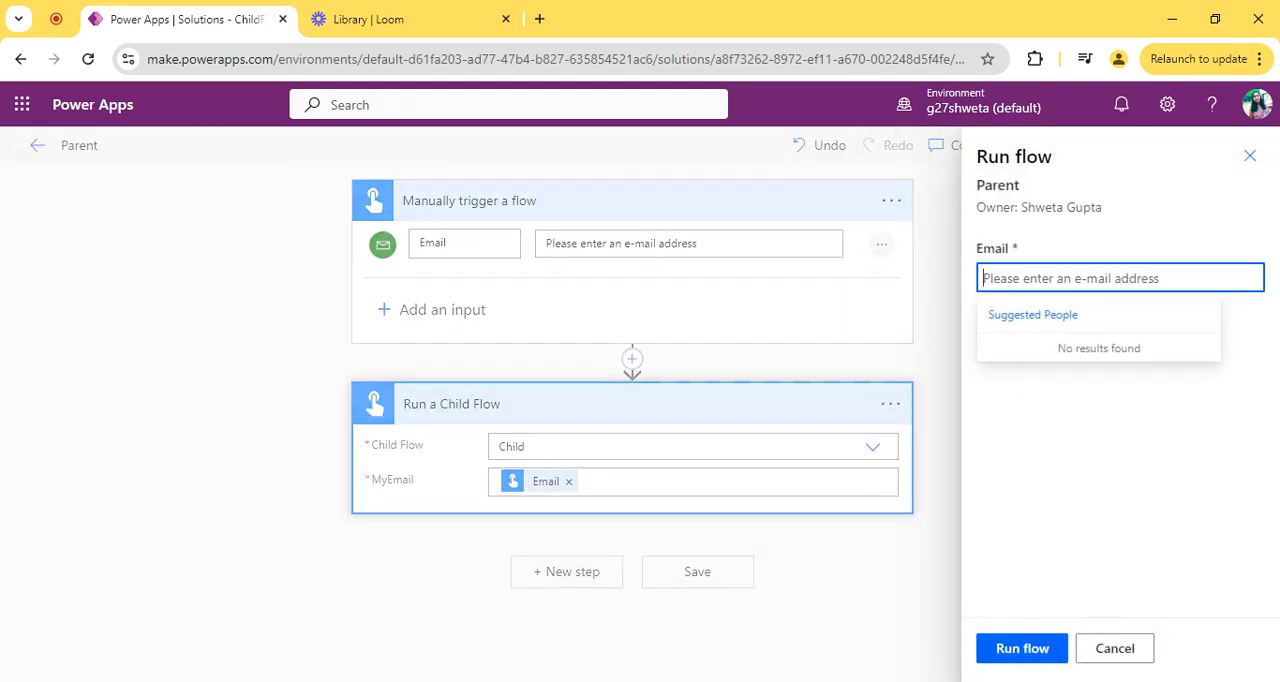
text(innova)
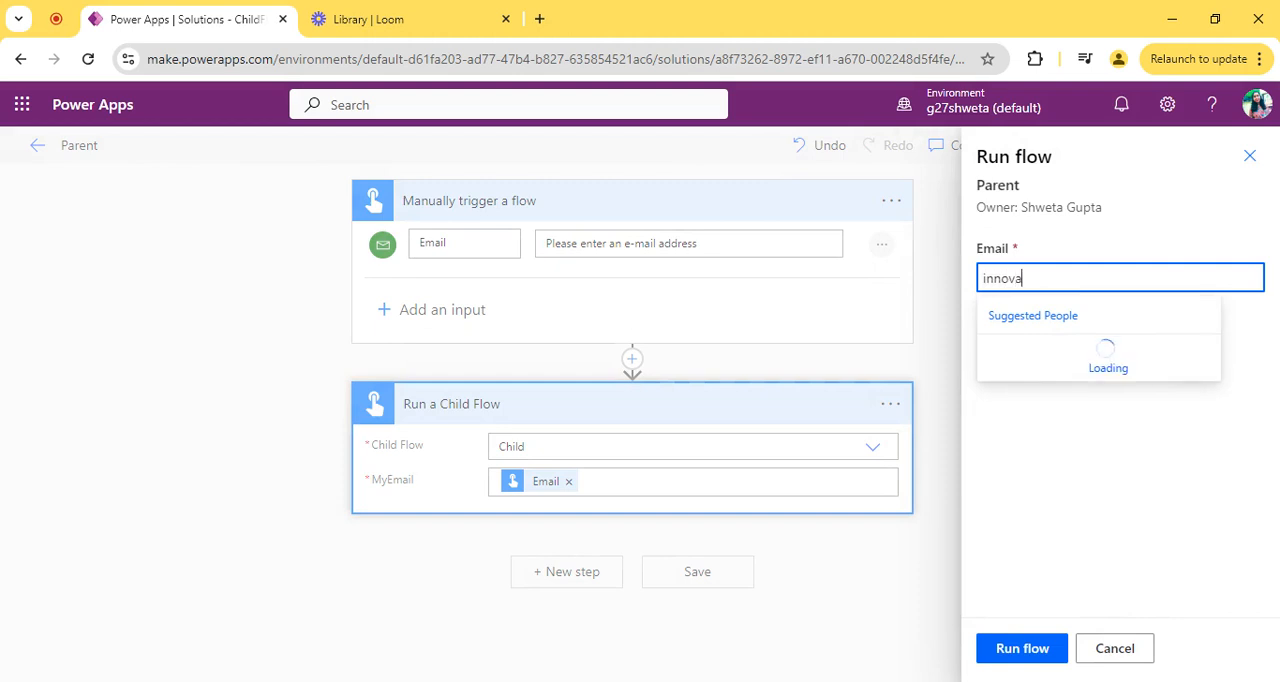
text(g27sh)
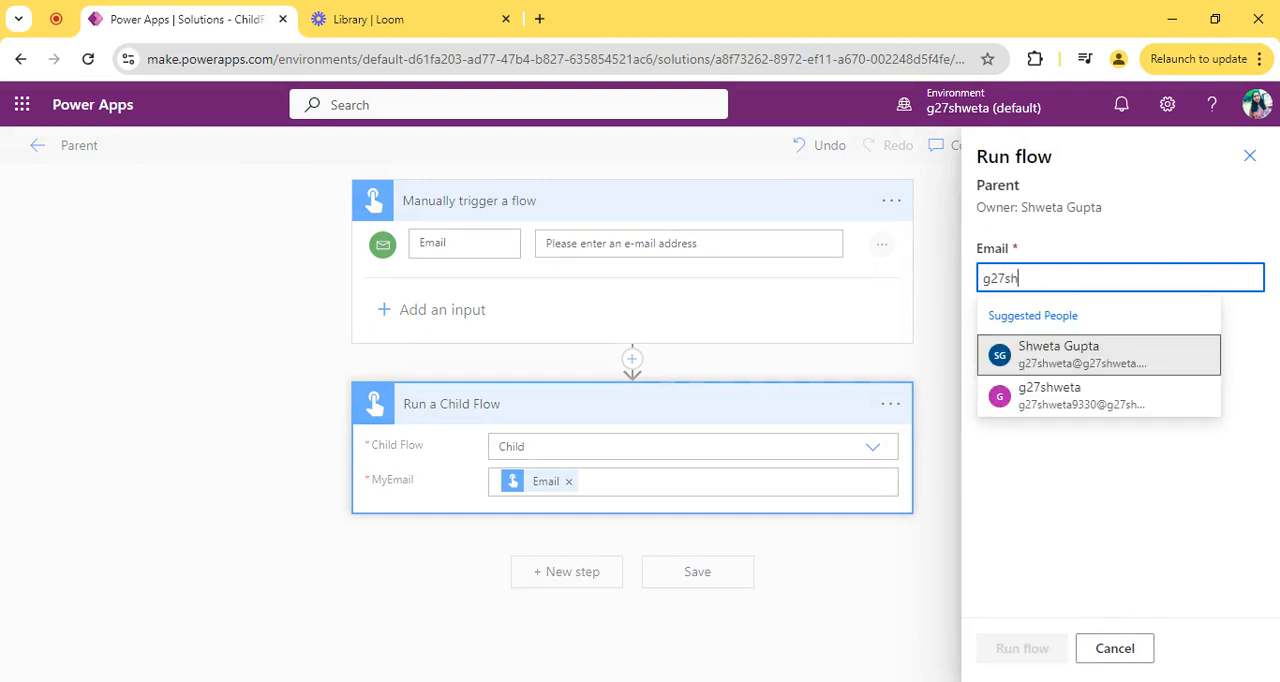
text(weta Gupta)
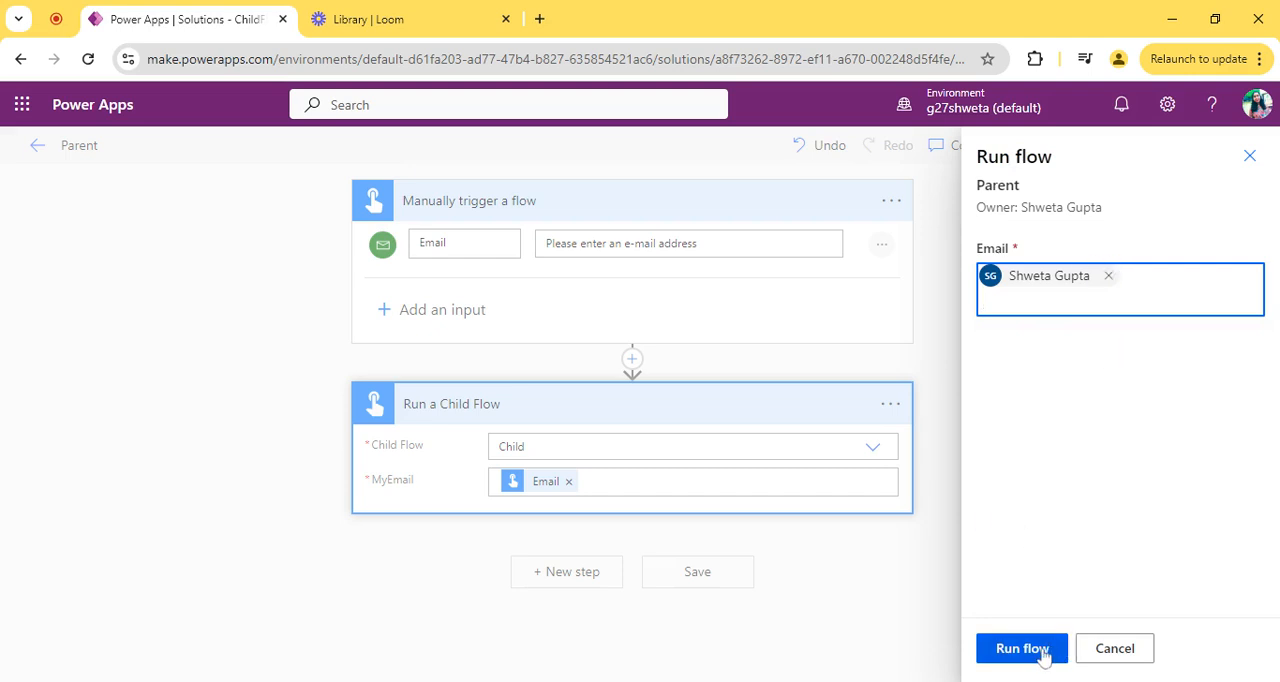
click(1021, 648)
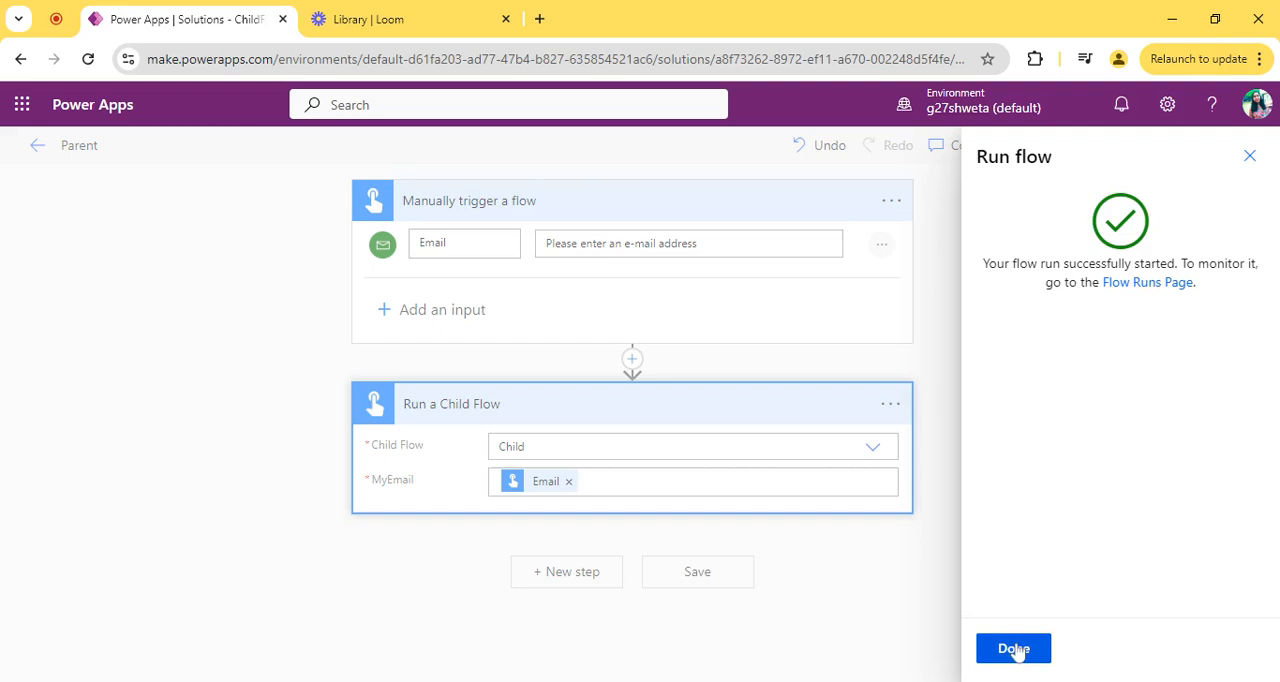
click(1013, 648)
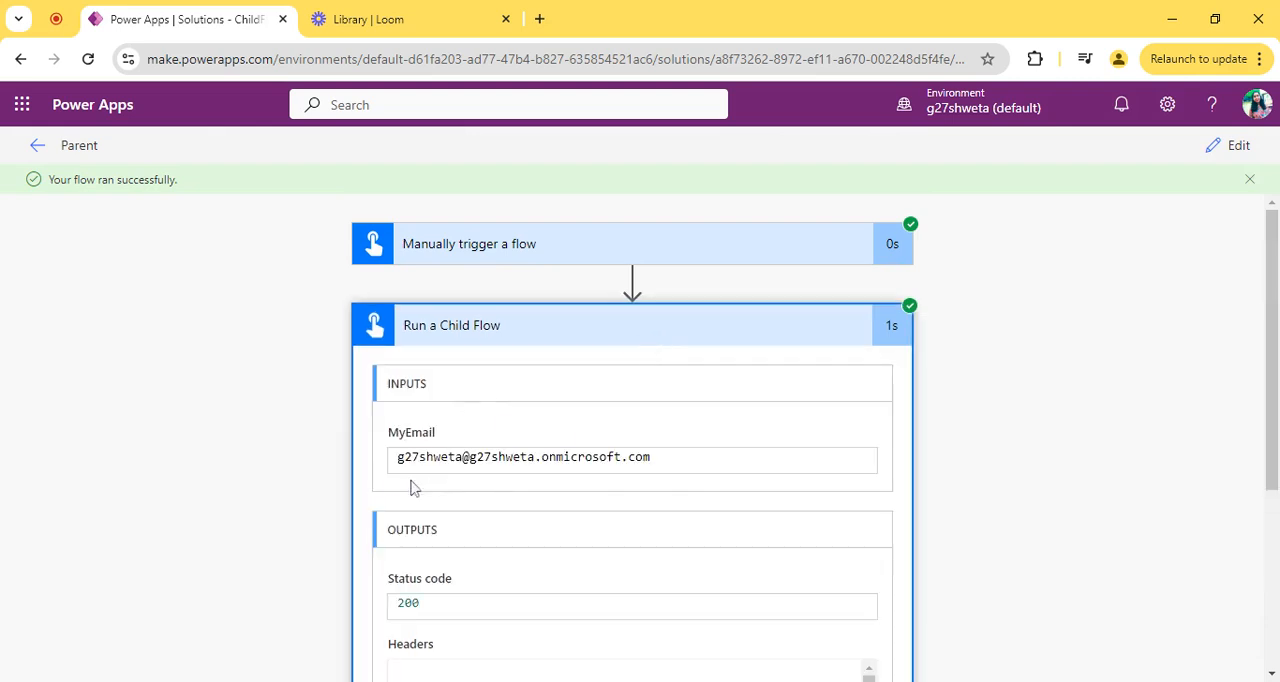
scroll(down, 3)
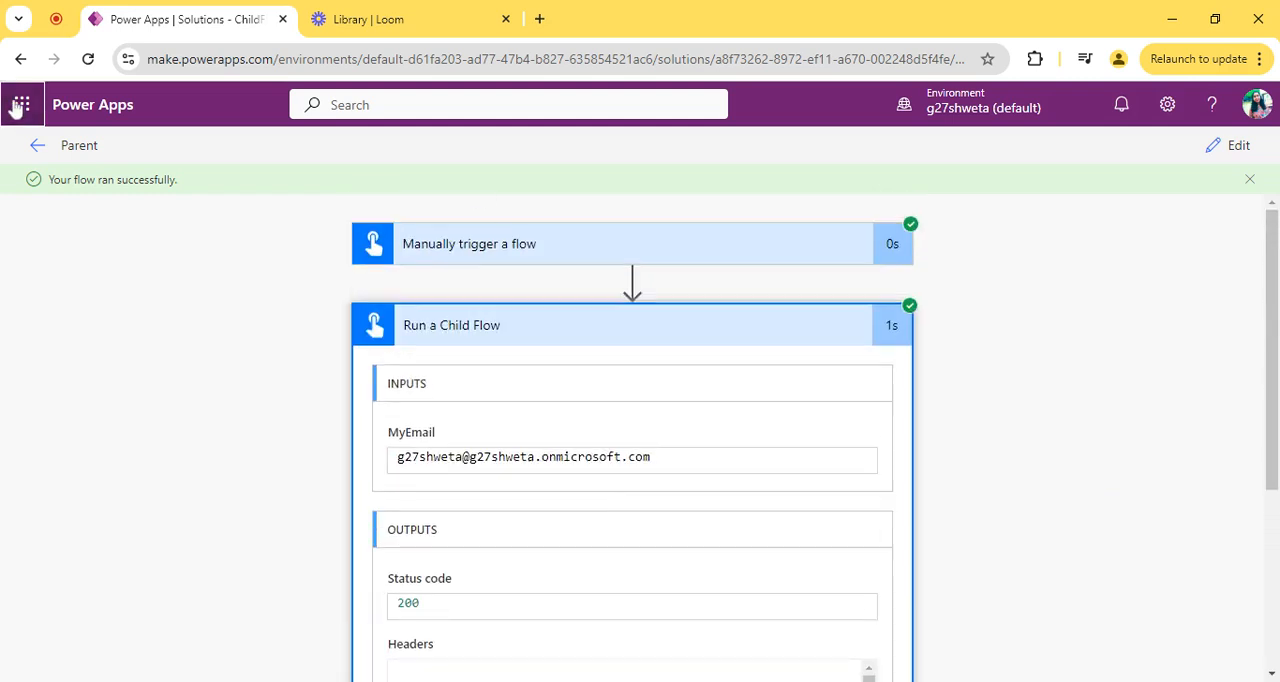
Step: Open the Learn Child Flow email in Outlook, then return to the Power Apps tab
click(21, 104)
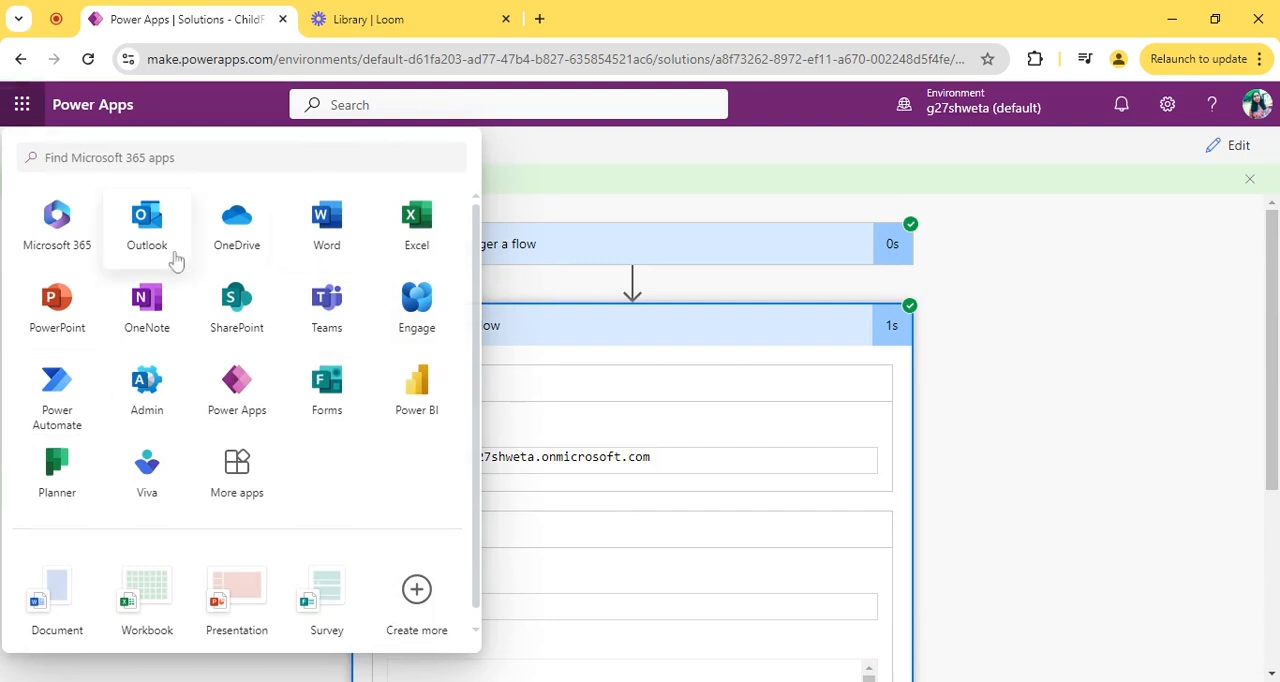
click(146, 220)
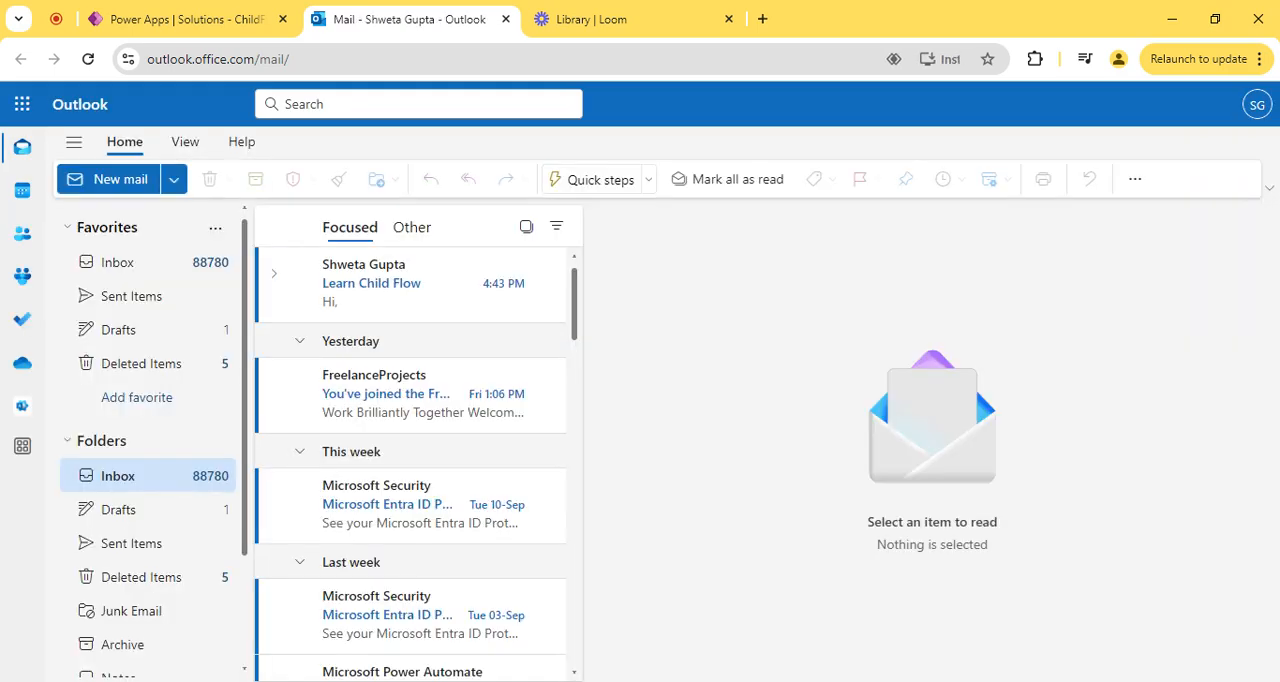
click(400, 283)
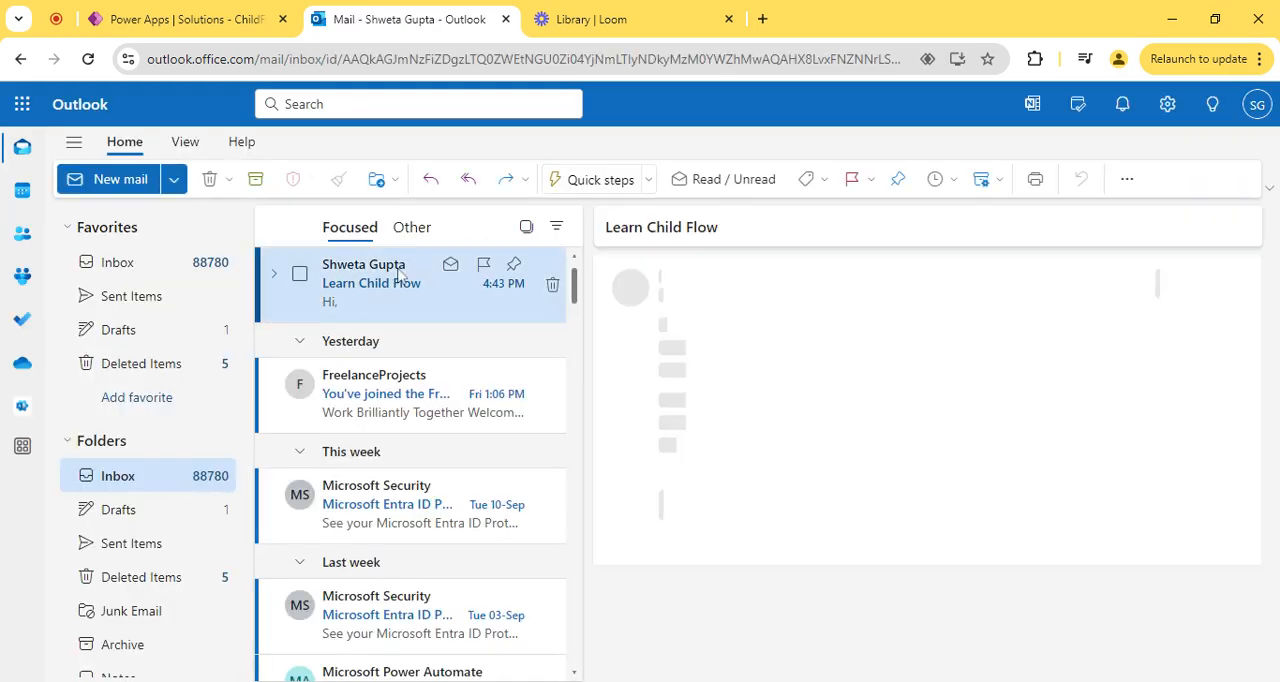
click(390, 283)
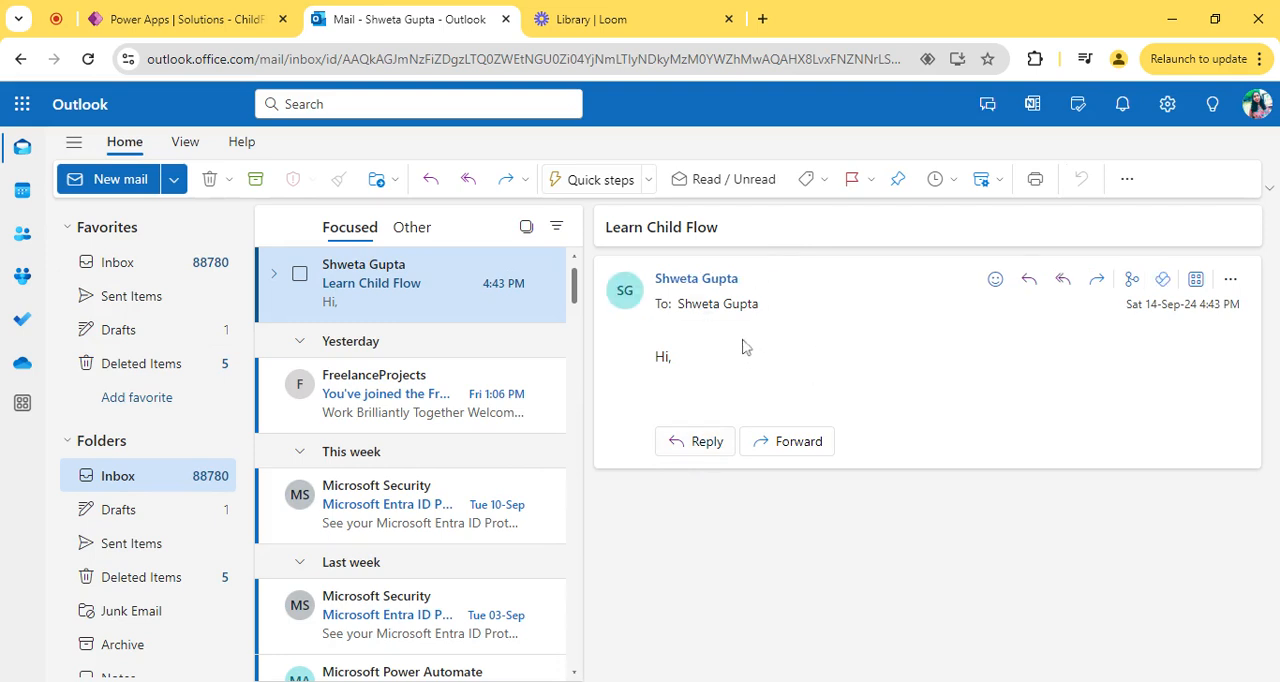
click(185, 18)
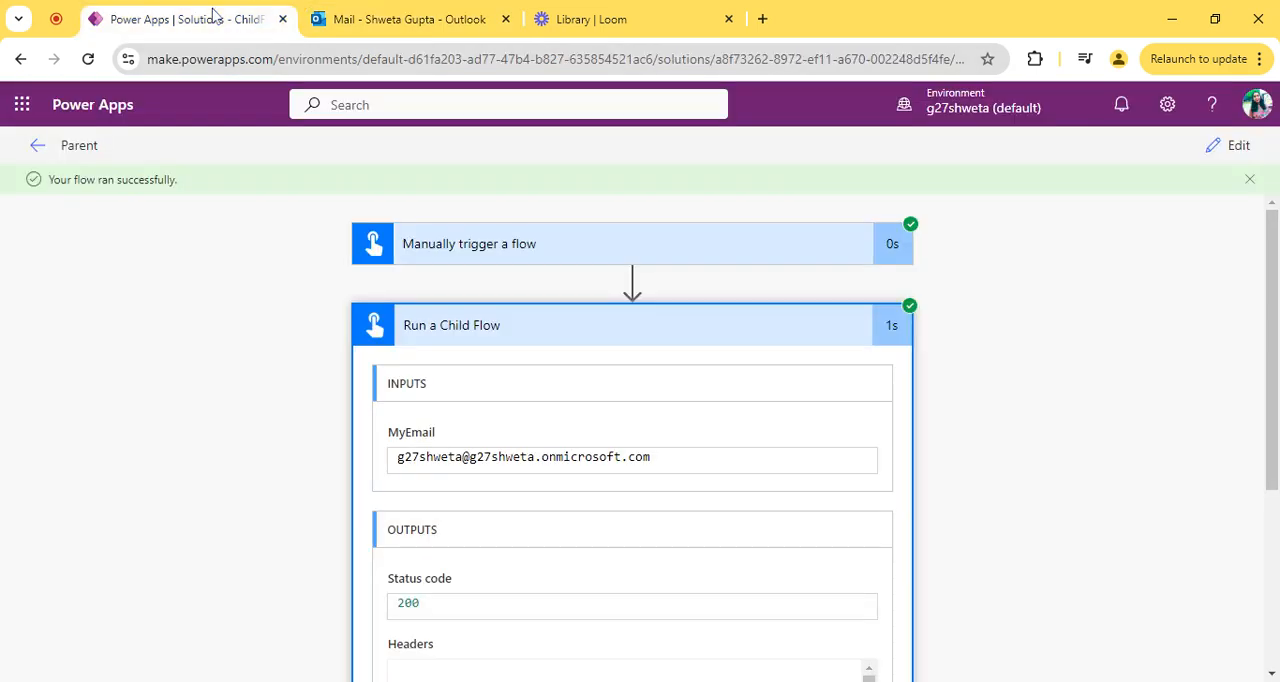